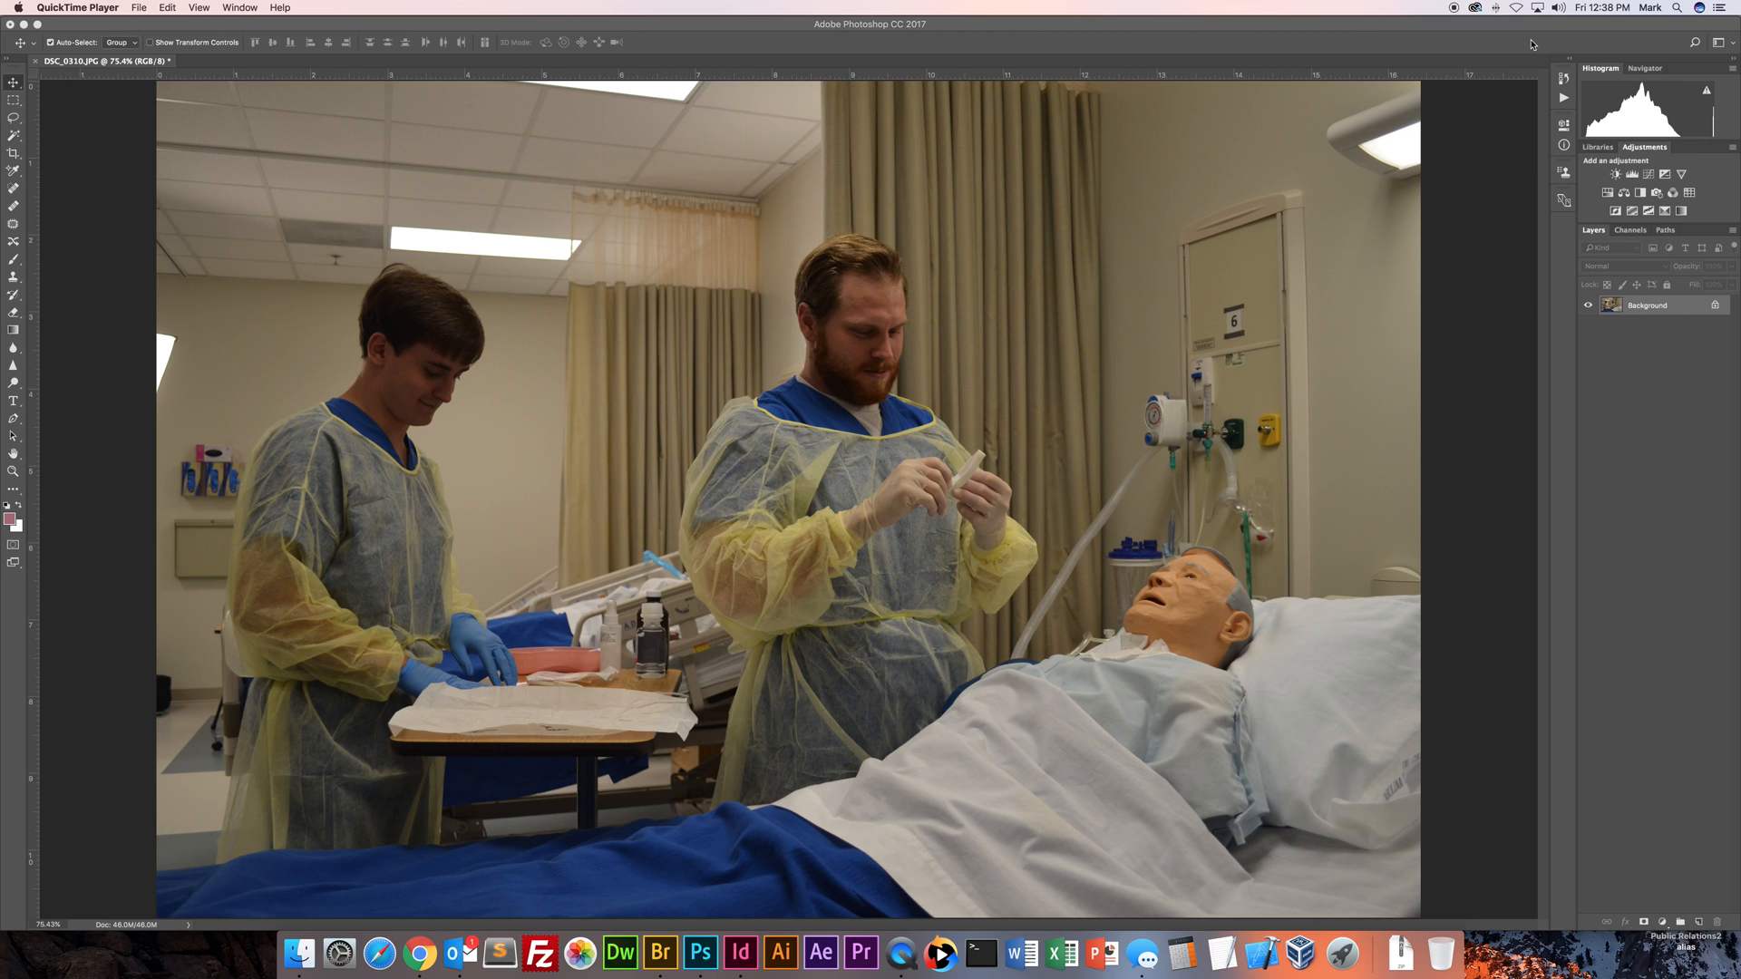
mouse_move(1478, 130)
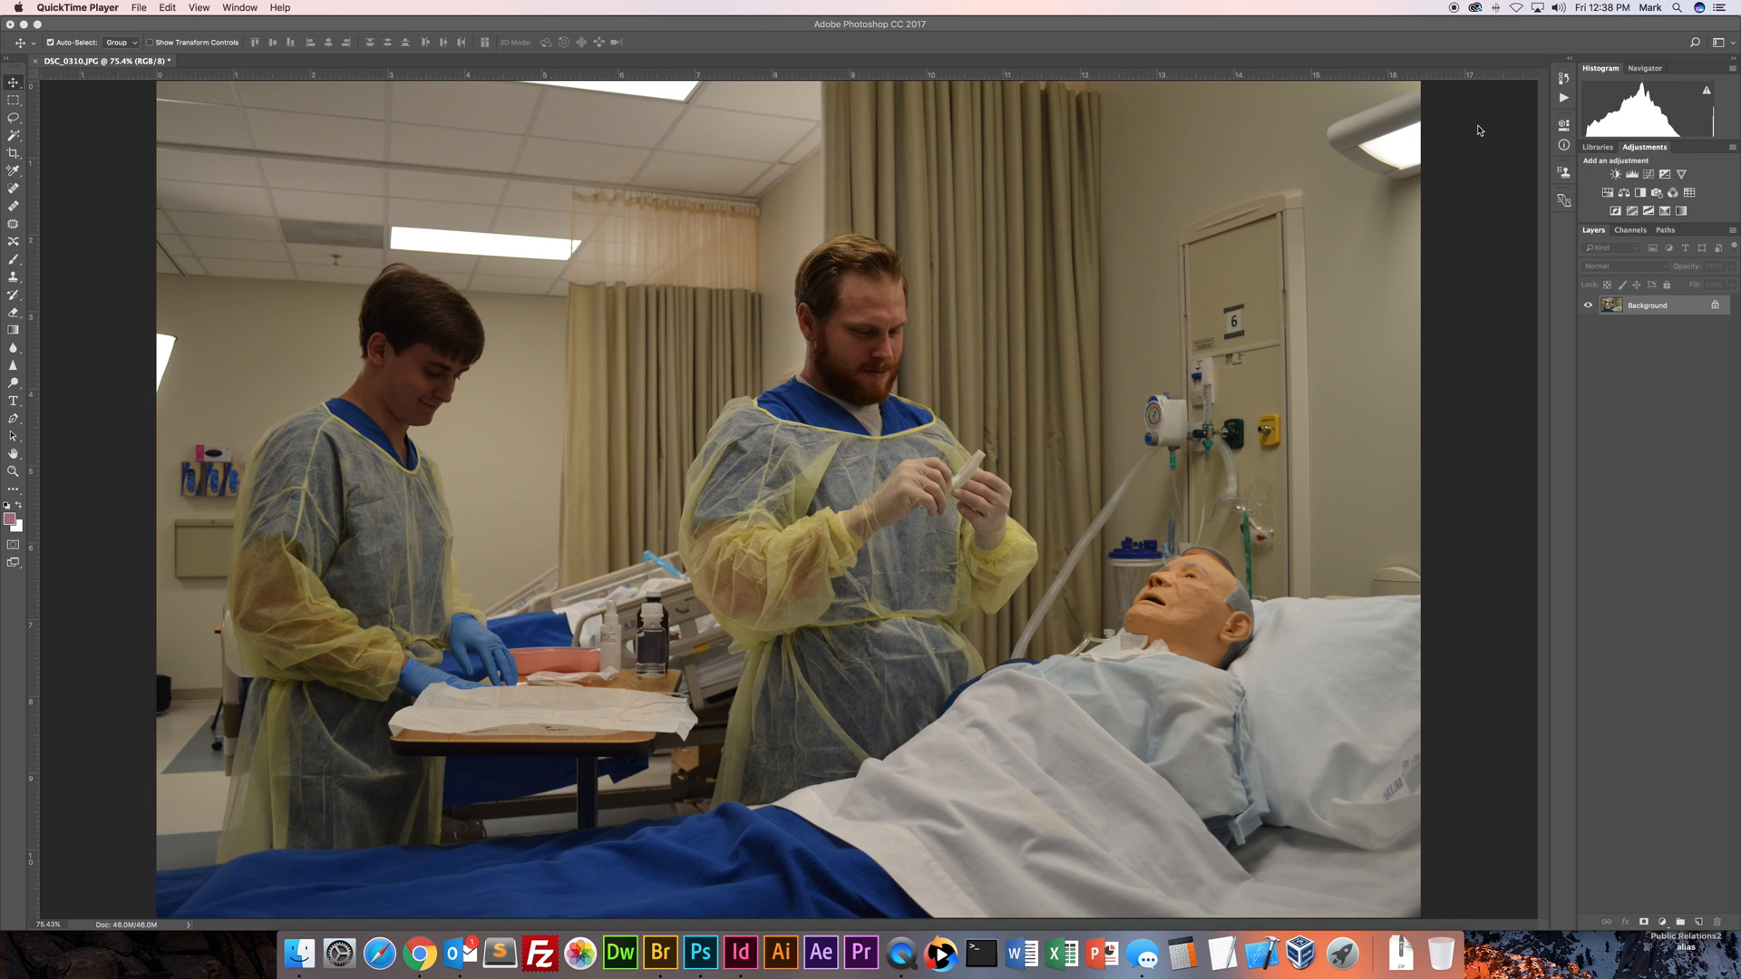
mouse_move(1470, 130)
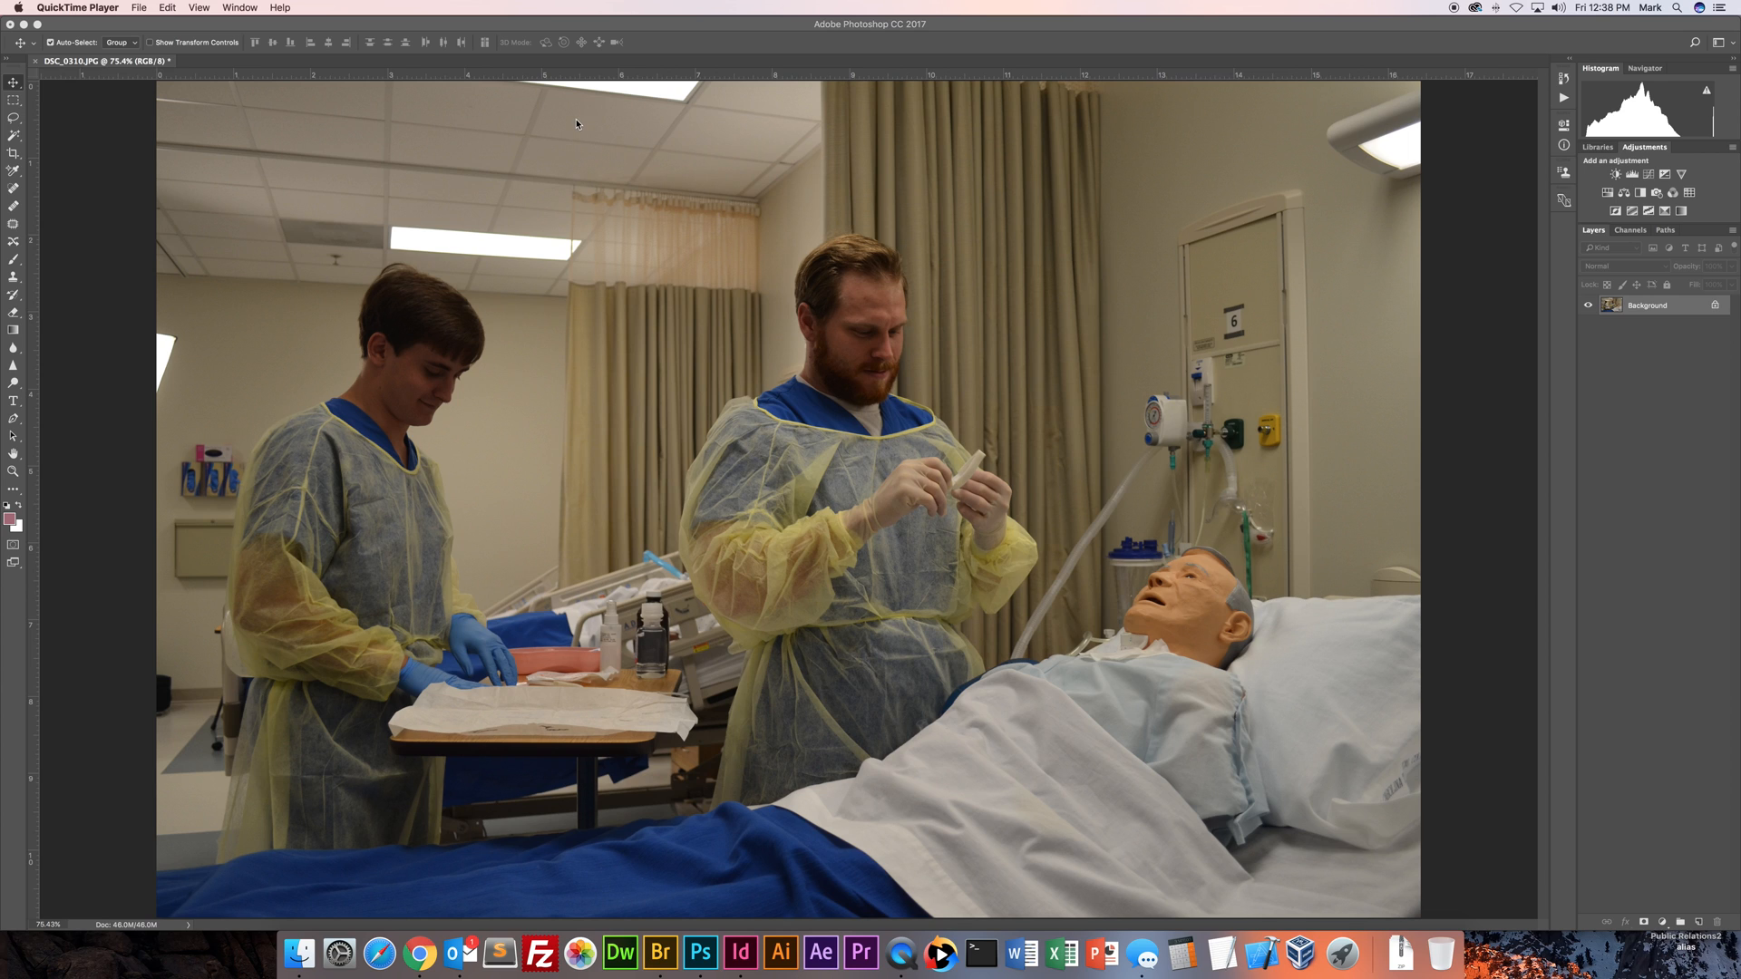
mouse_move(667, 131)
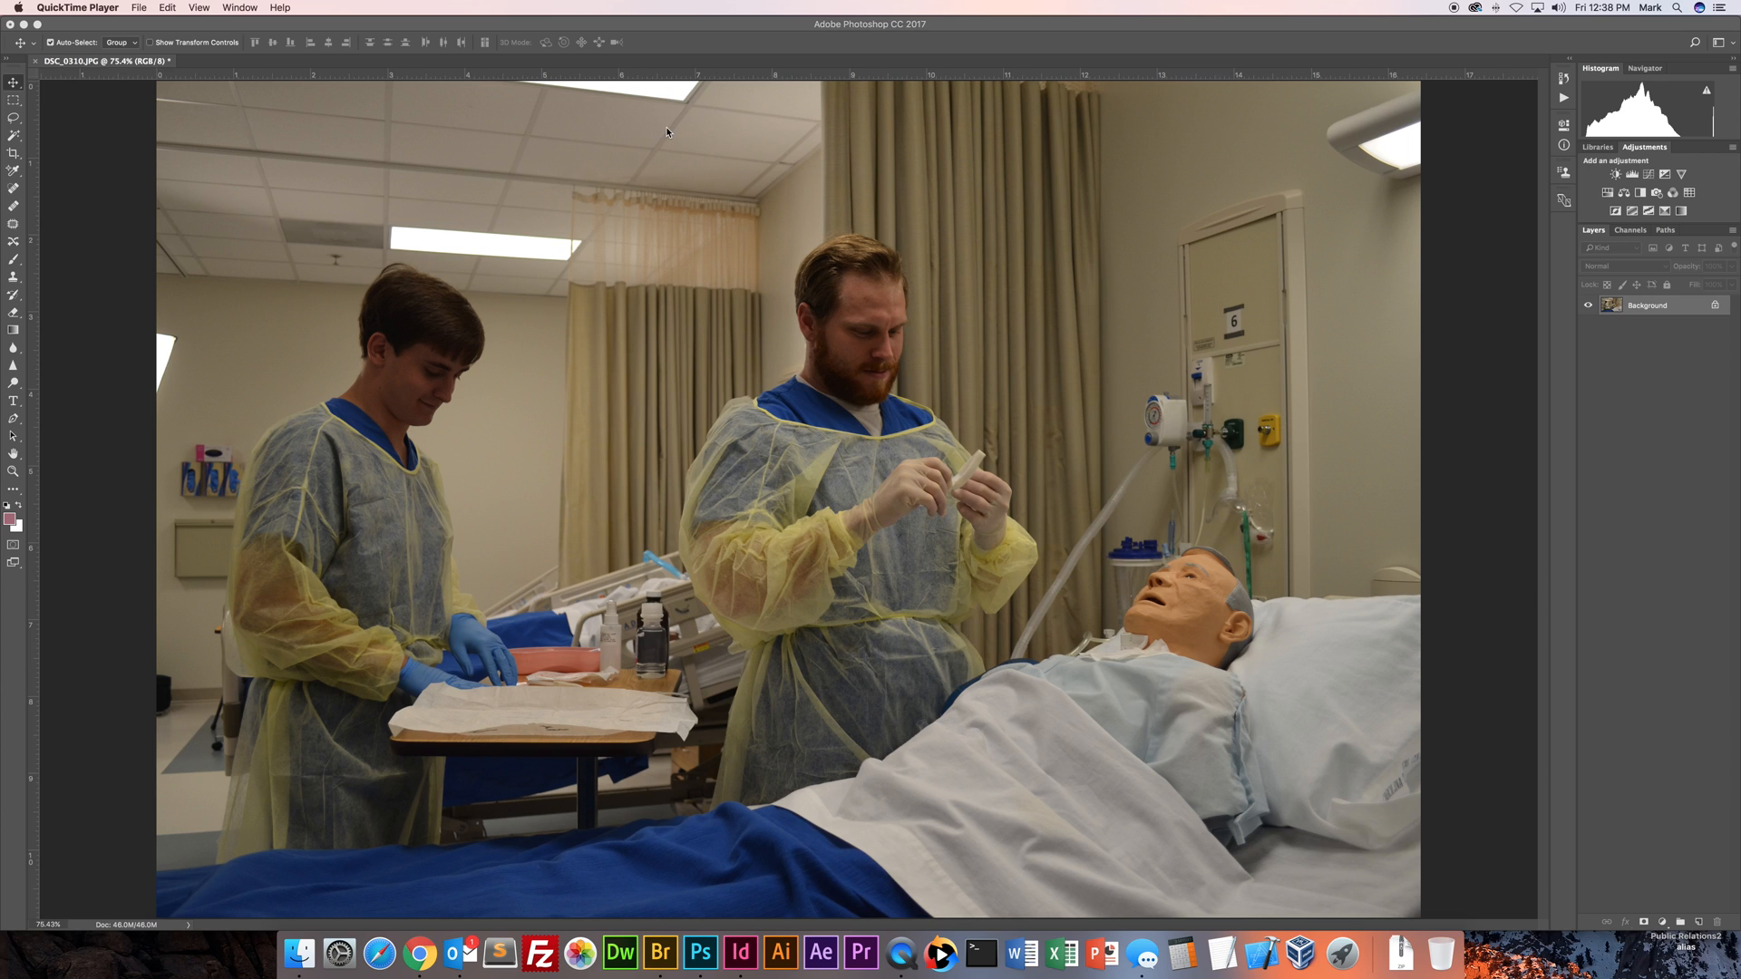
mouse_move(749, 152)
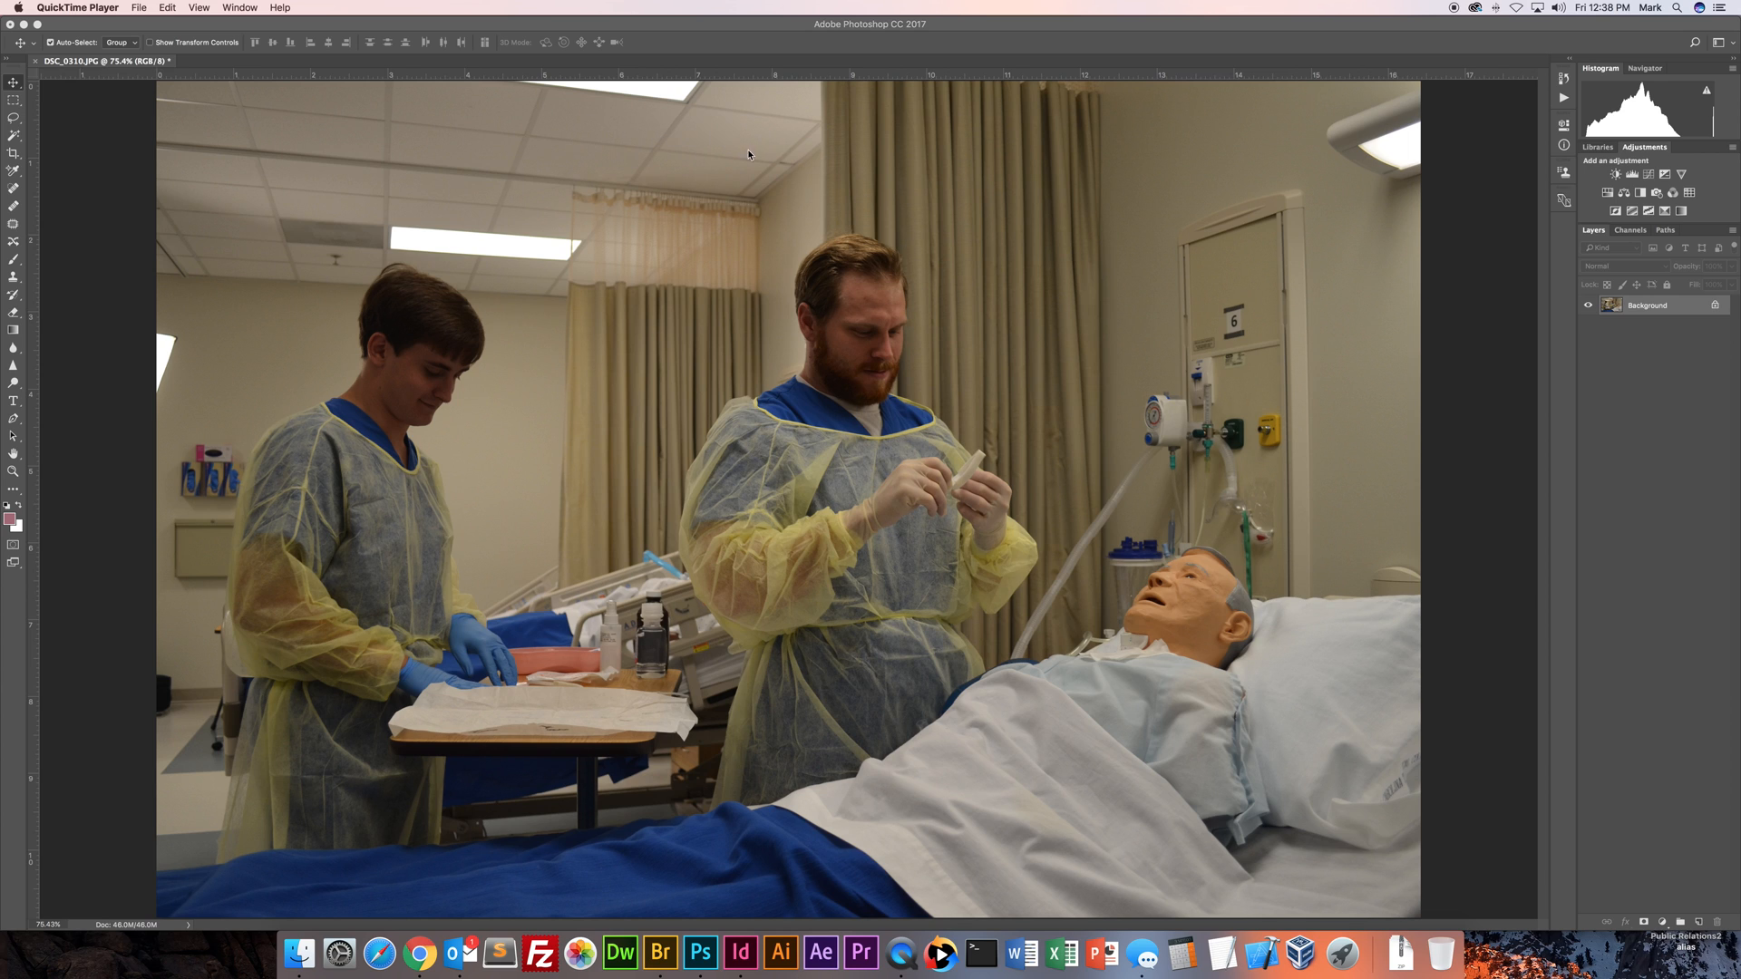
mouse_move(963, 181)
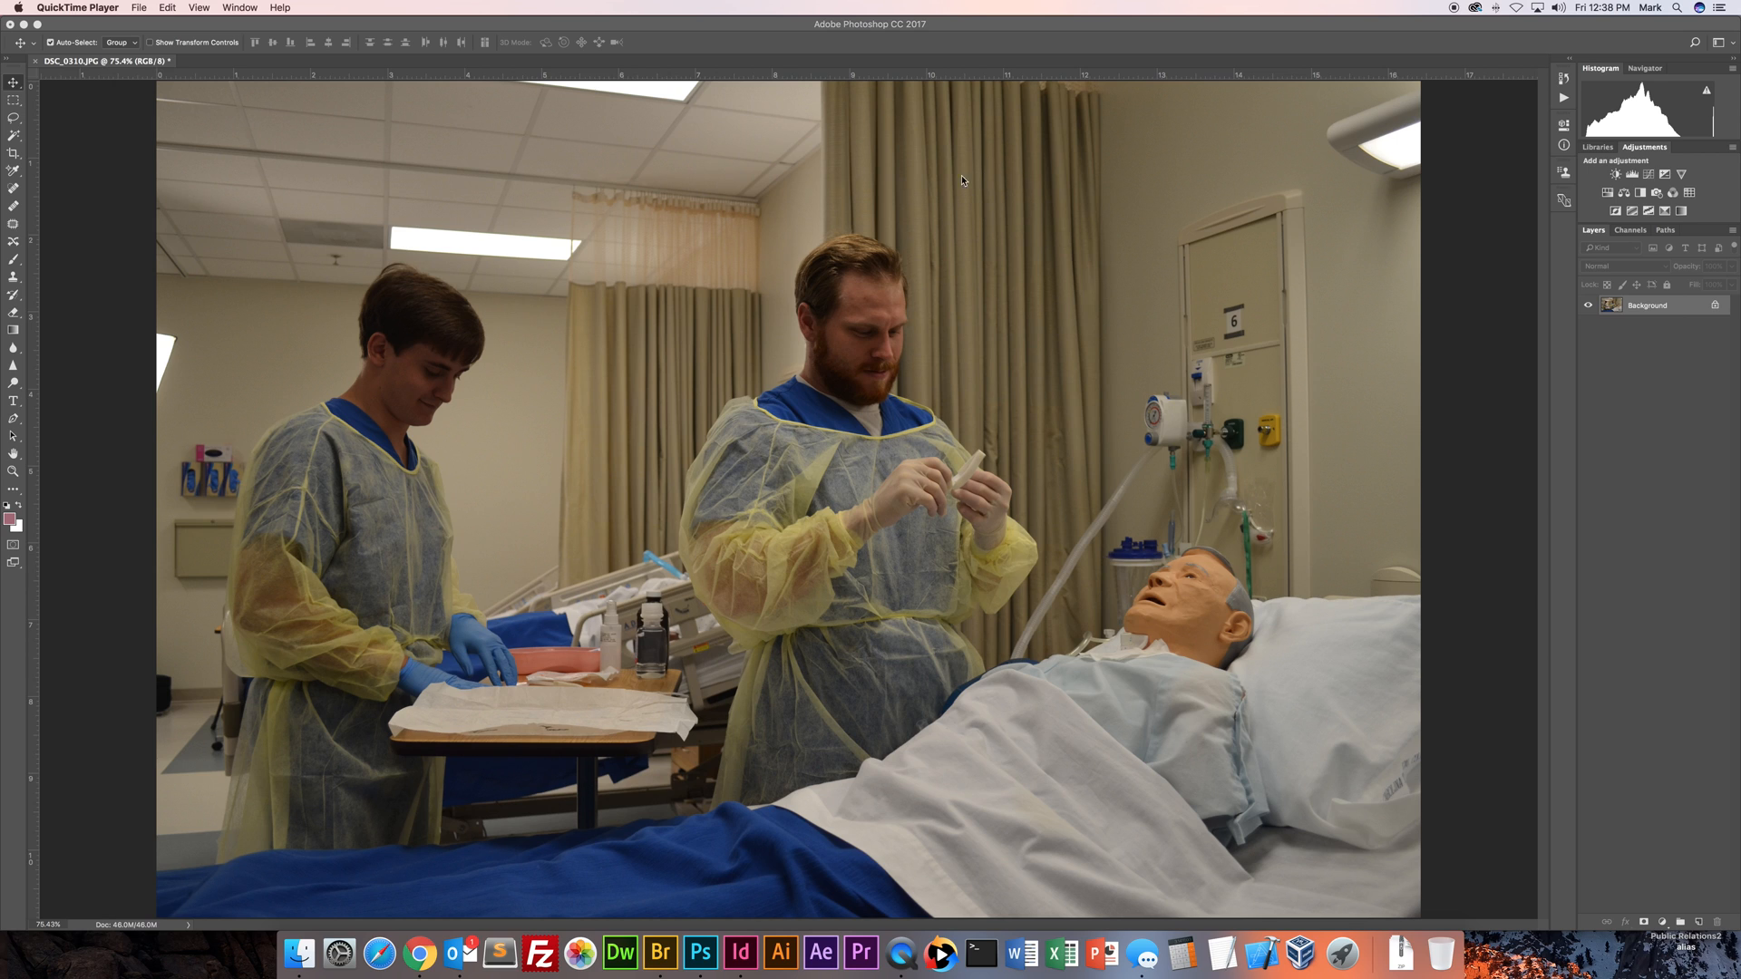
mouse_move(836, 225)
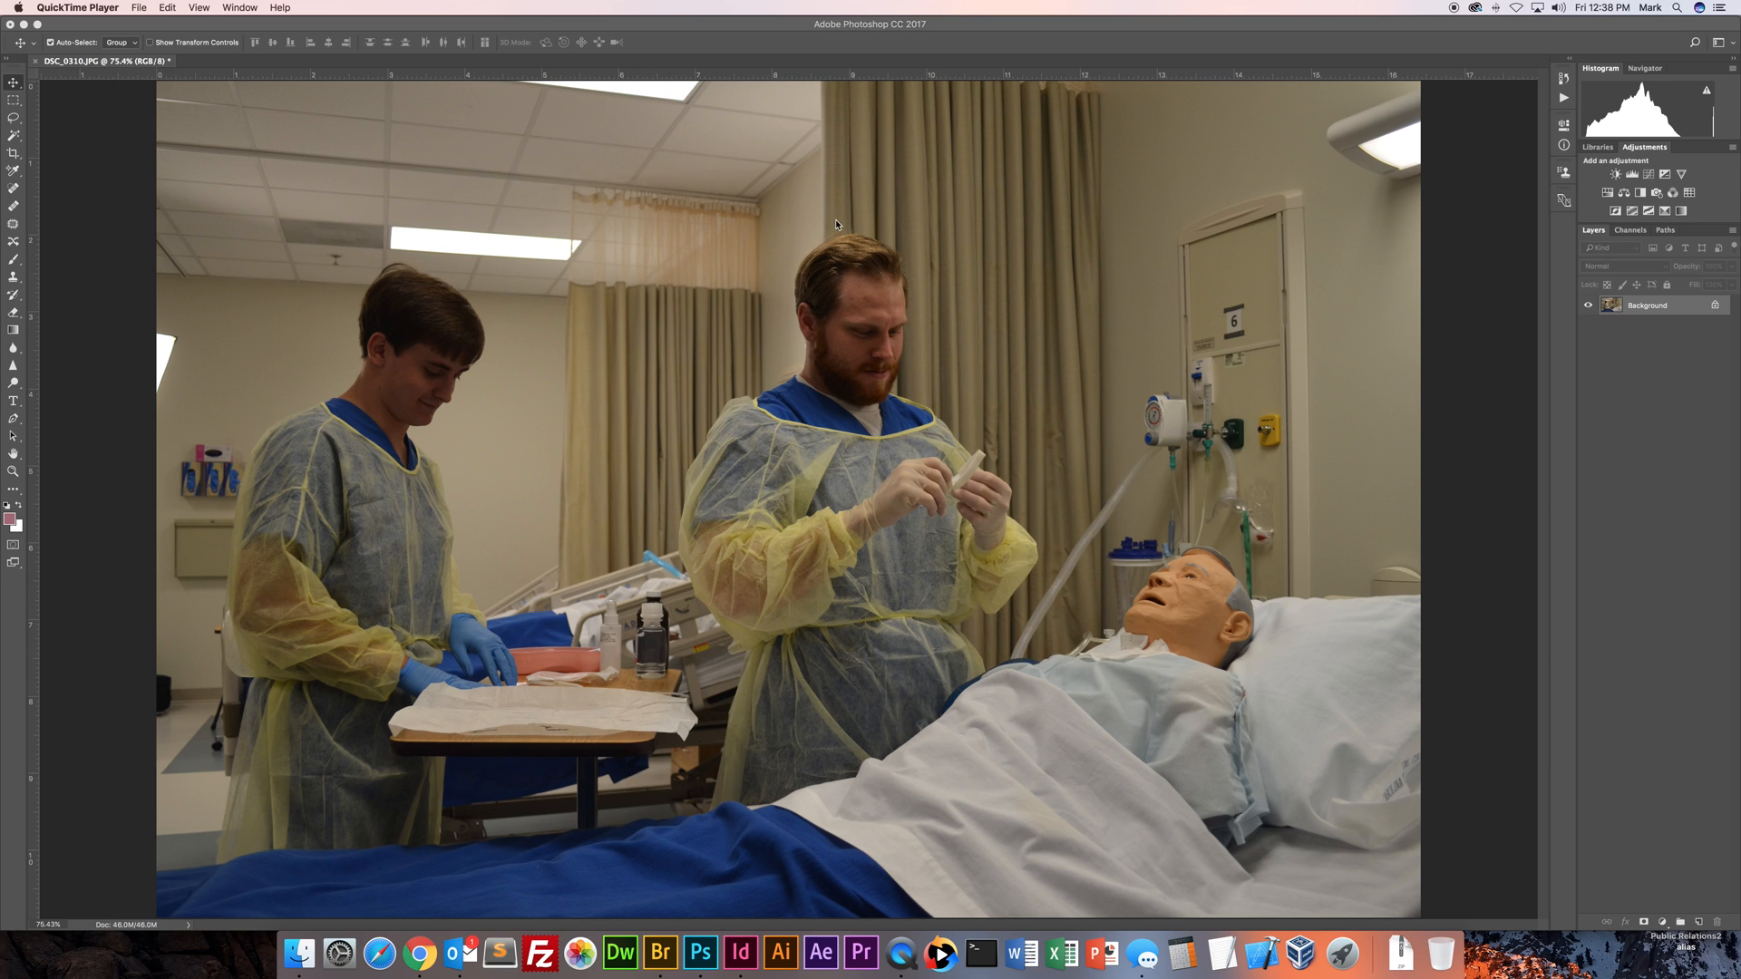
mouse_move(1273, 279)
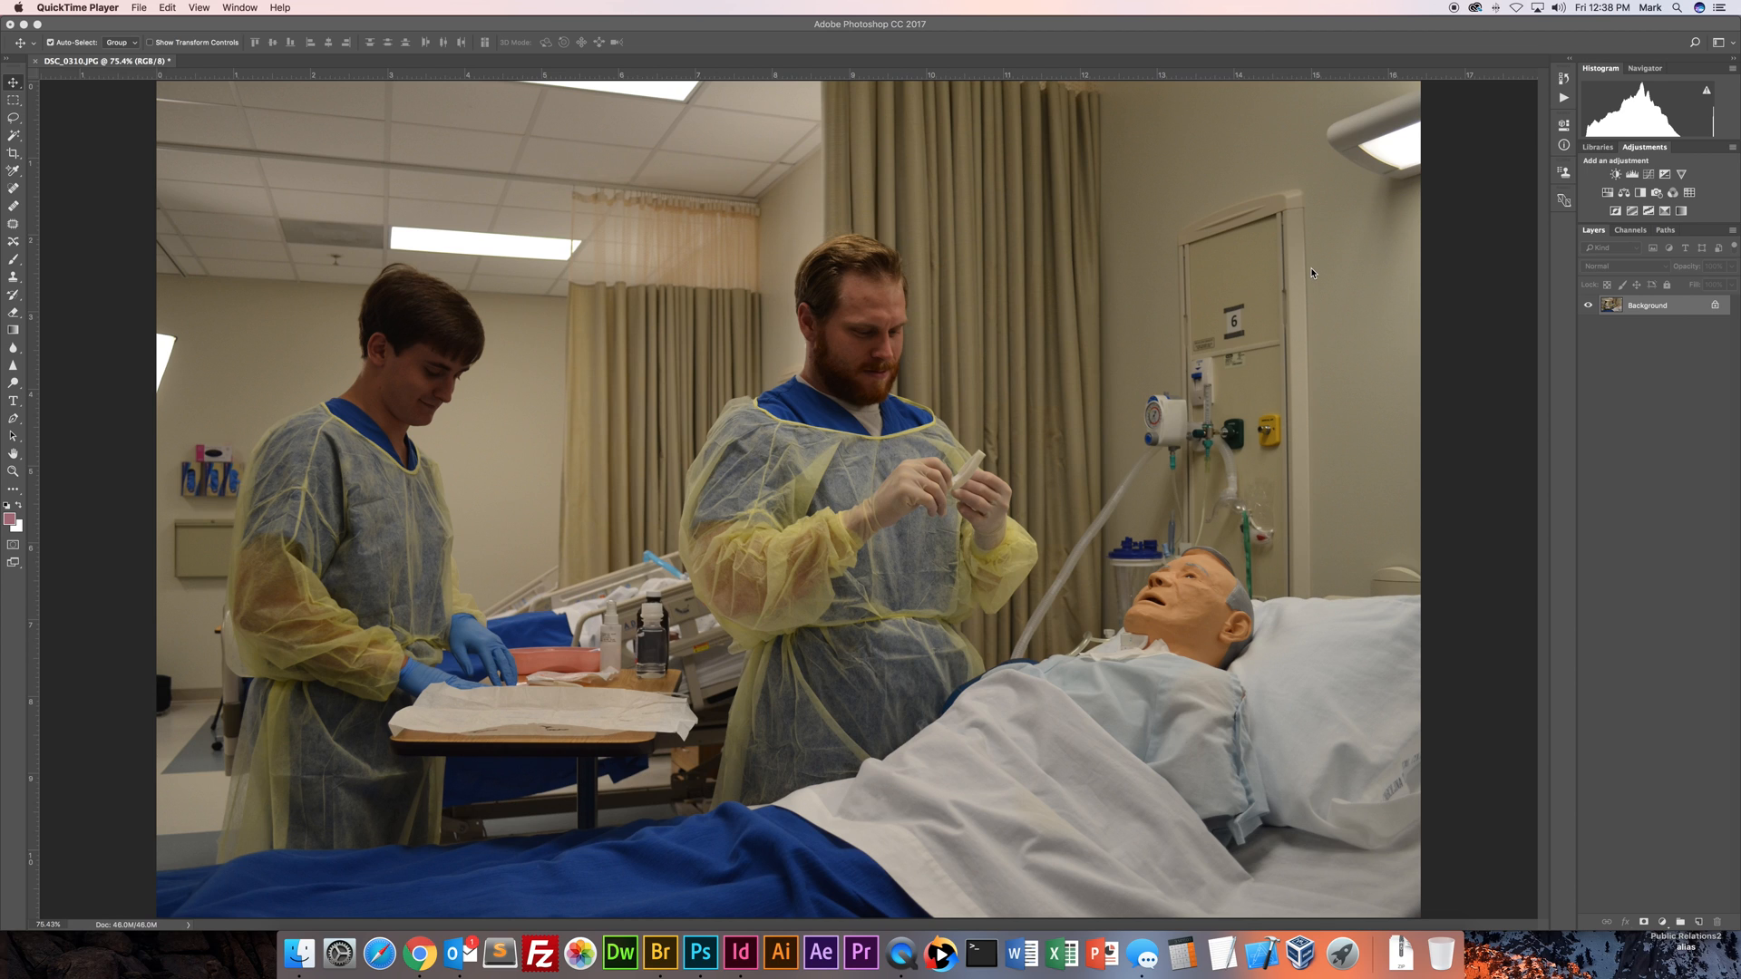
mouse_move(1097, 205)
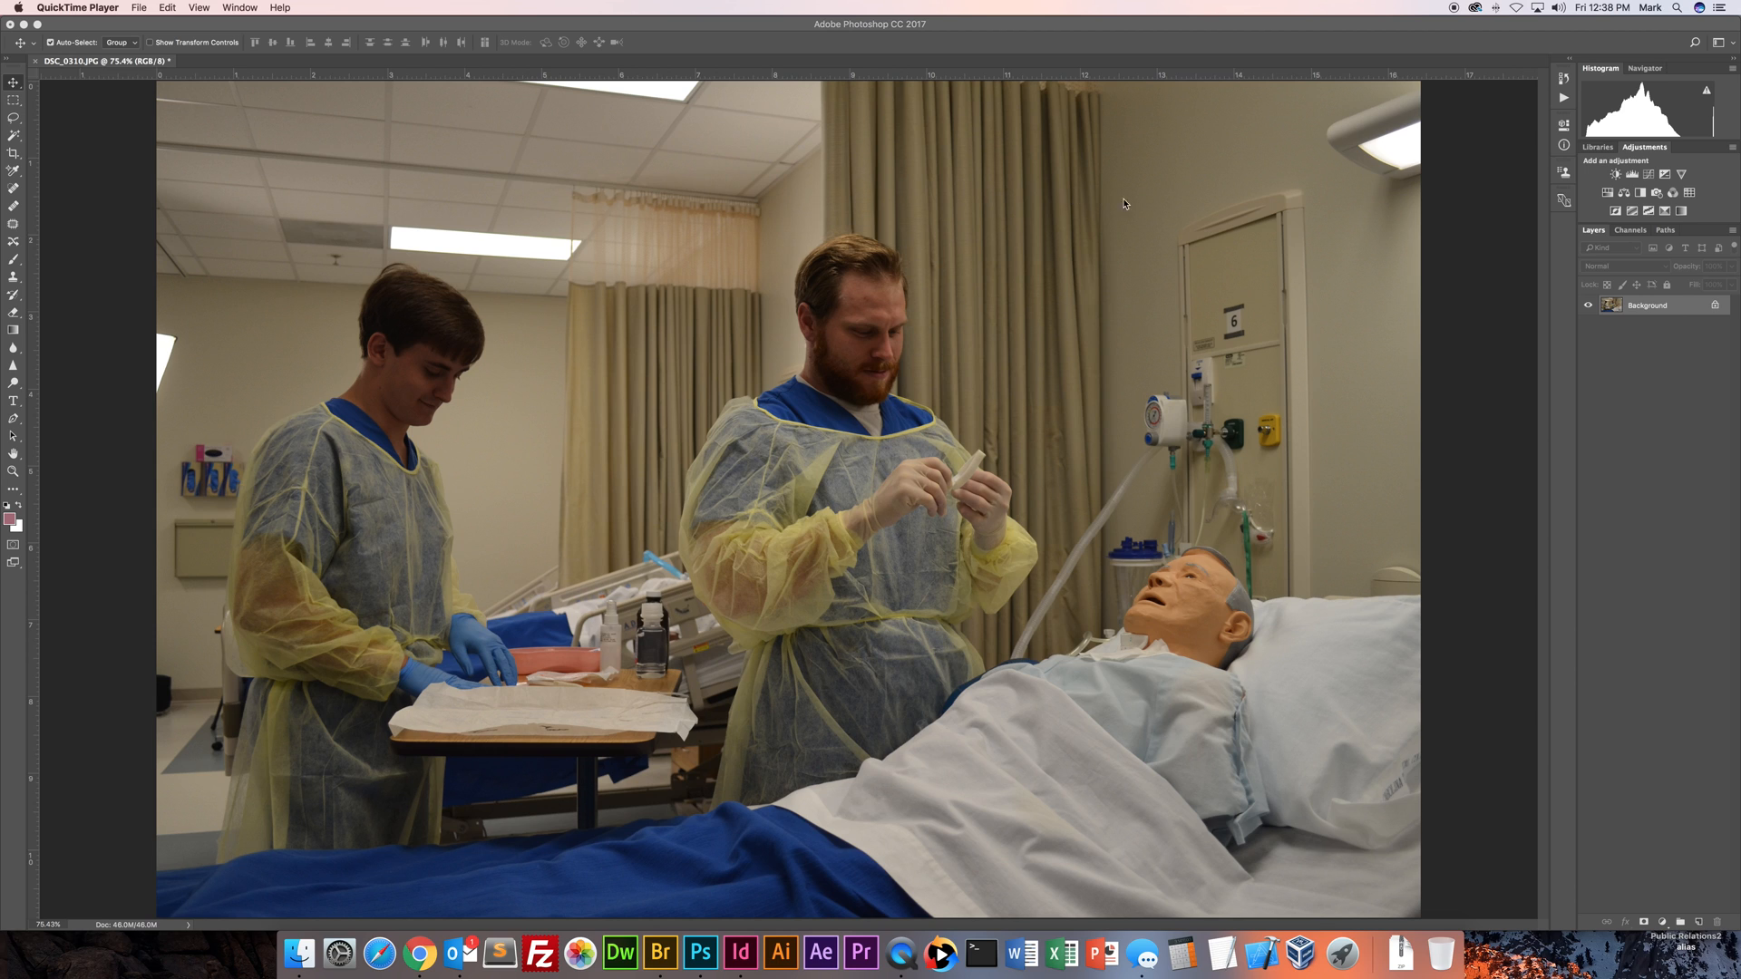
mouse_move(1224, 191)
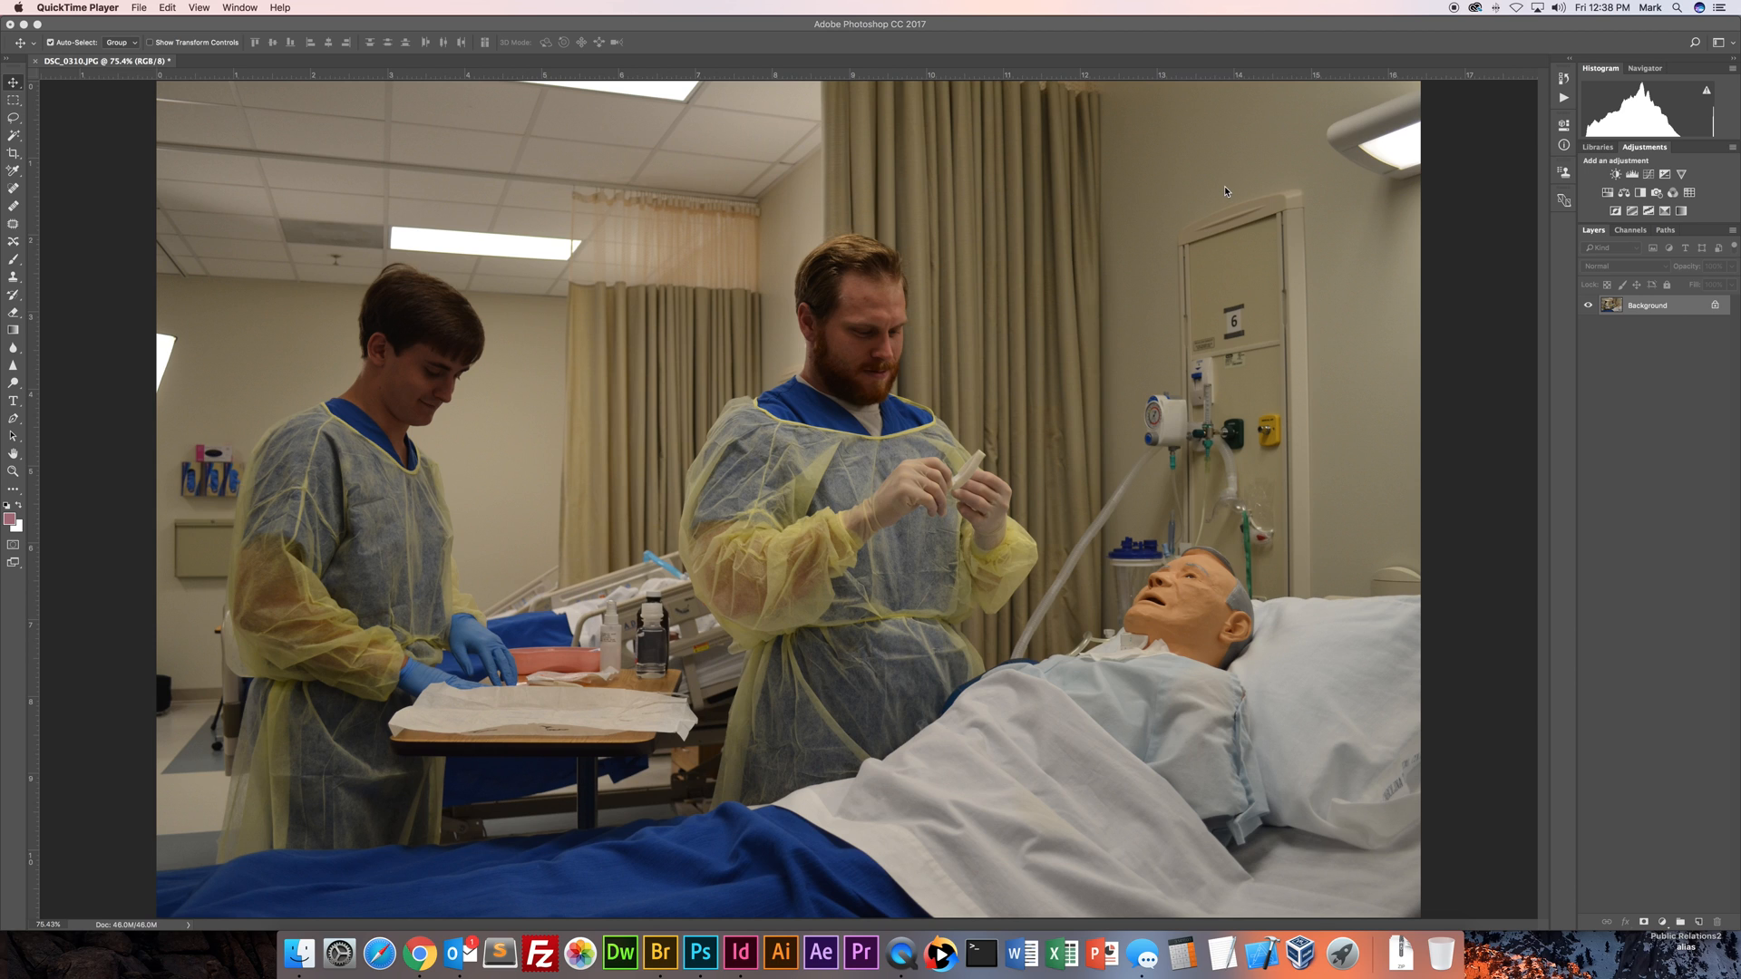
mouse_move(1248, 185)
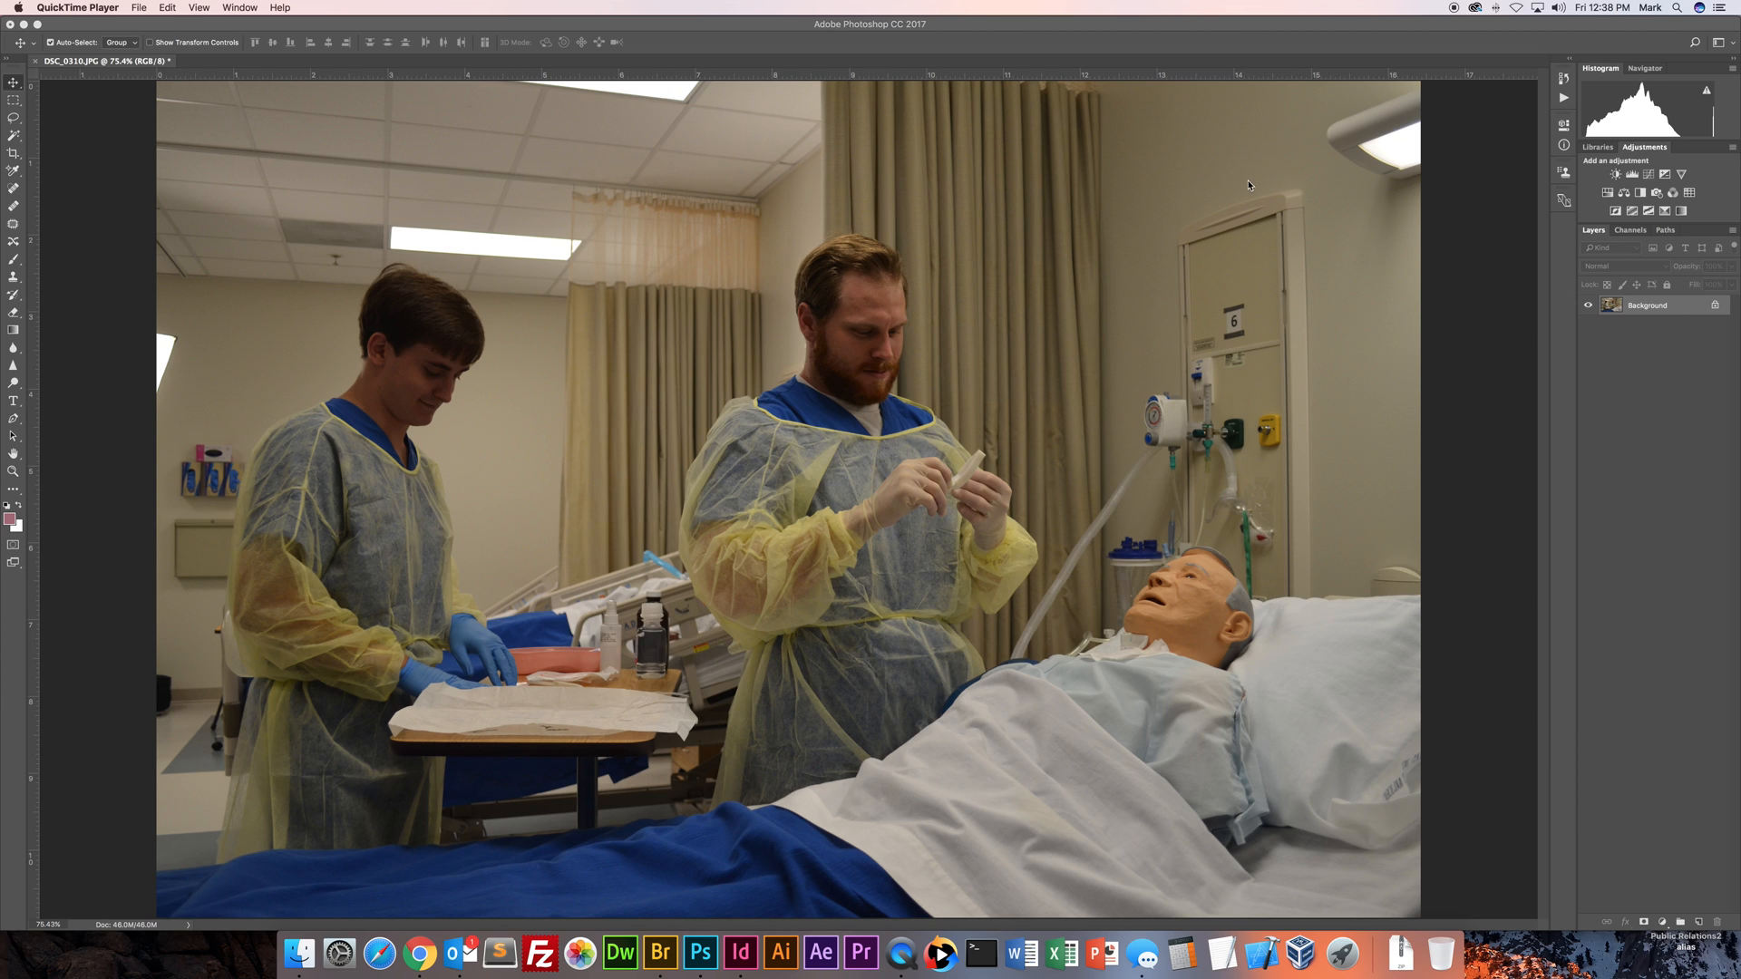
mouse_move(1262, 194)
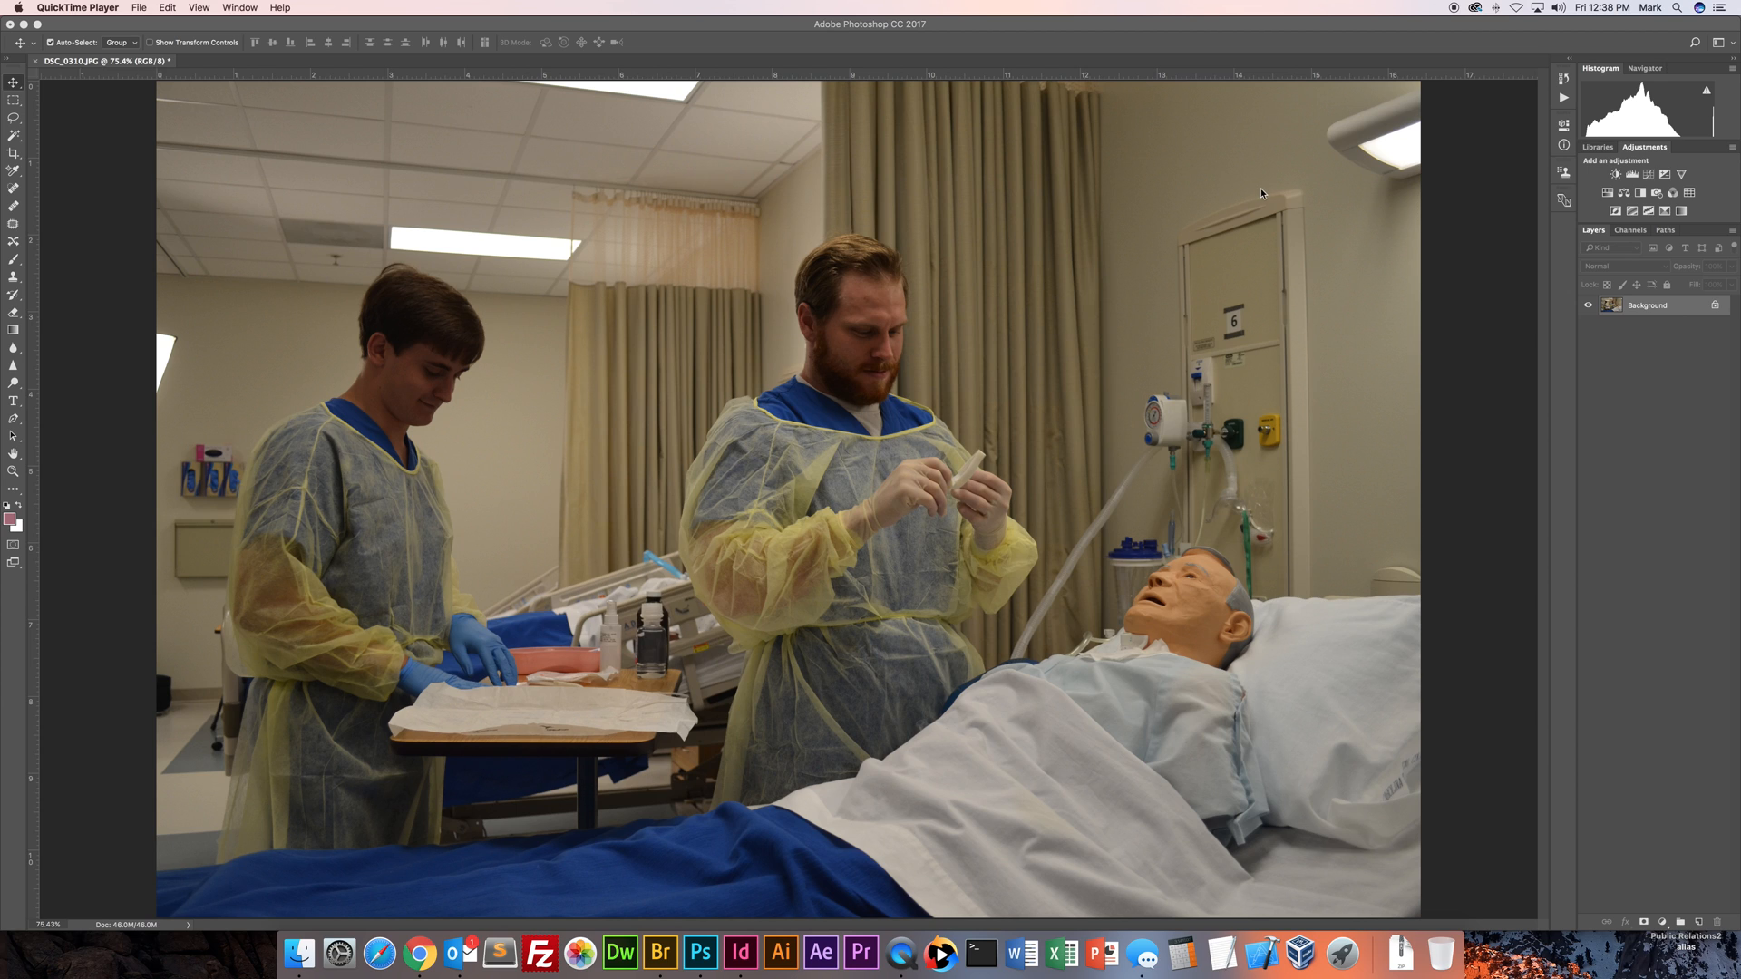
mouse_move(1001, 374)
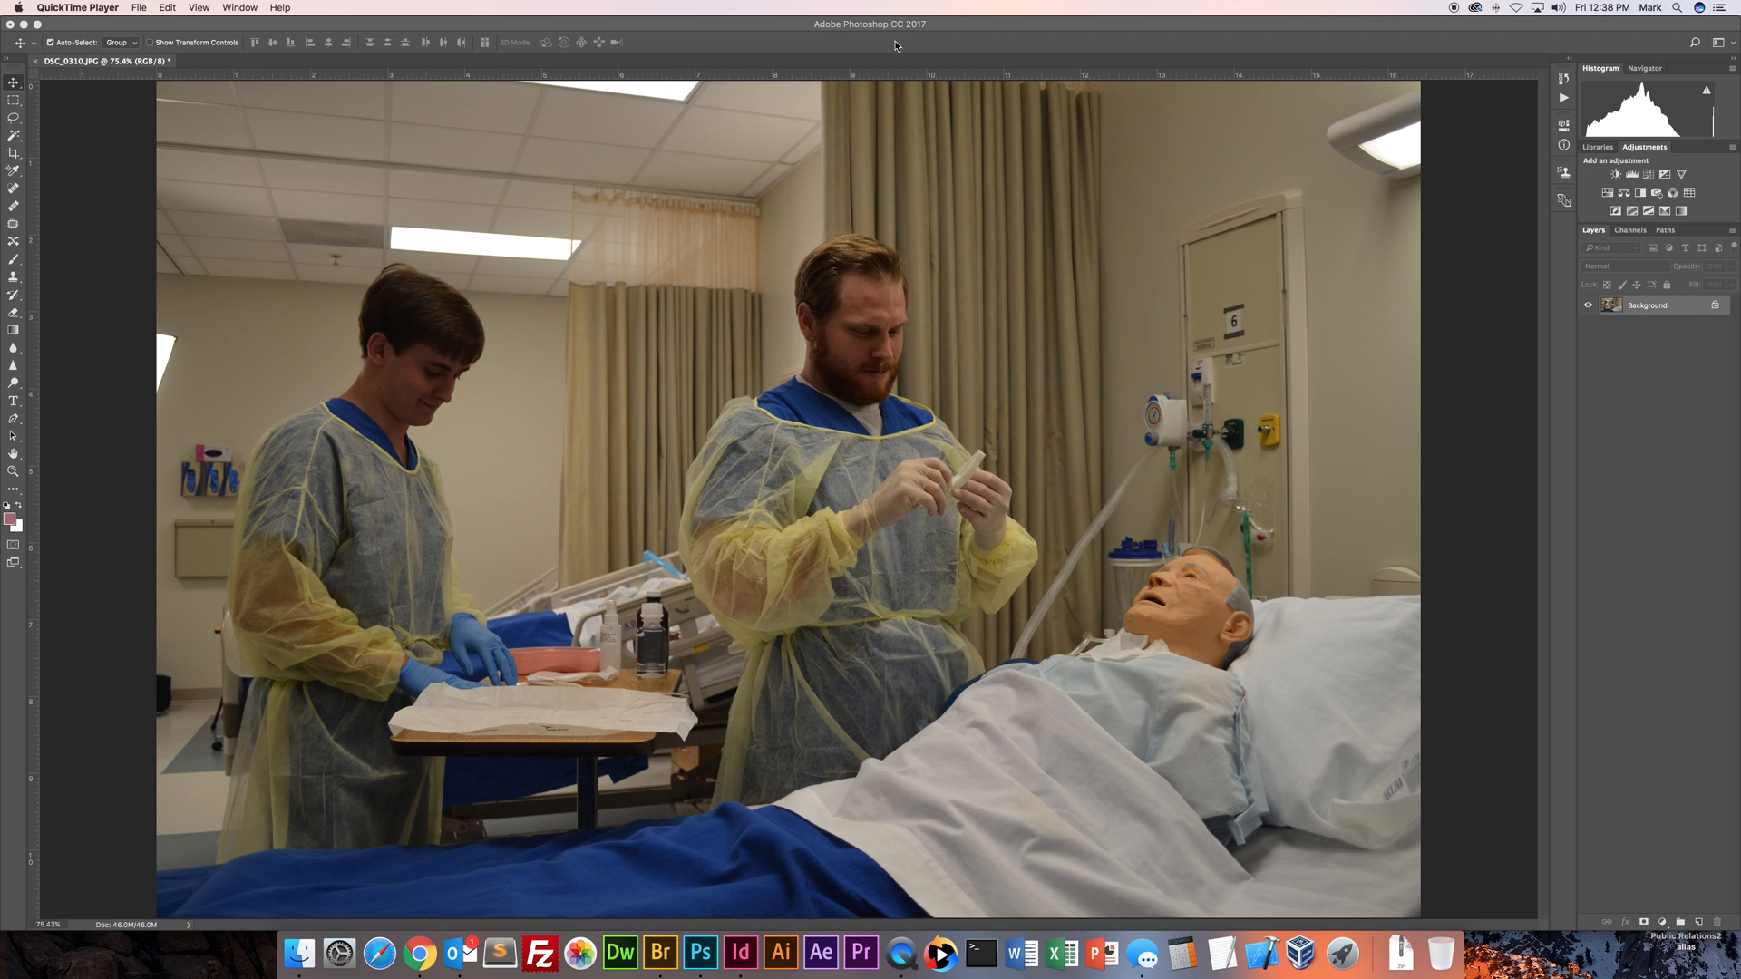
mouse_move(1223, 97)
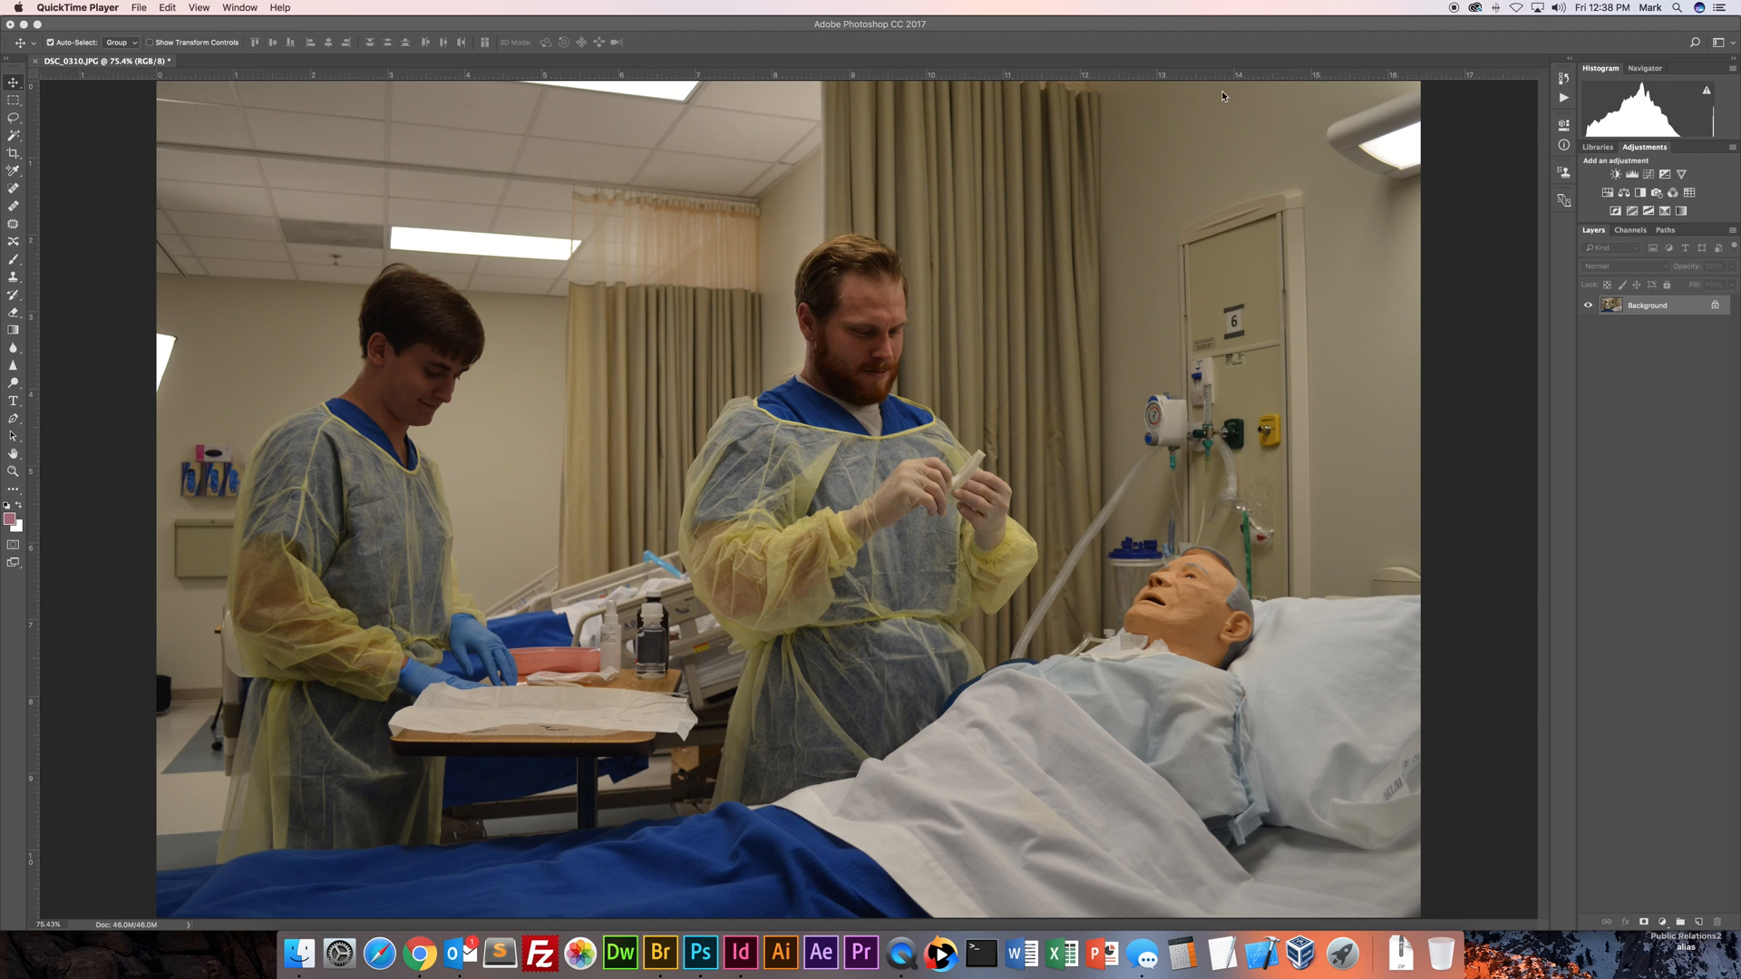
mouse_move(1656, 613)
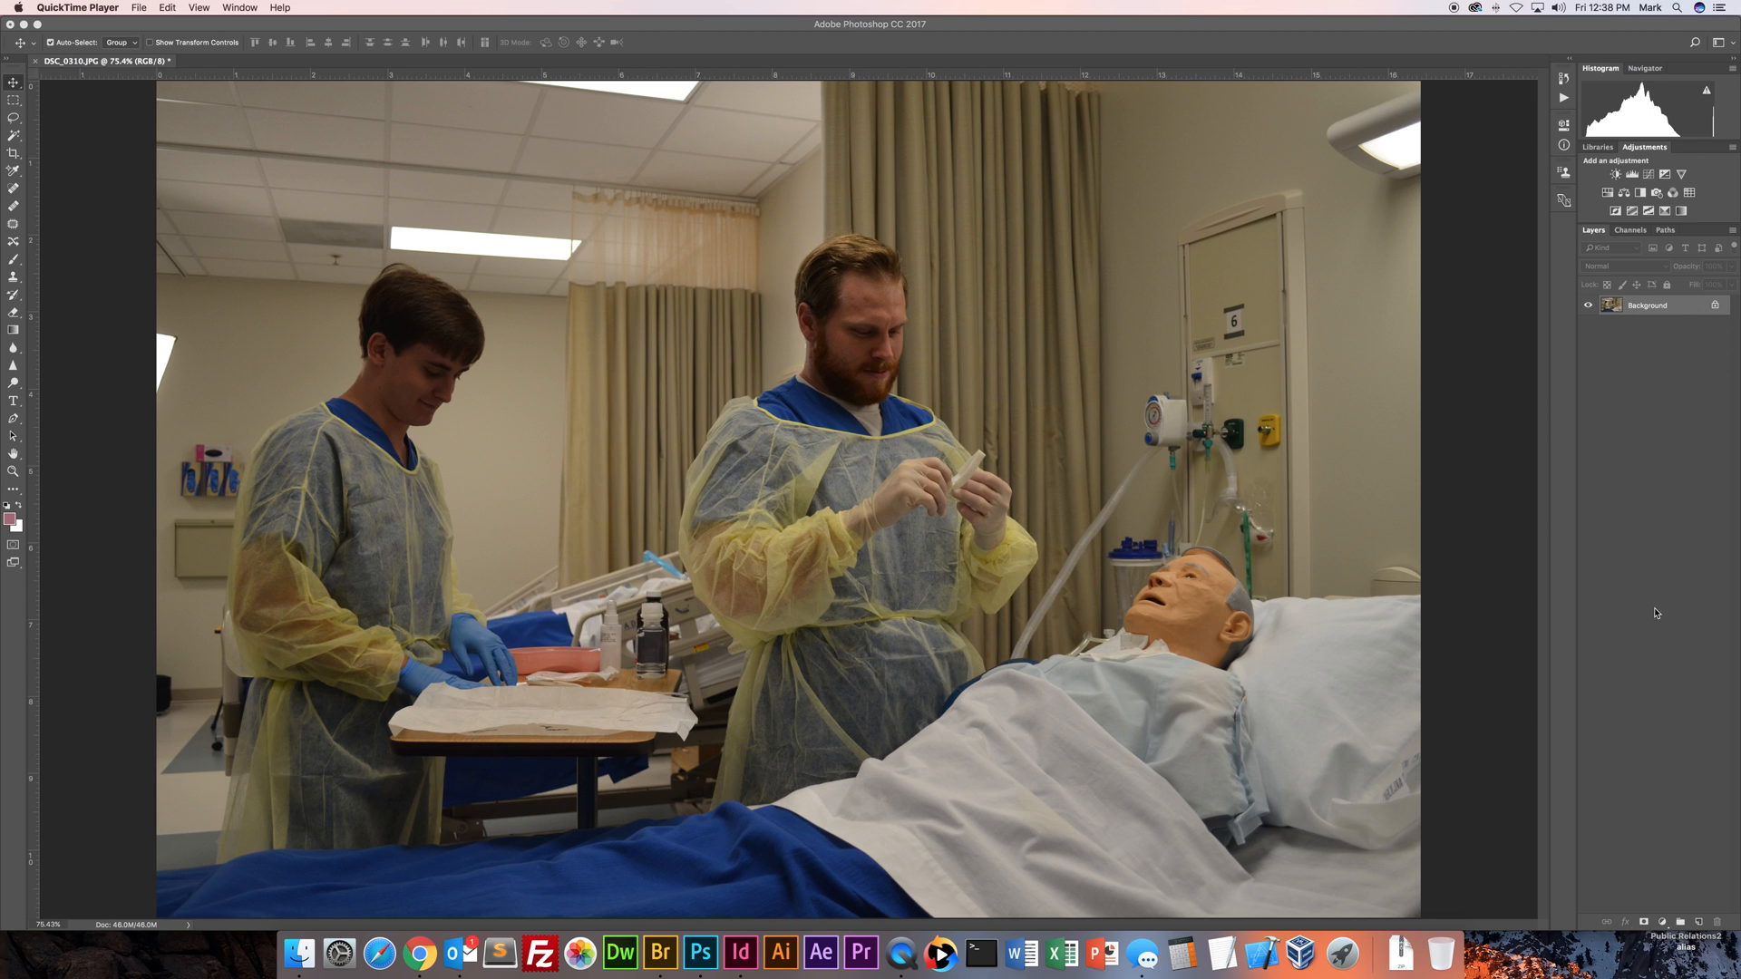
mouse_move(1594, 690)
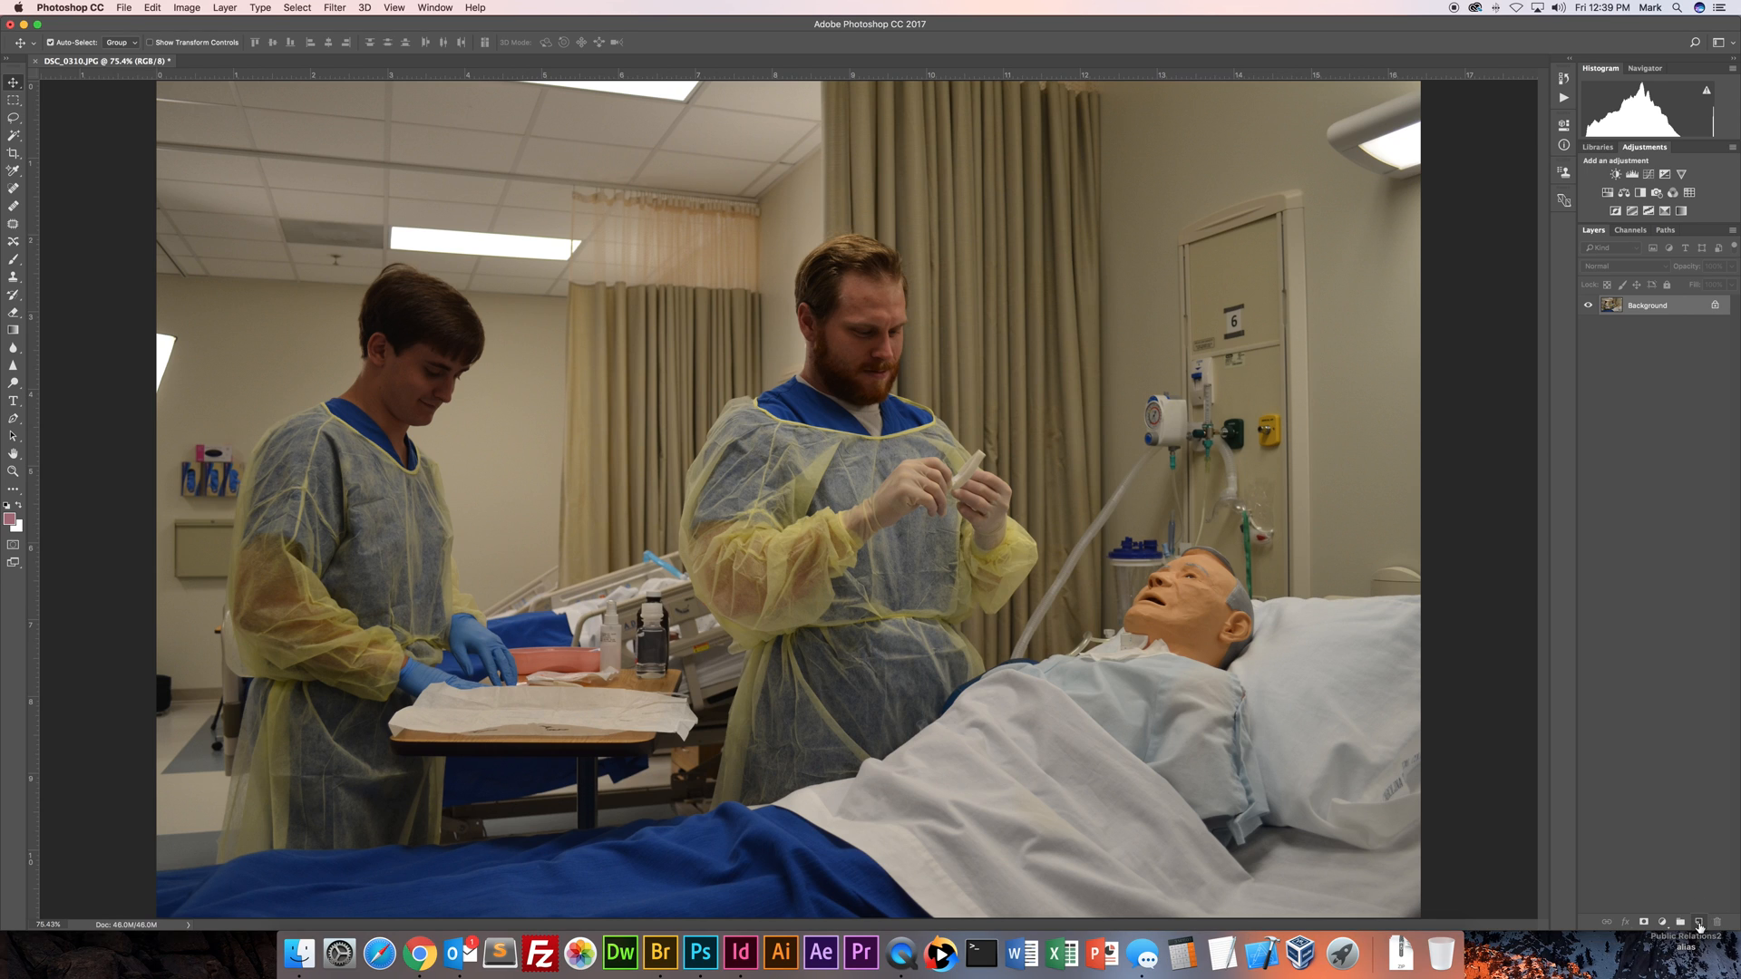
Create Layer 1 above the photo and fill it with flat 50% Gray via Edit > Fill.
click(1697, 923)
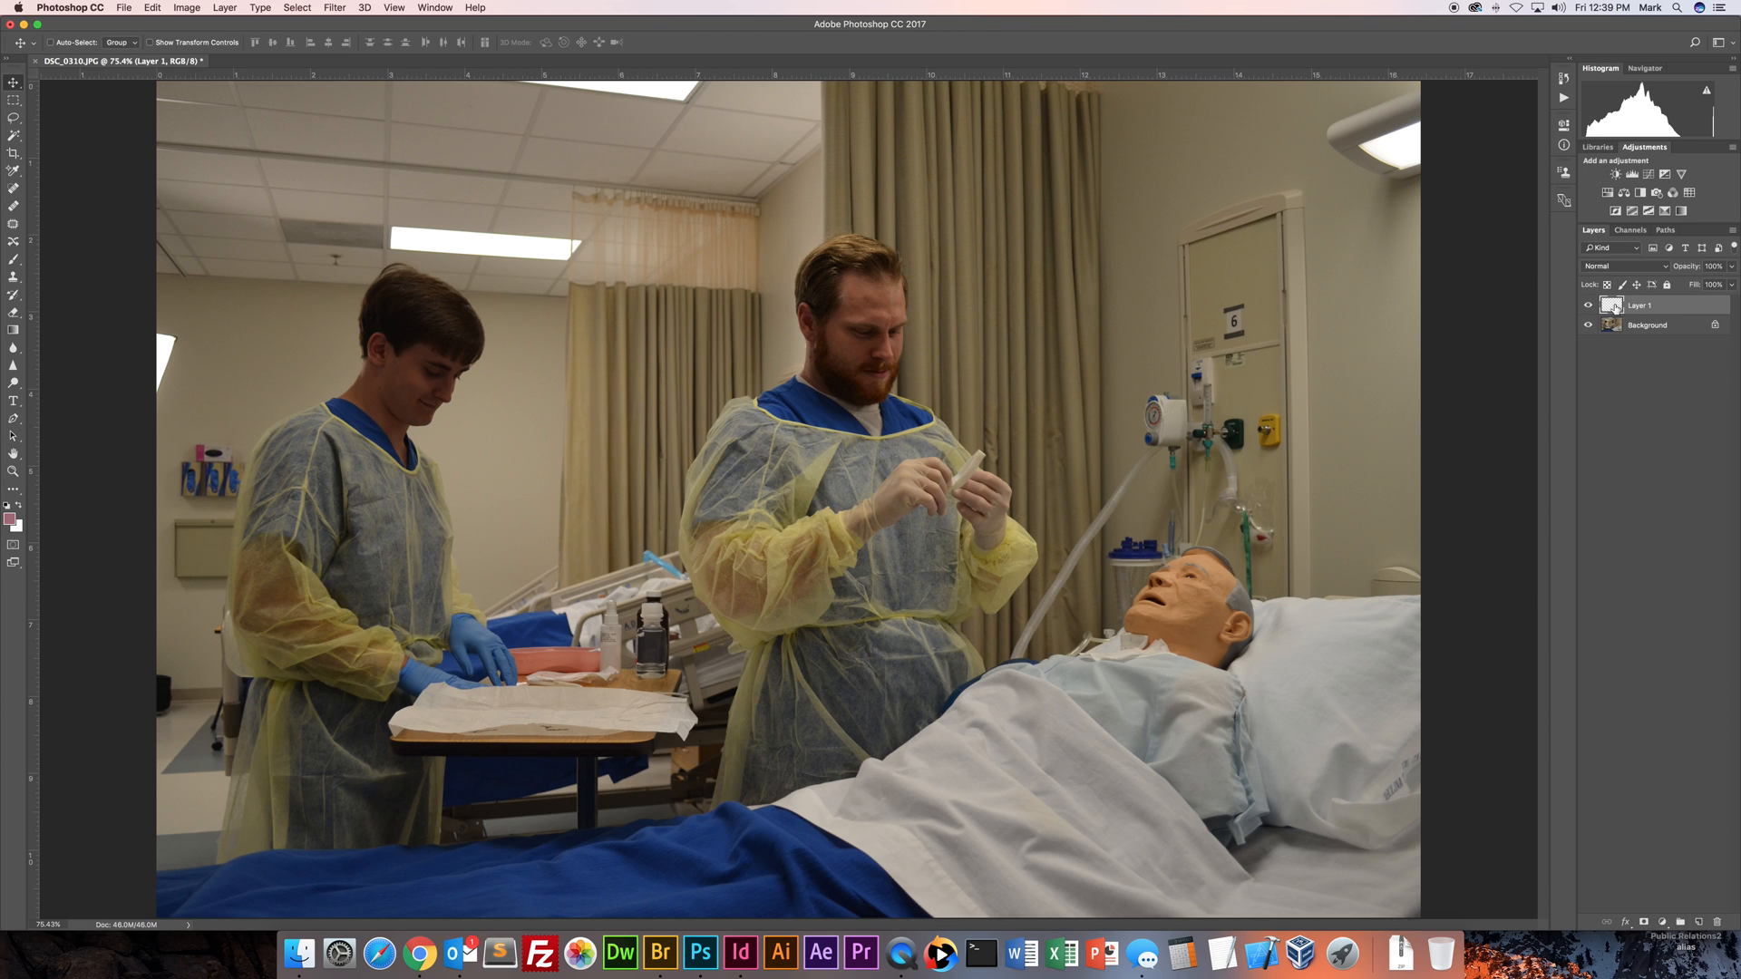
click(1590, 304)
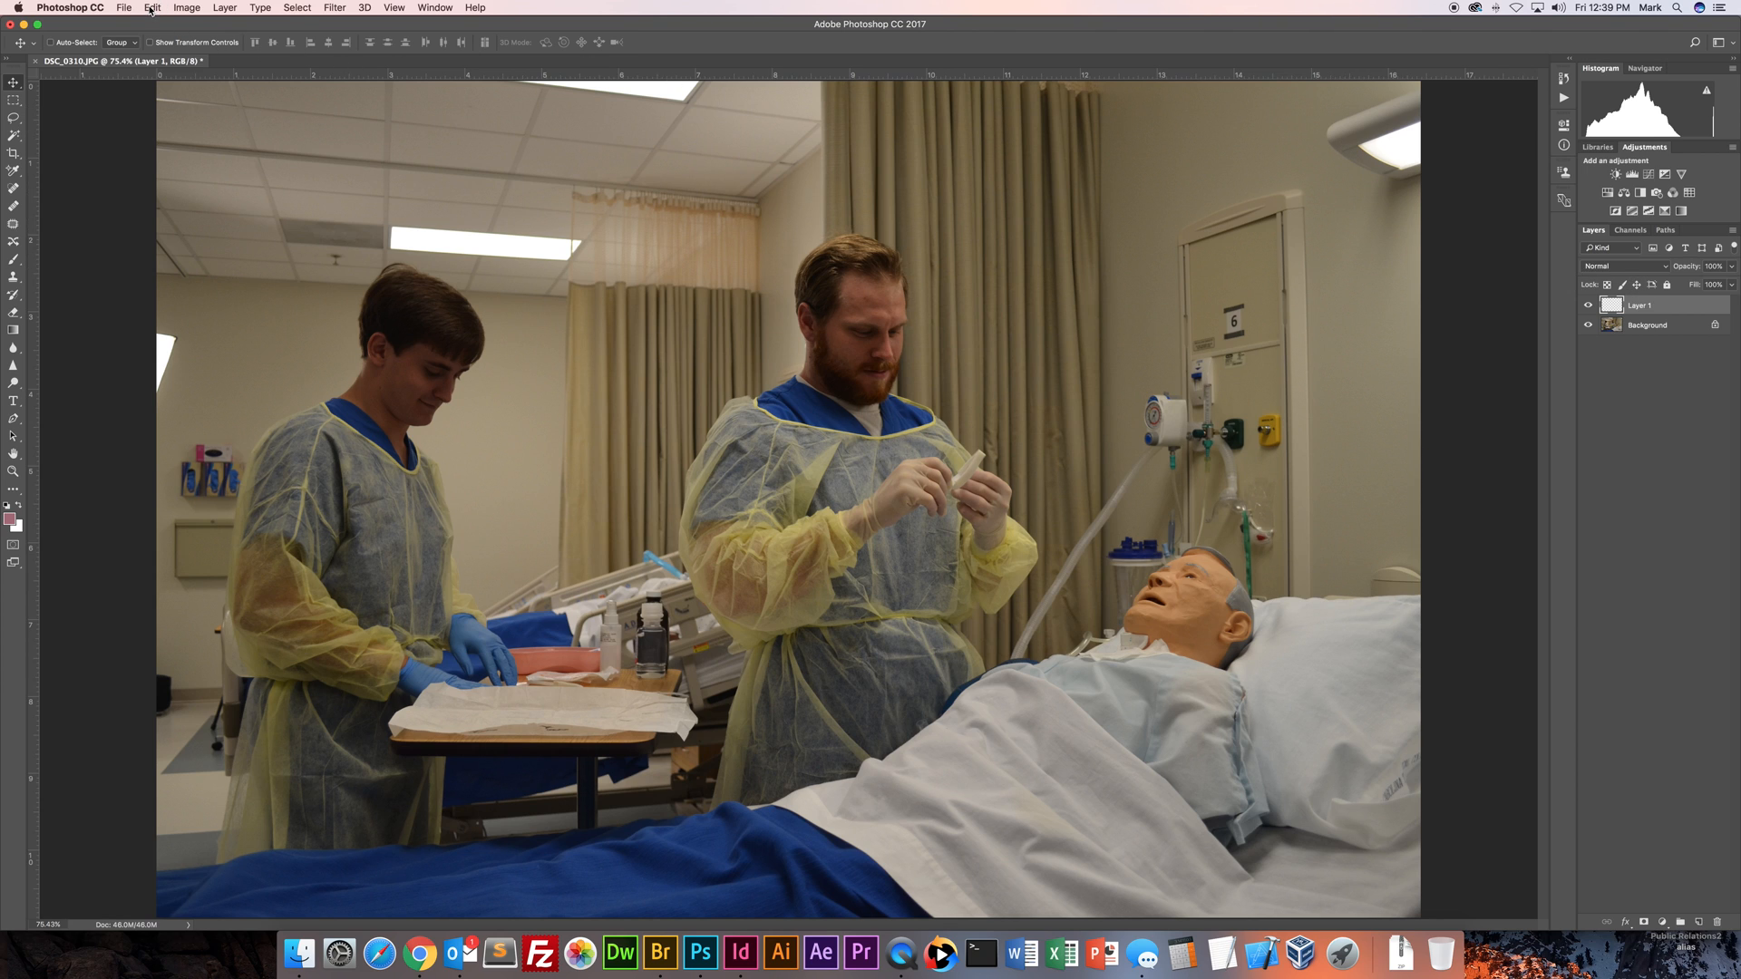
click(152, 7)
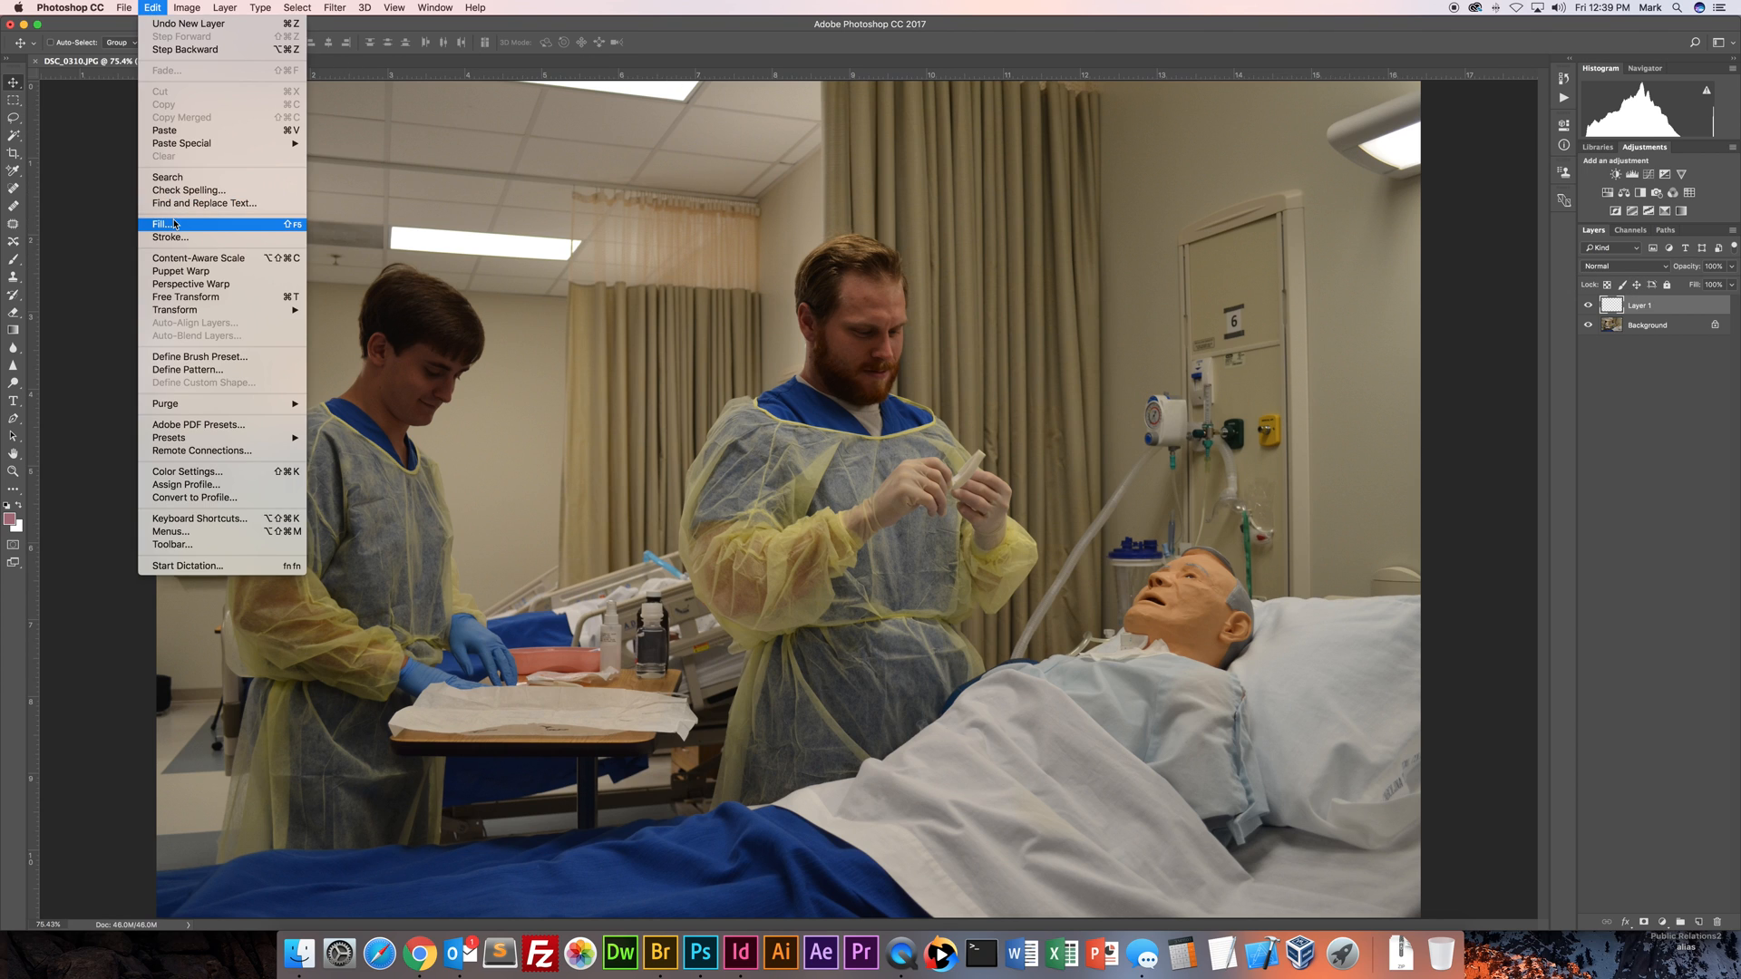
click(165, 223)
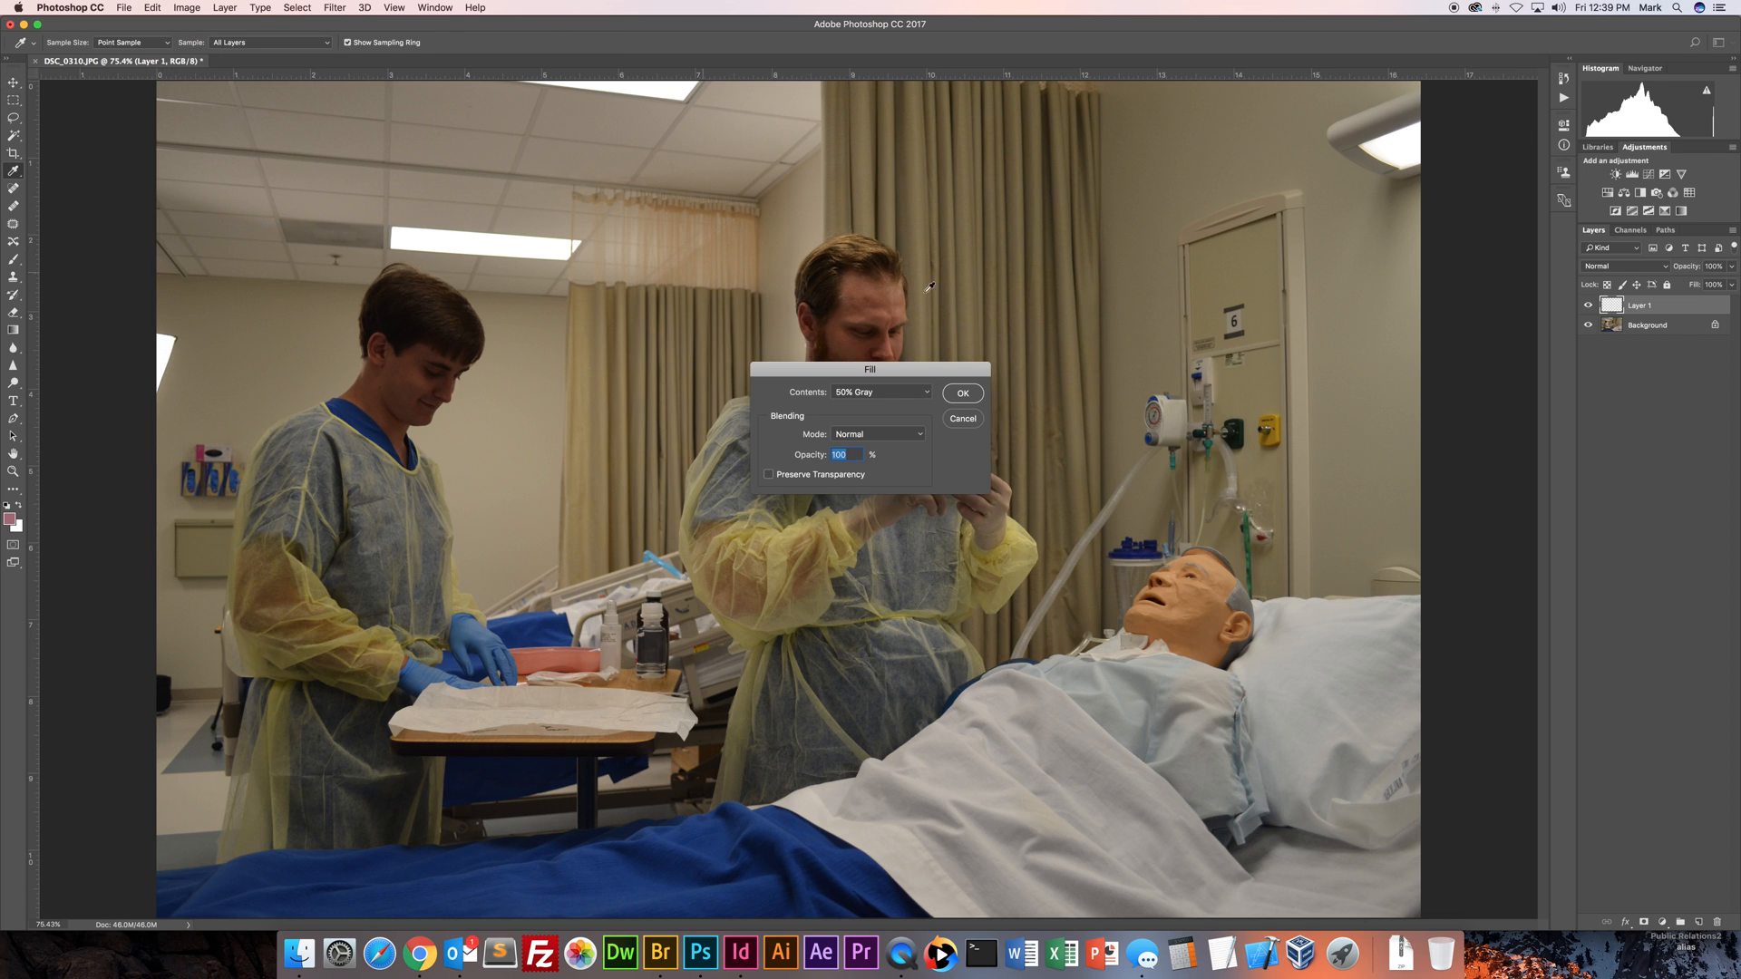
click(878, 391)
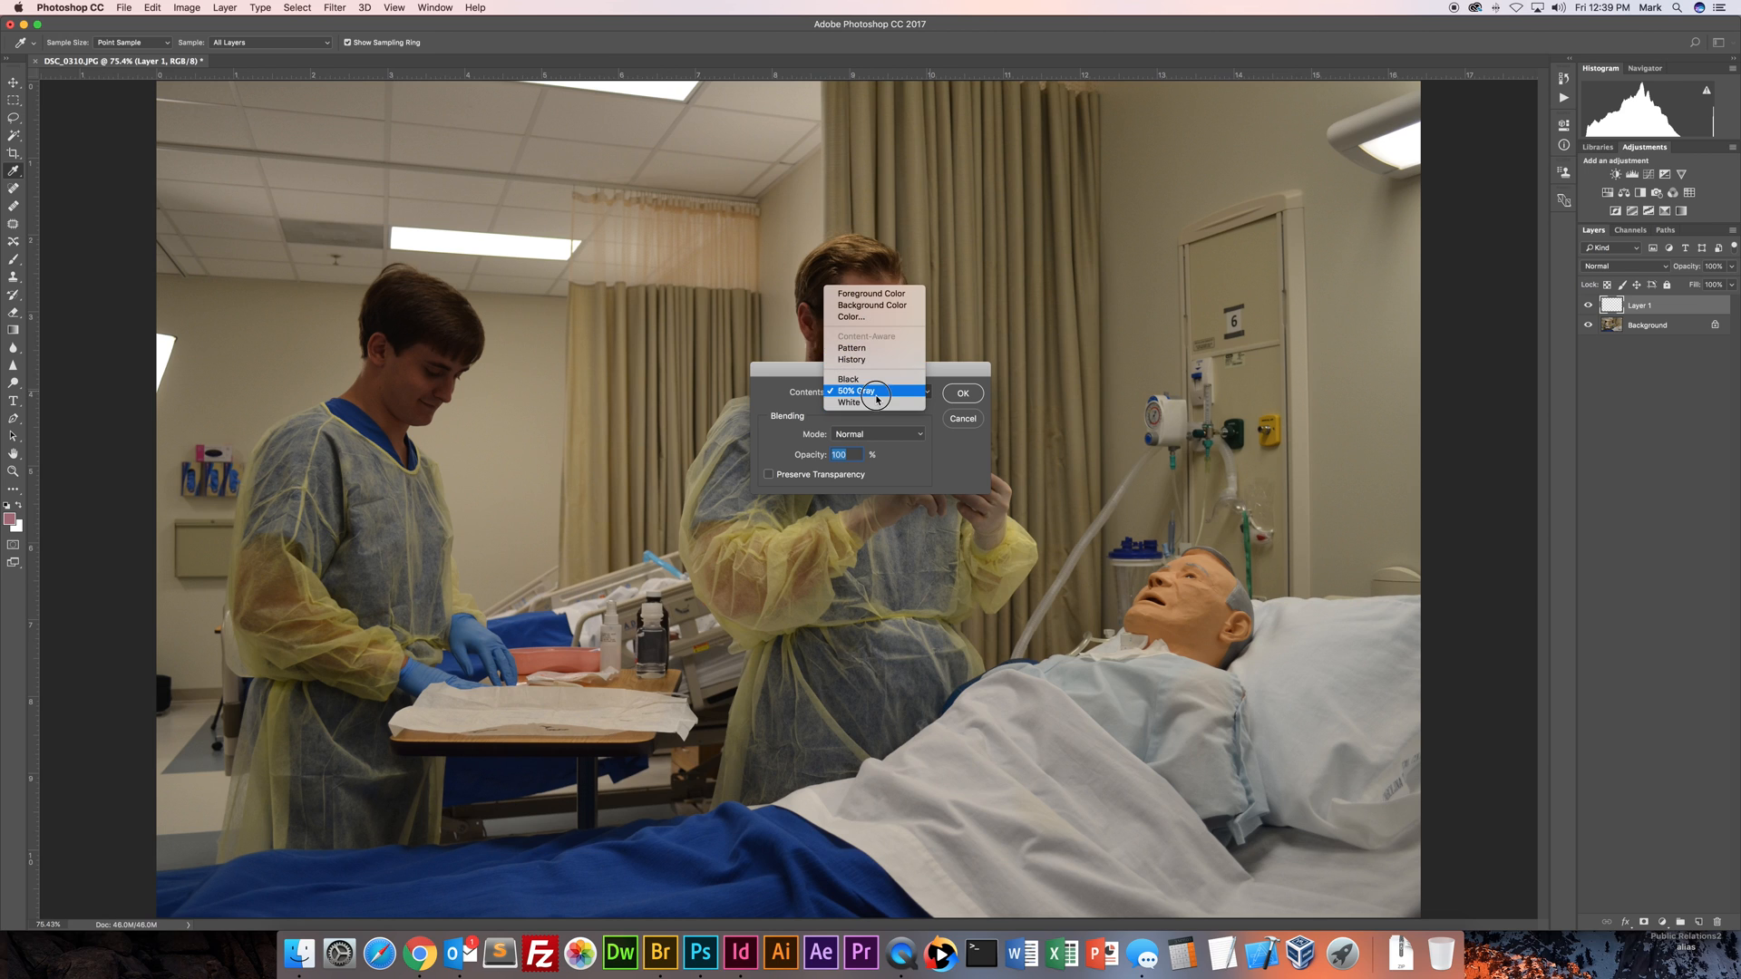
click(961, 393)
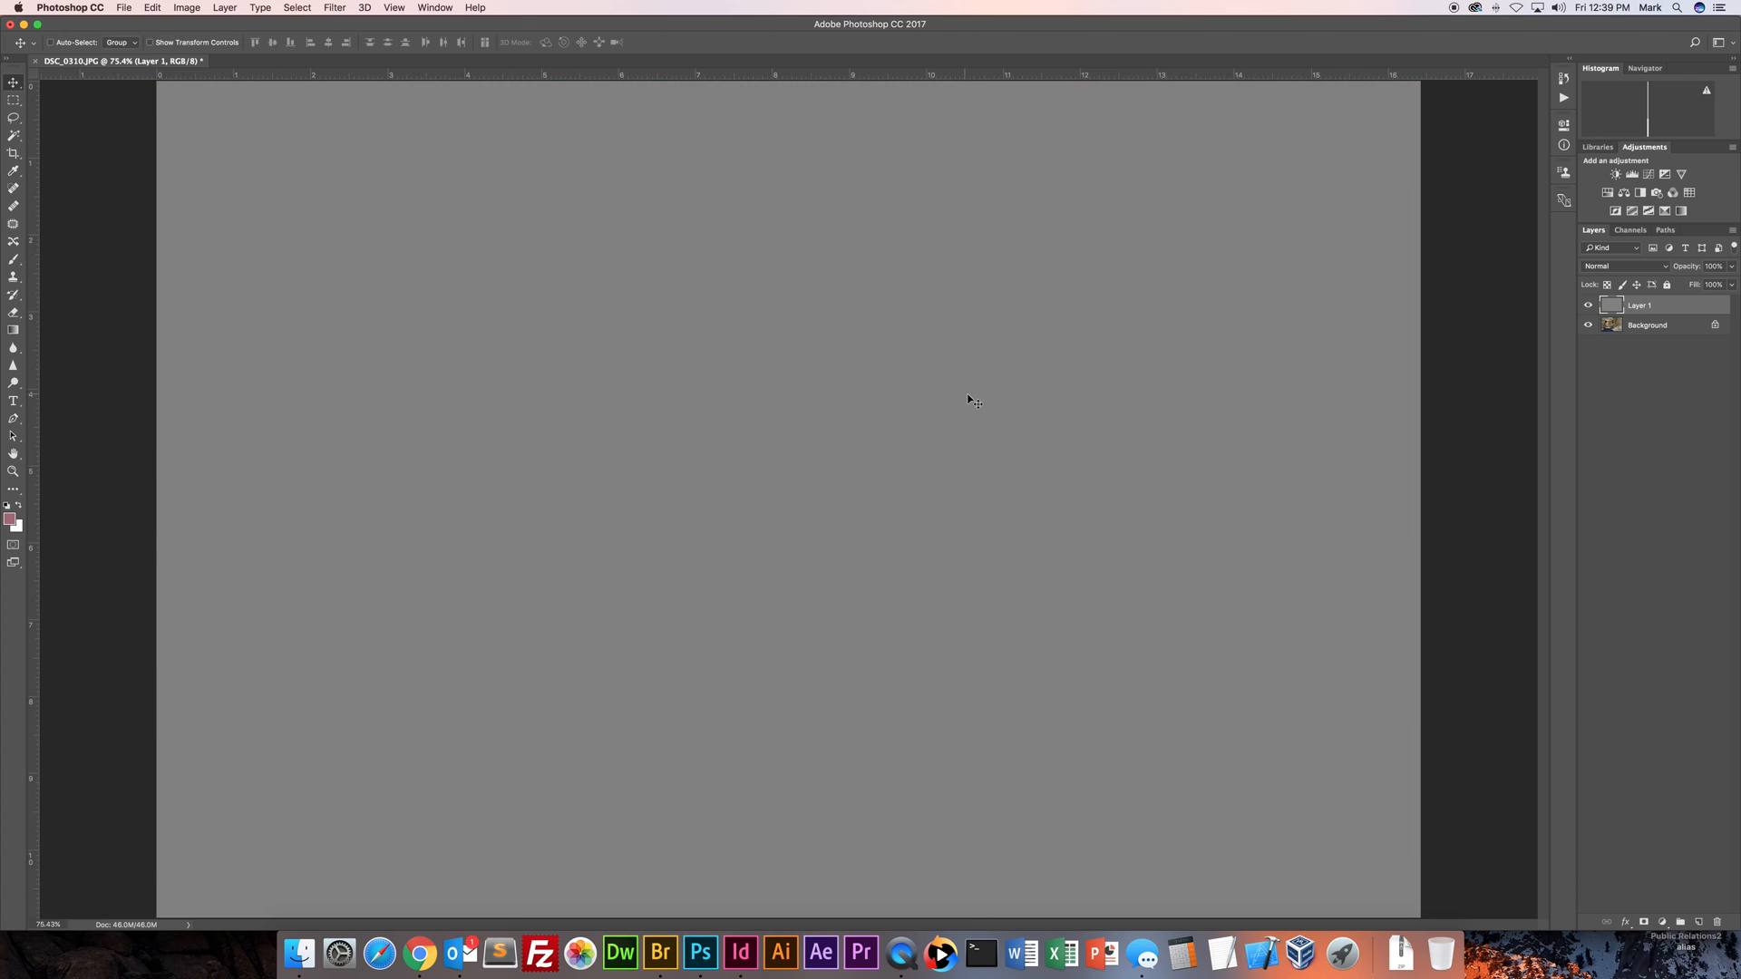
mouse_move(987, 402)
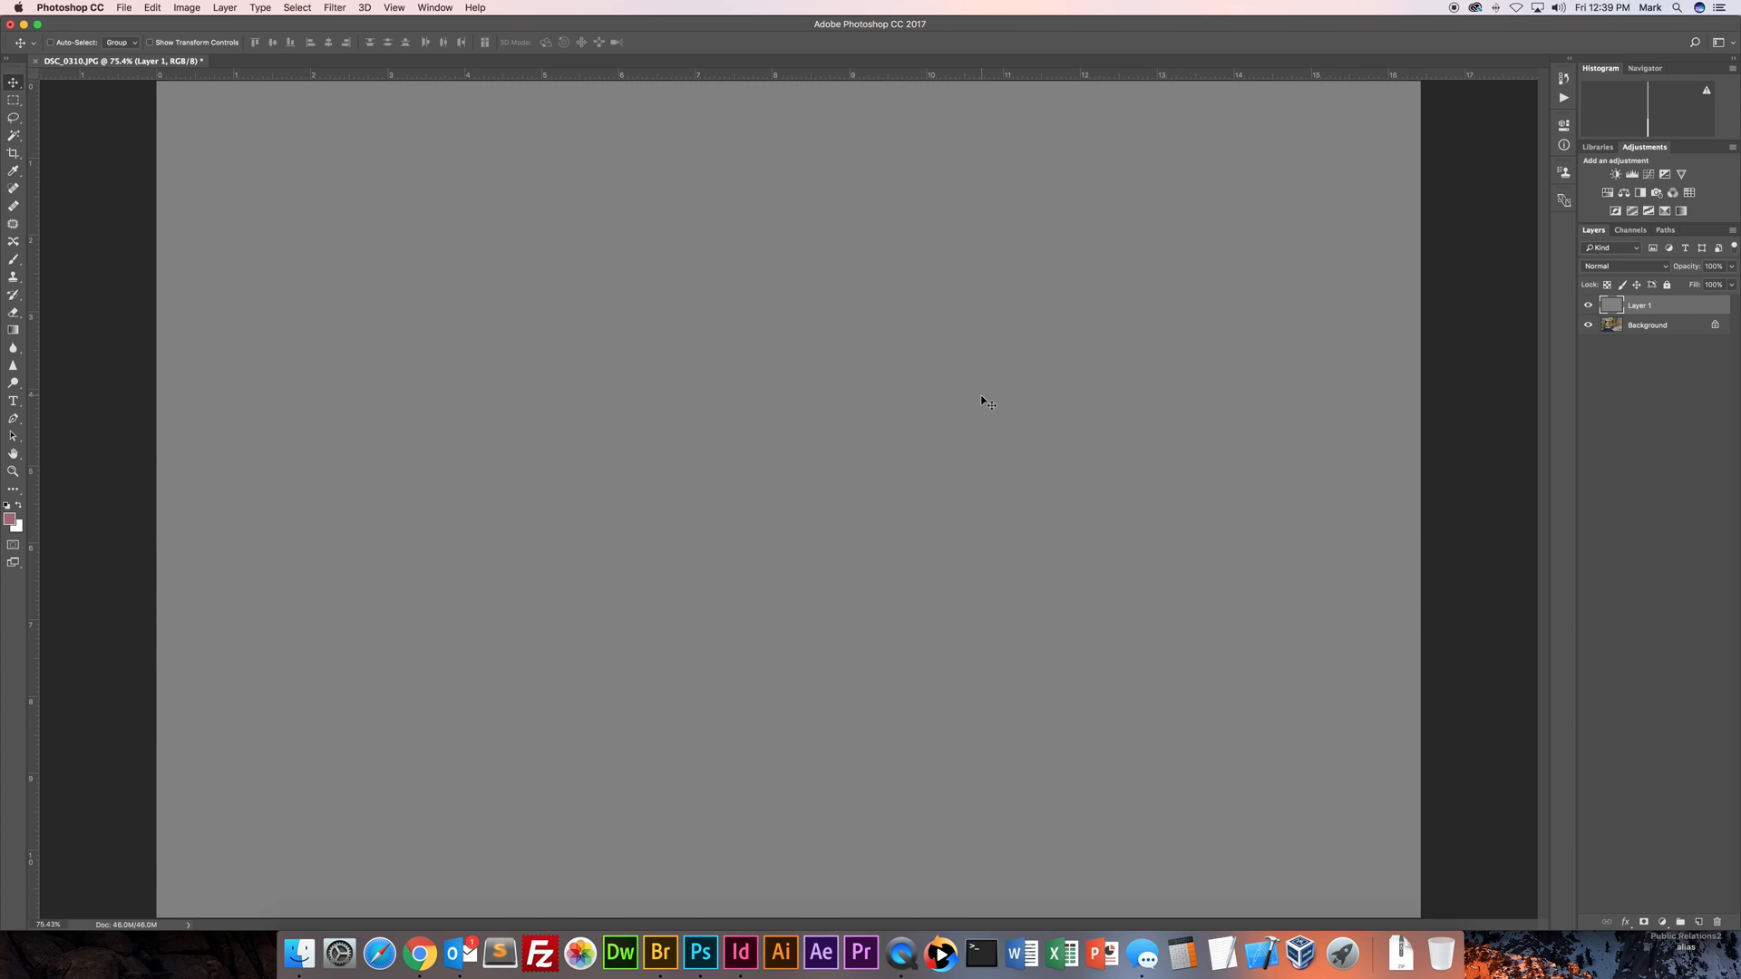
mouse_move(1327, 366)
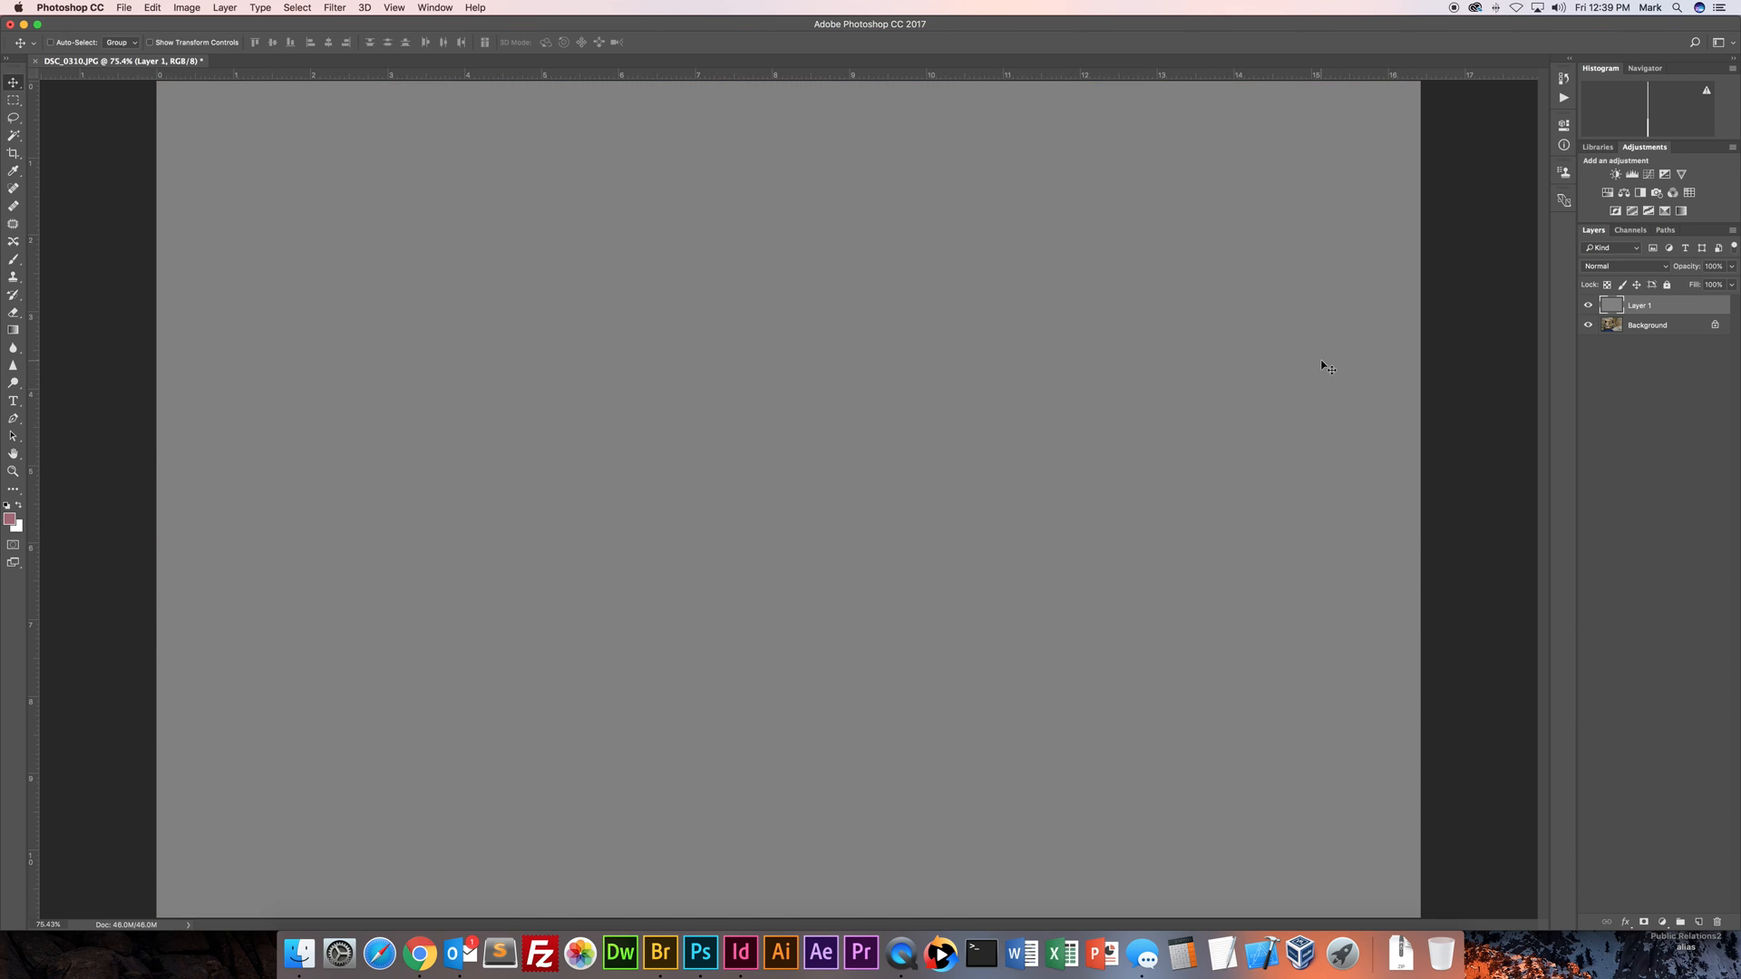
mouse_move(1500, 366)
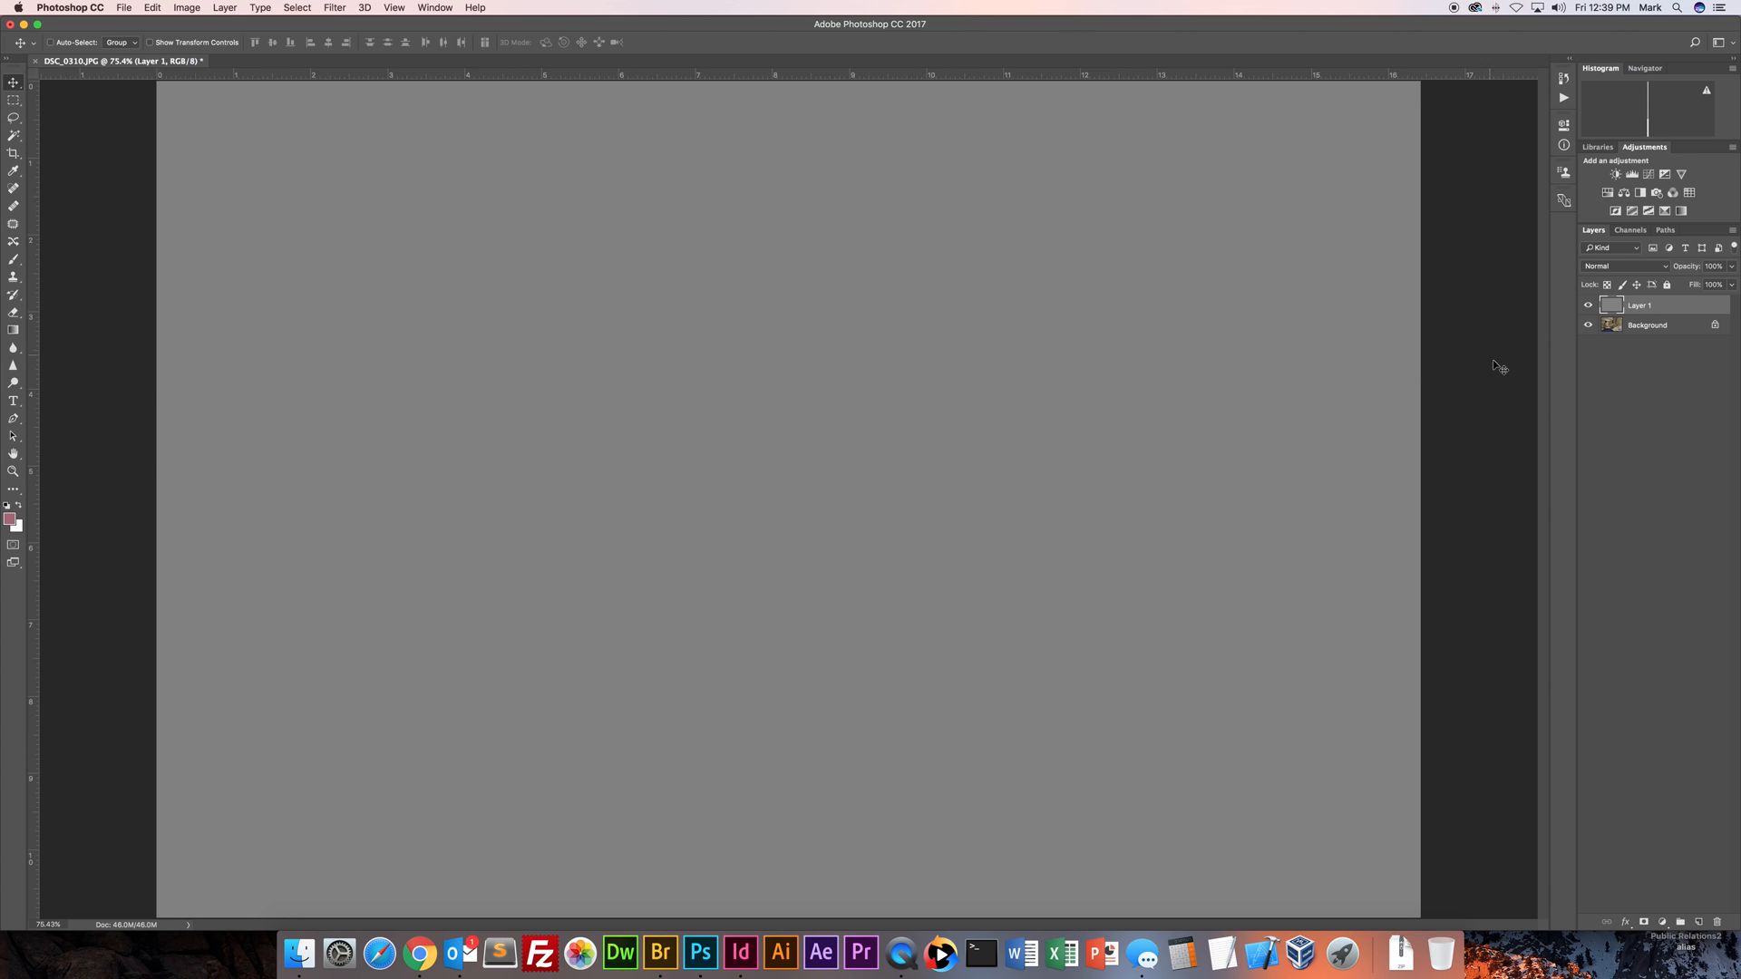
mouse_move(1665, 271)
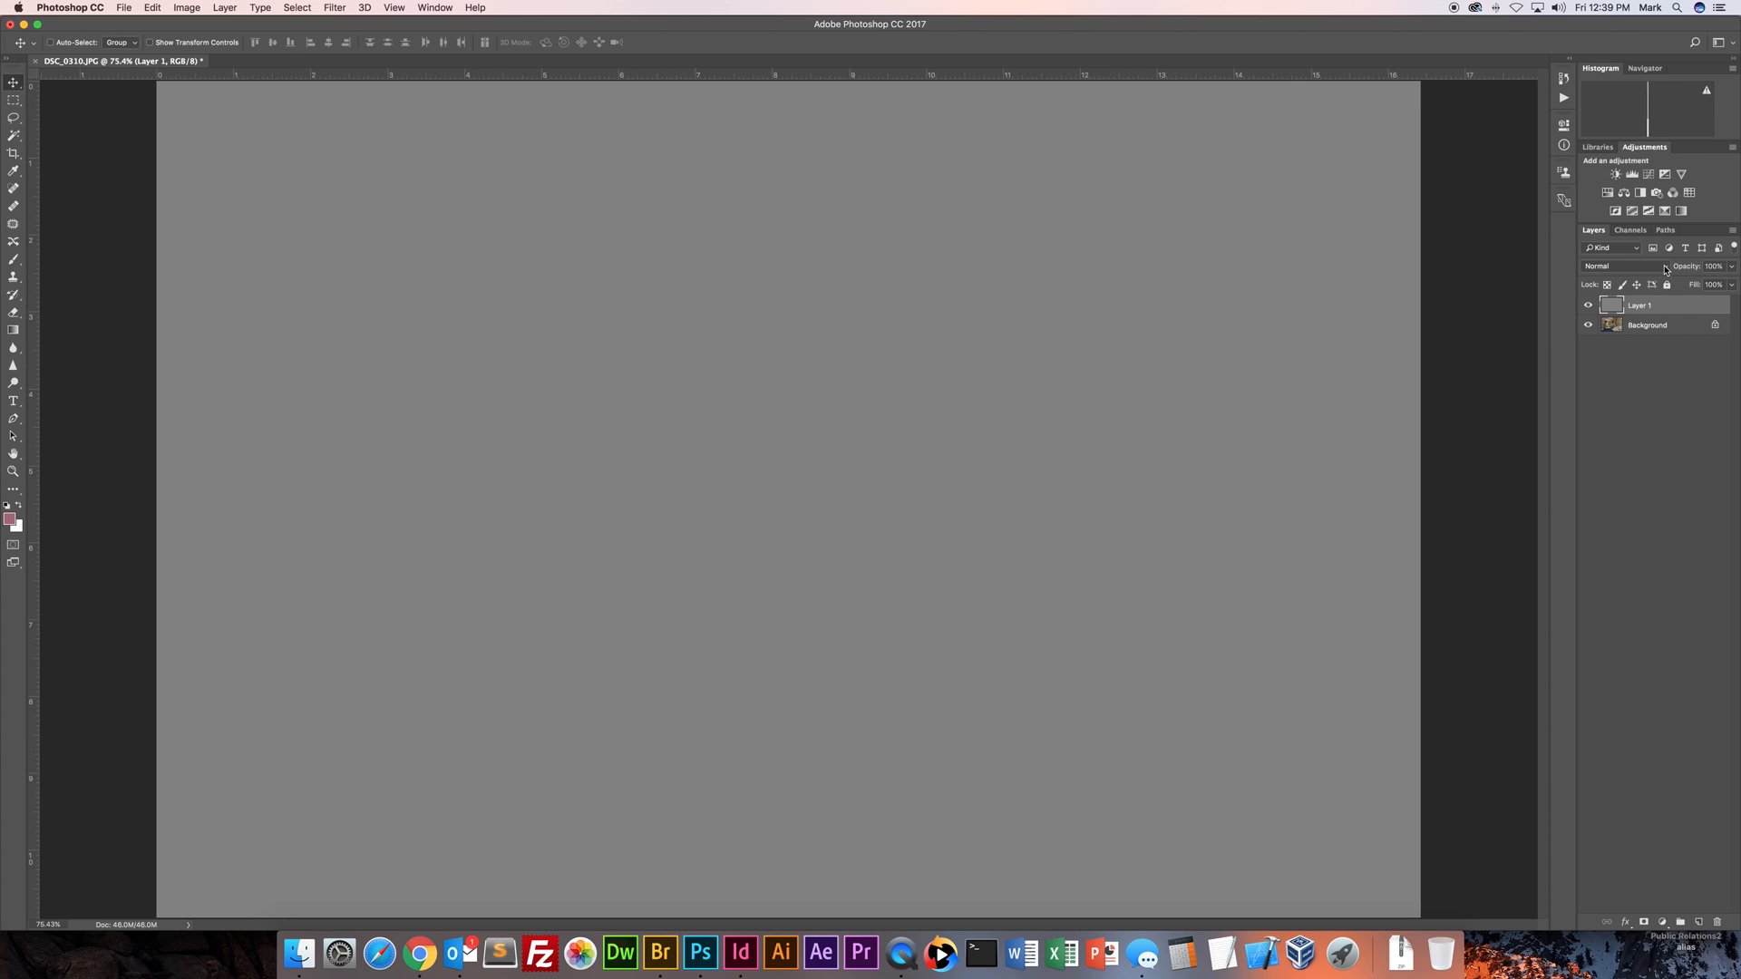
Set Layer 1's blend mode to Difference so mid-gray areas of the photo show darkest.
click(1627, 264)
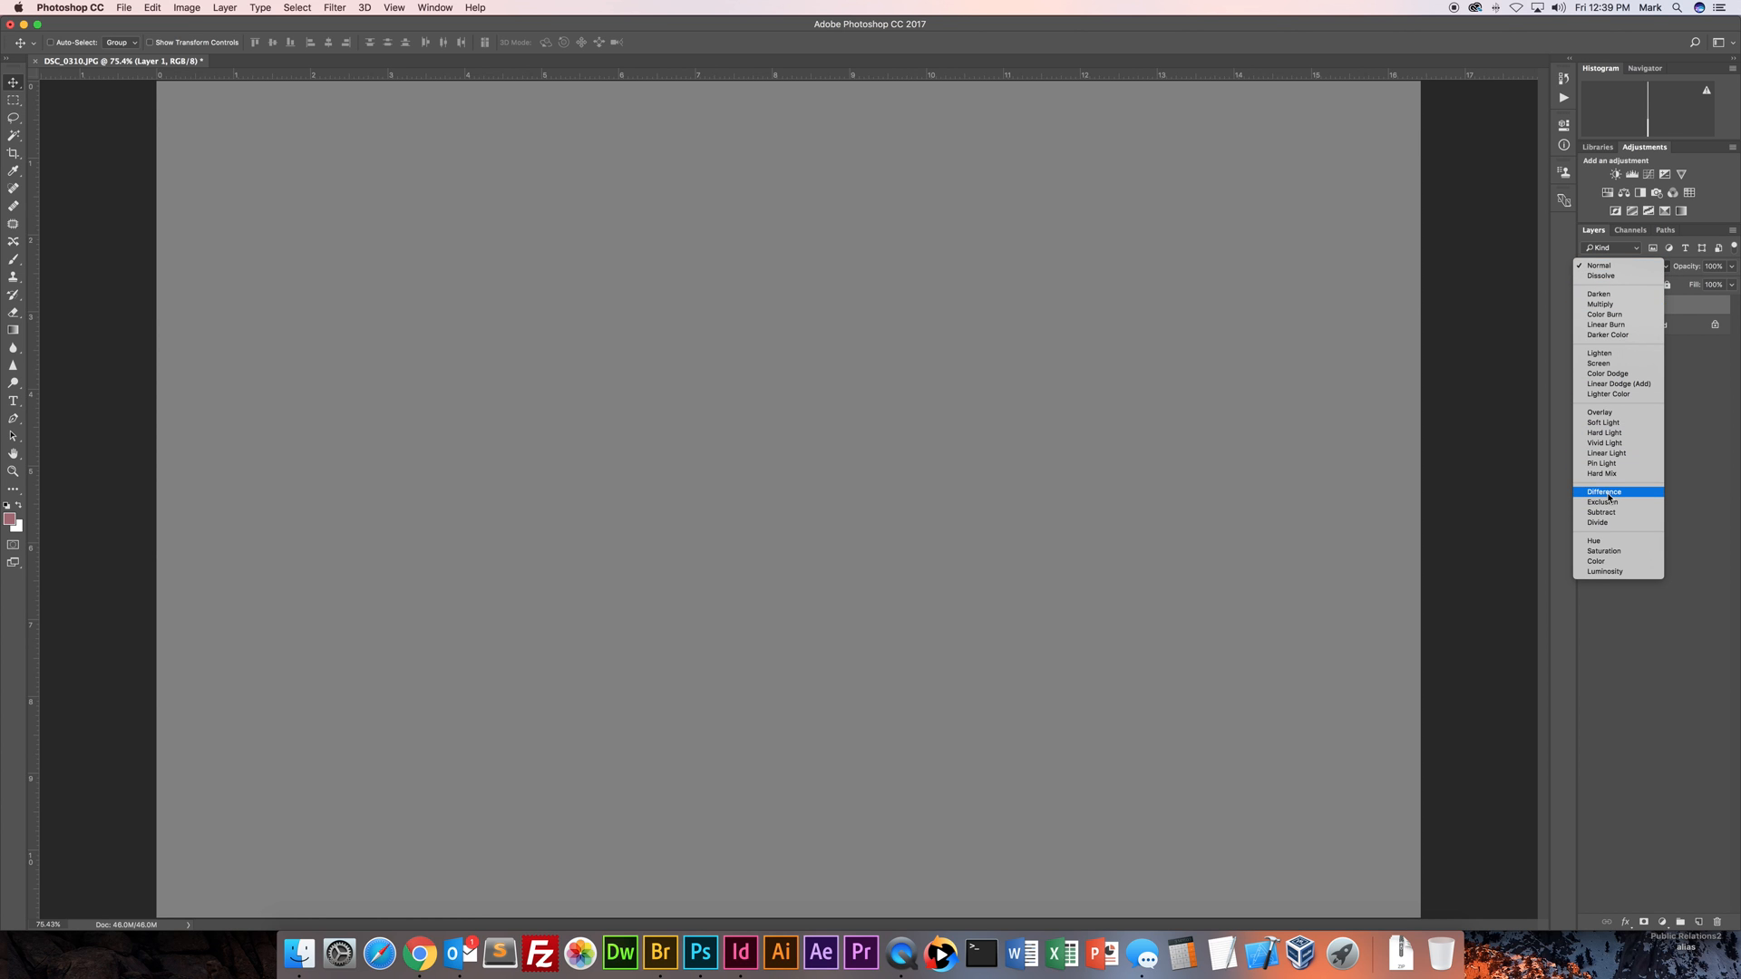
click(1603, 492)
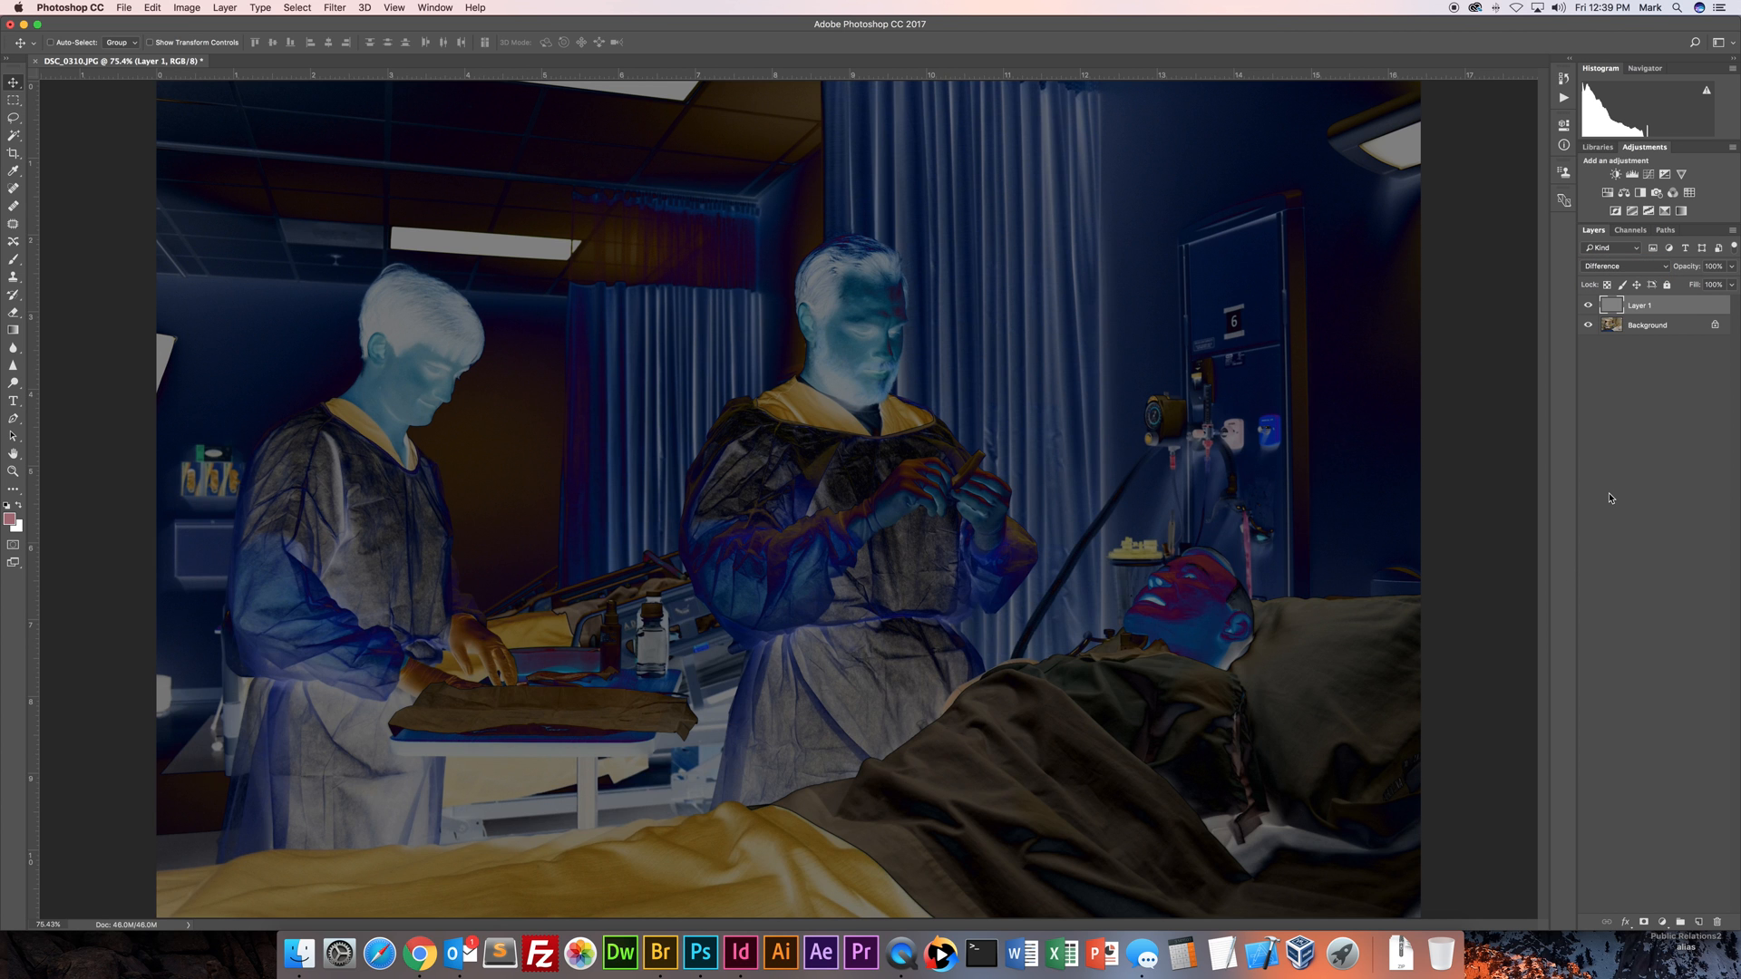
mouse_move(1129, 395)
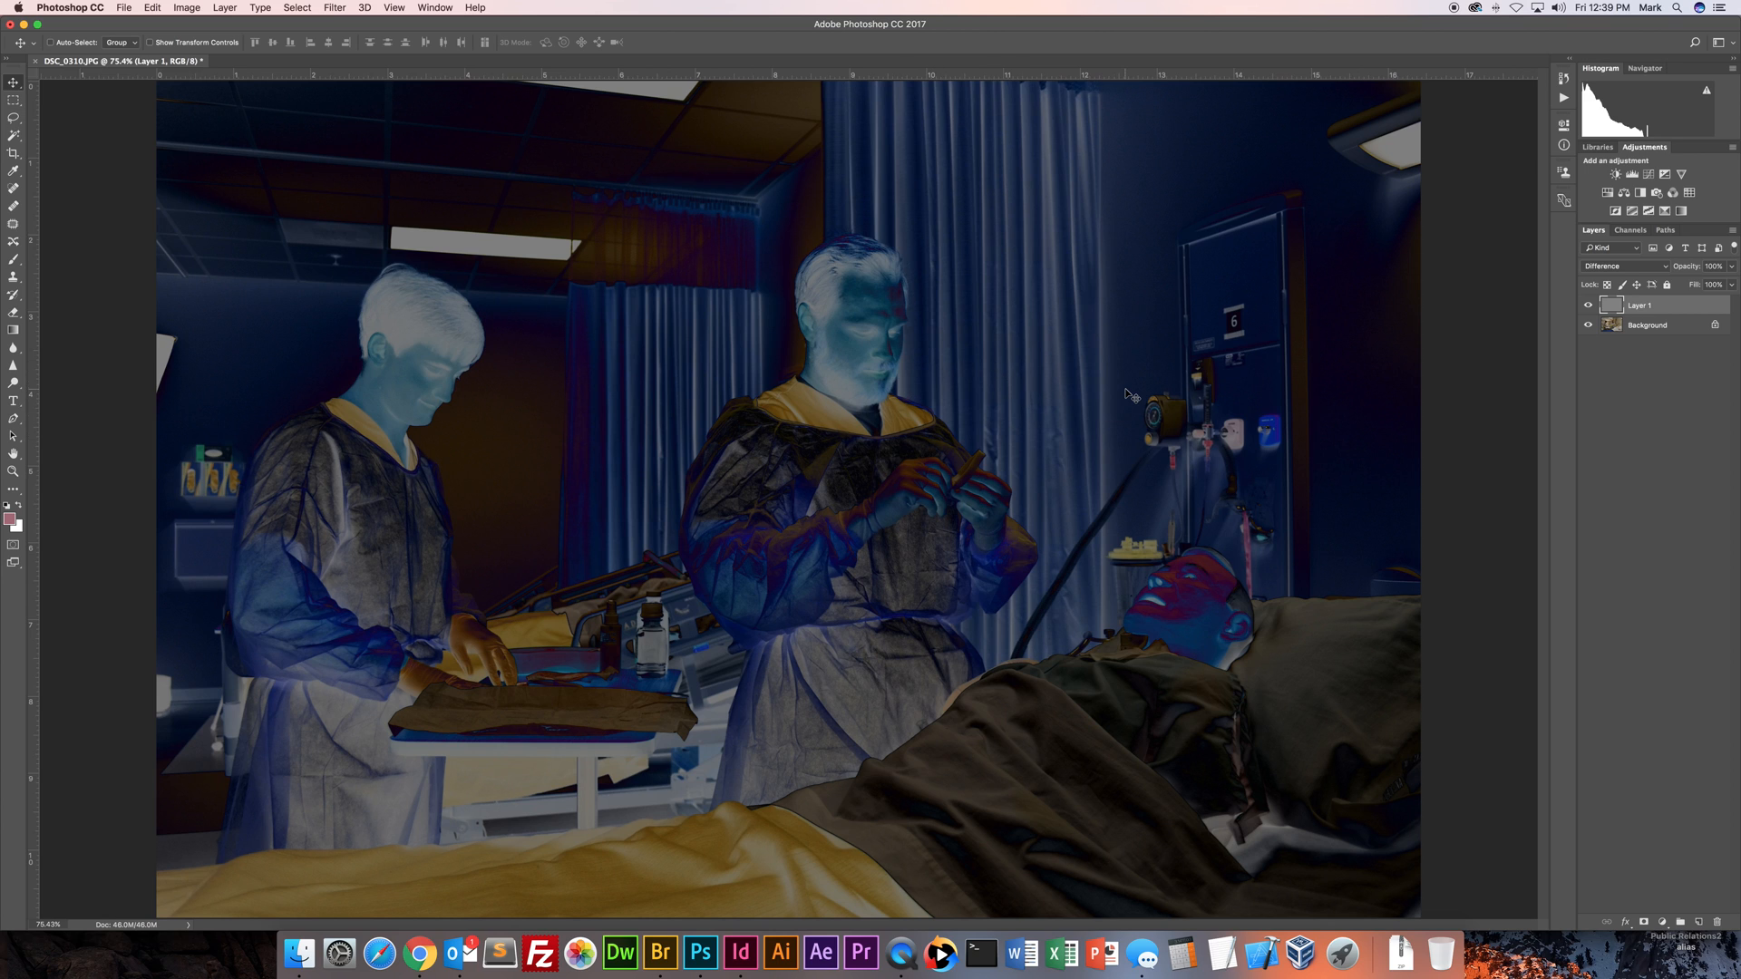
mouse_move(1270, 415)
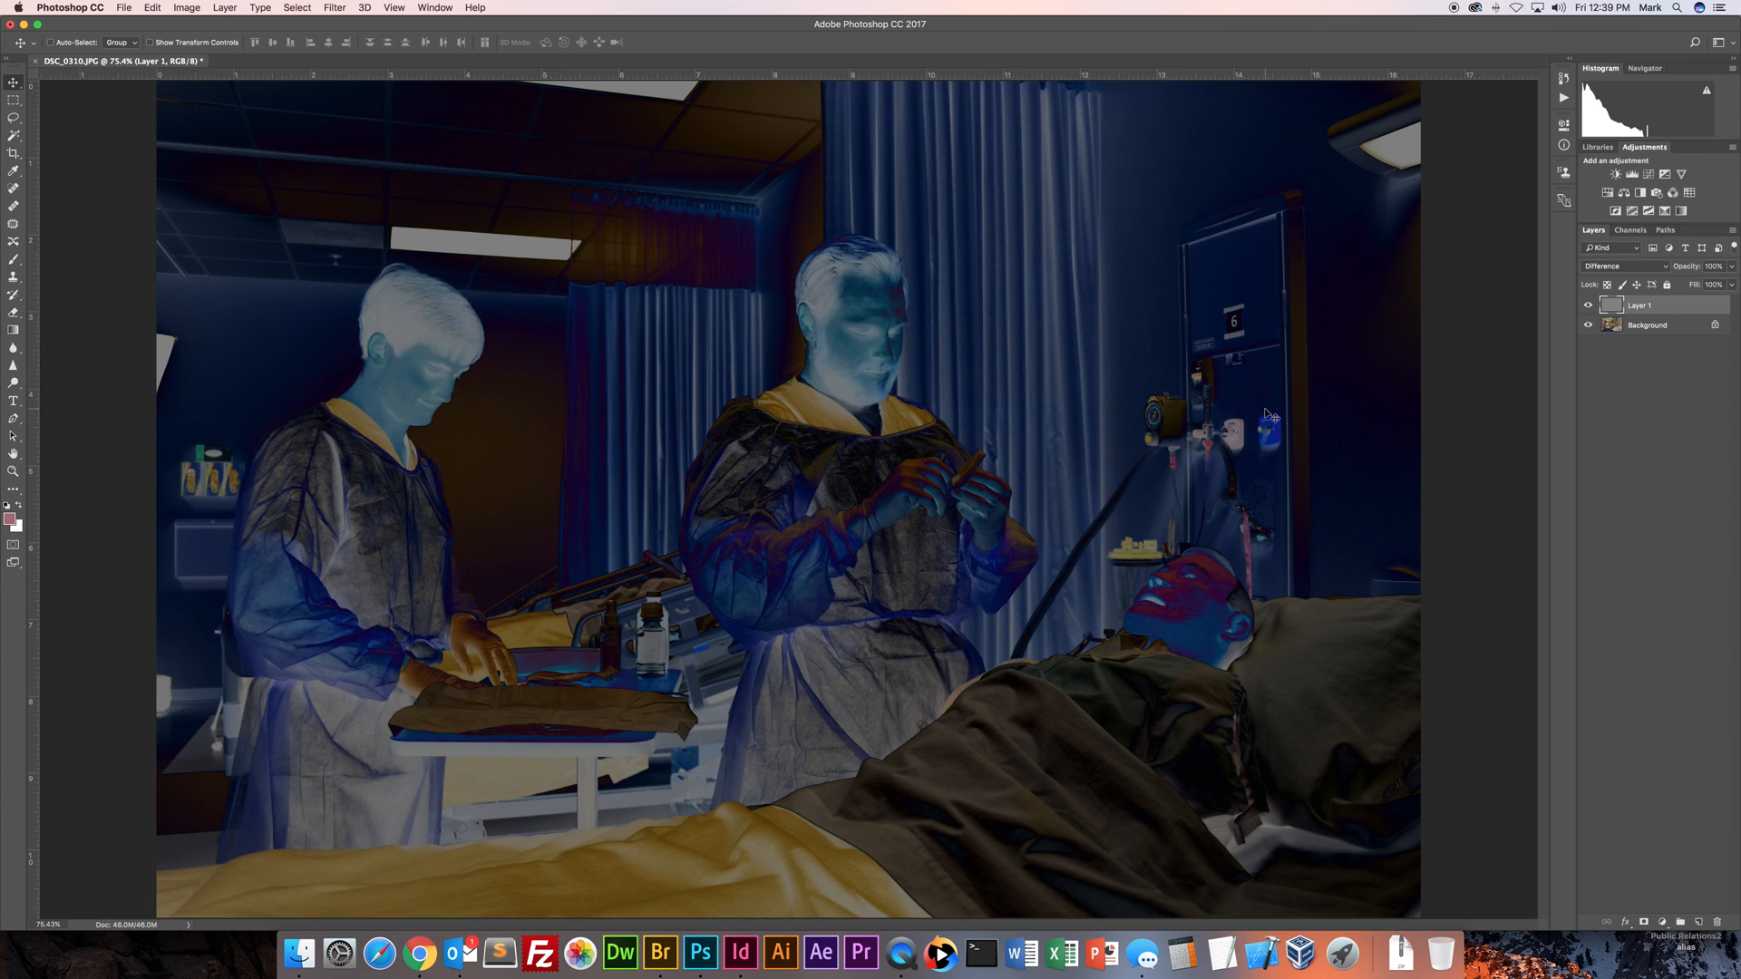
mouse_move(1330, 417)
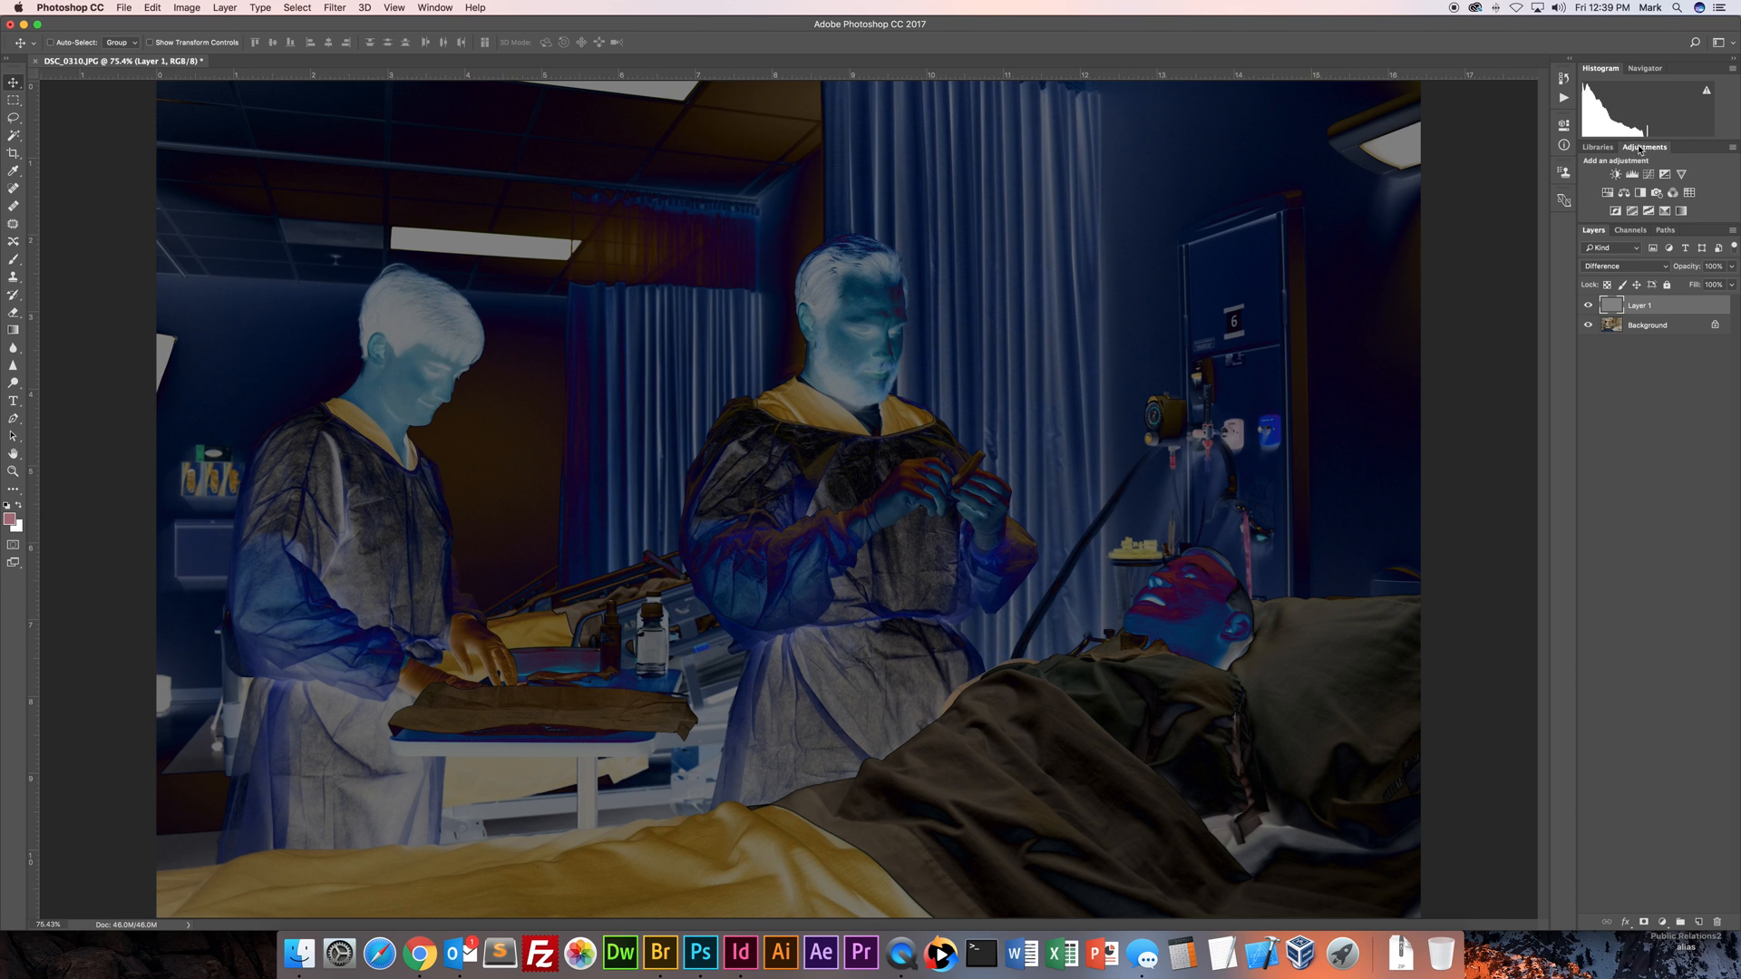
mouse_move(559, 23)
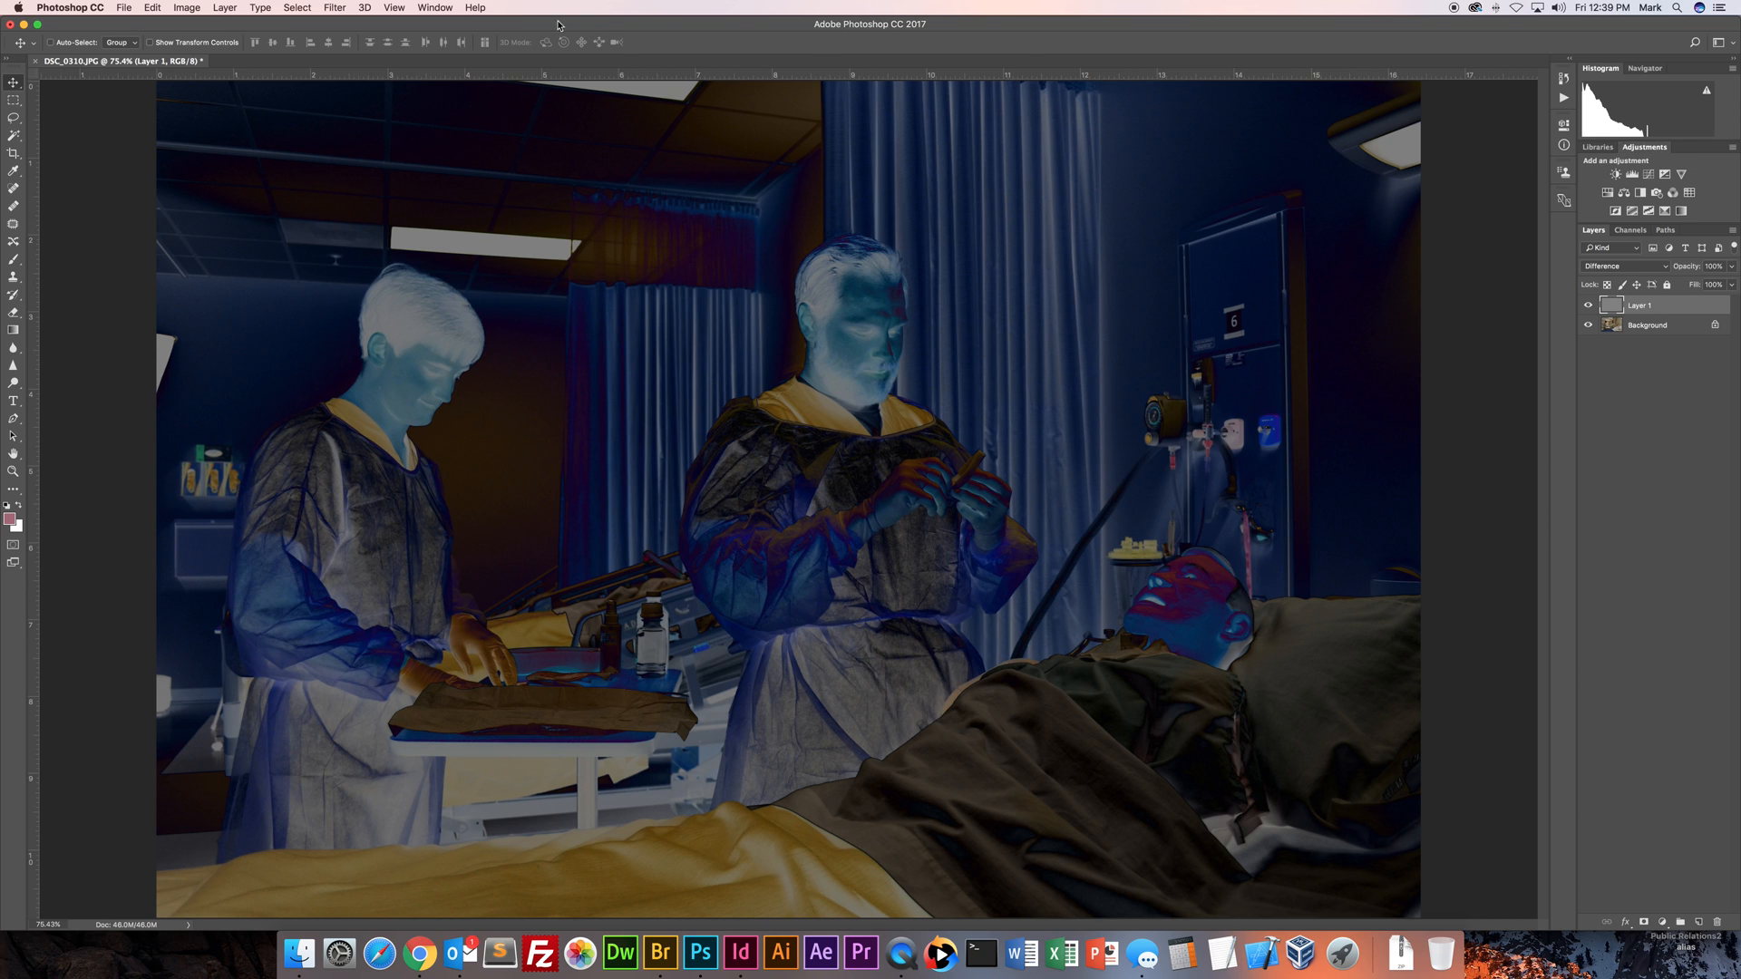
click(433, 7)
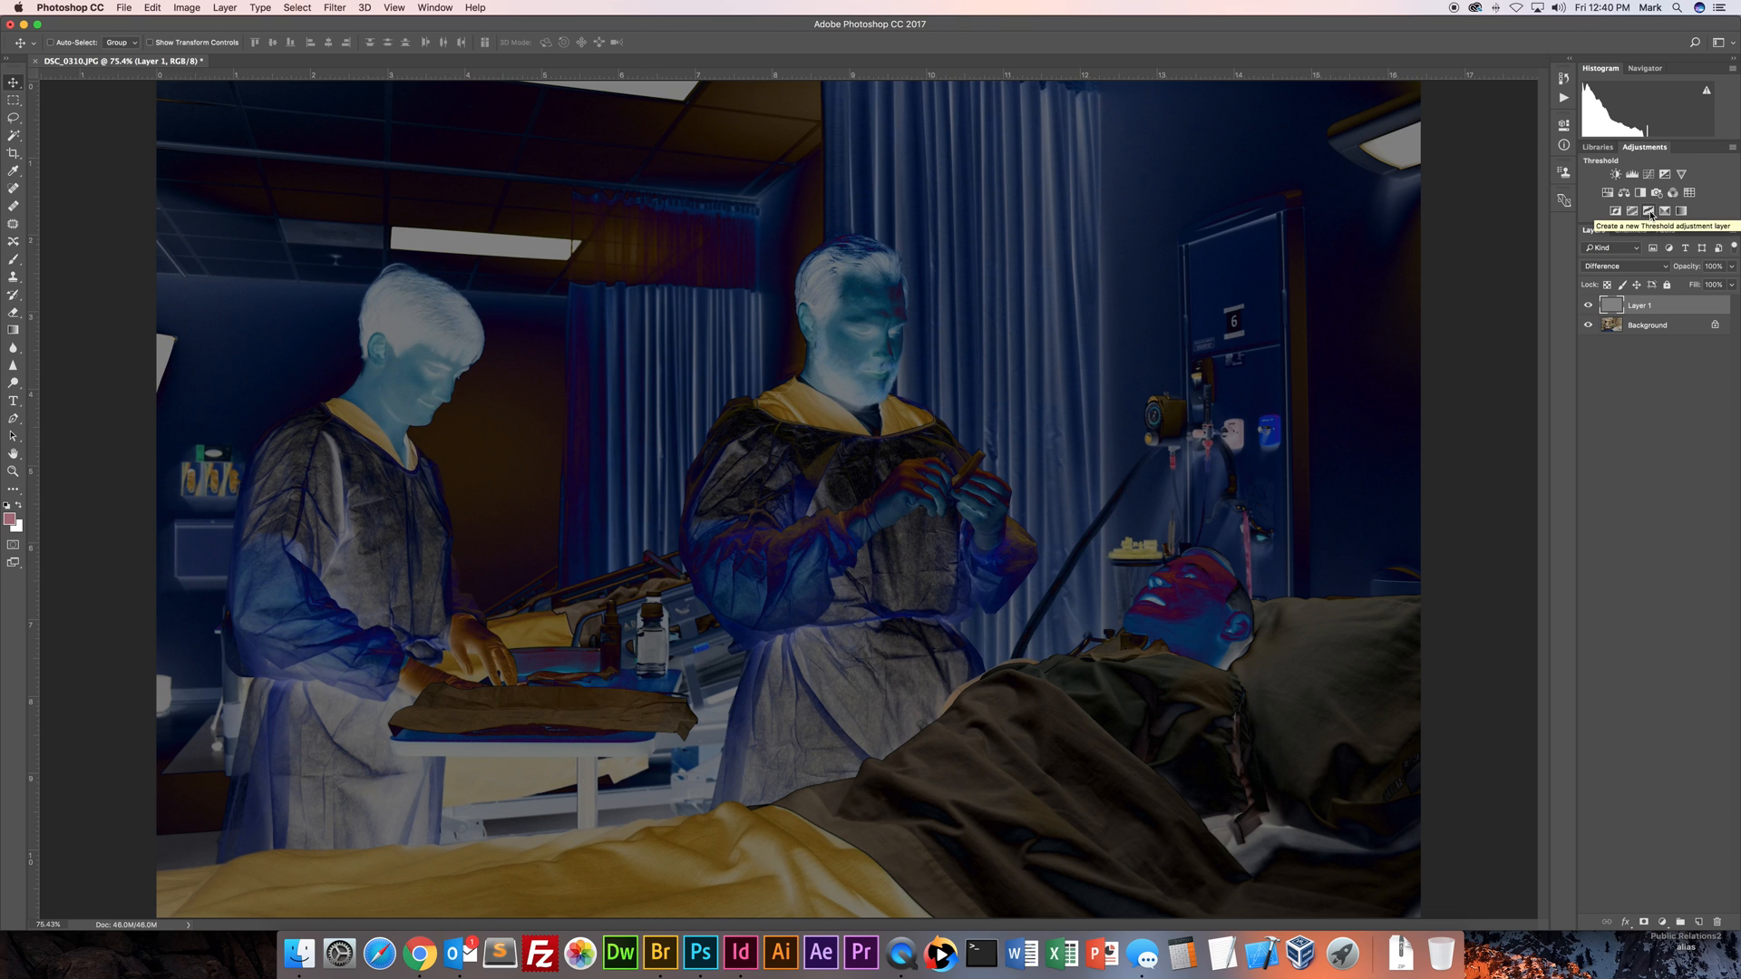
Add a Threshold adjustment layer and lower its level until only a few black patches remain.
click(1648, 210)
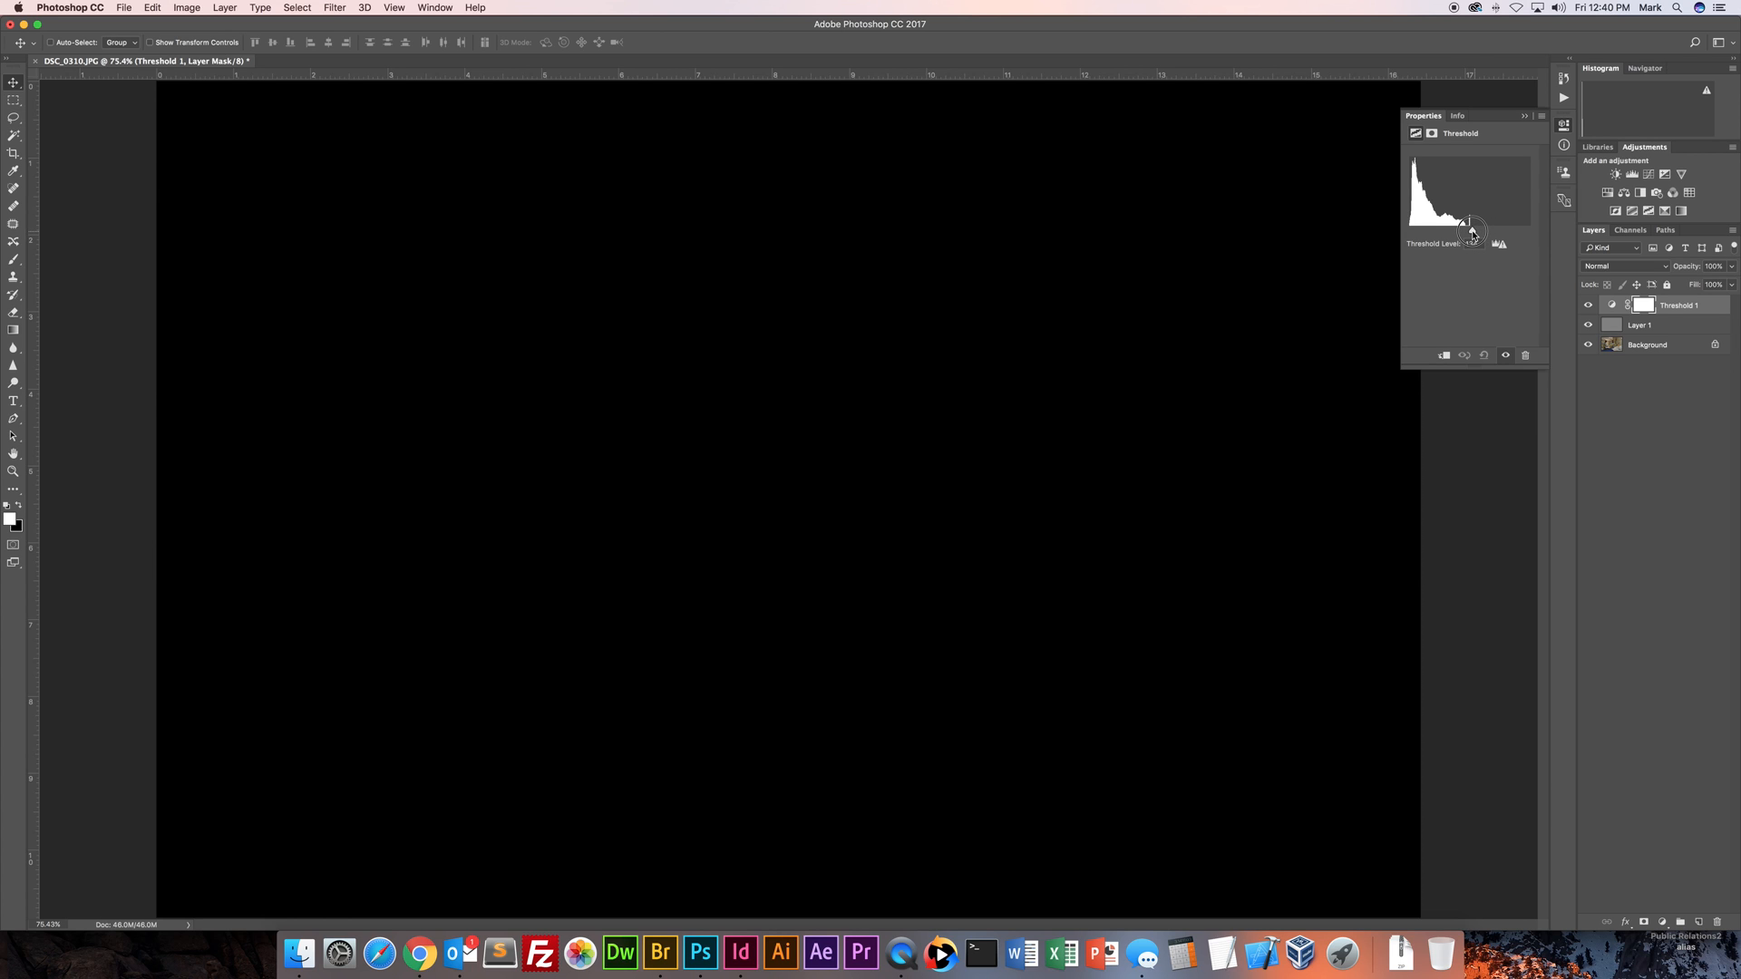
drag(1464, 228, 1444, 228)
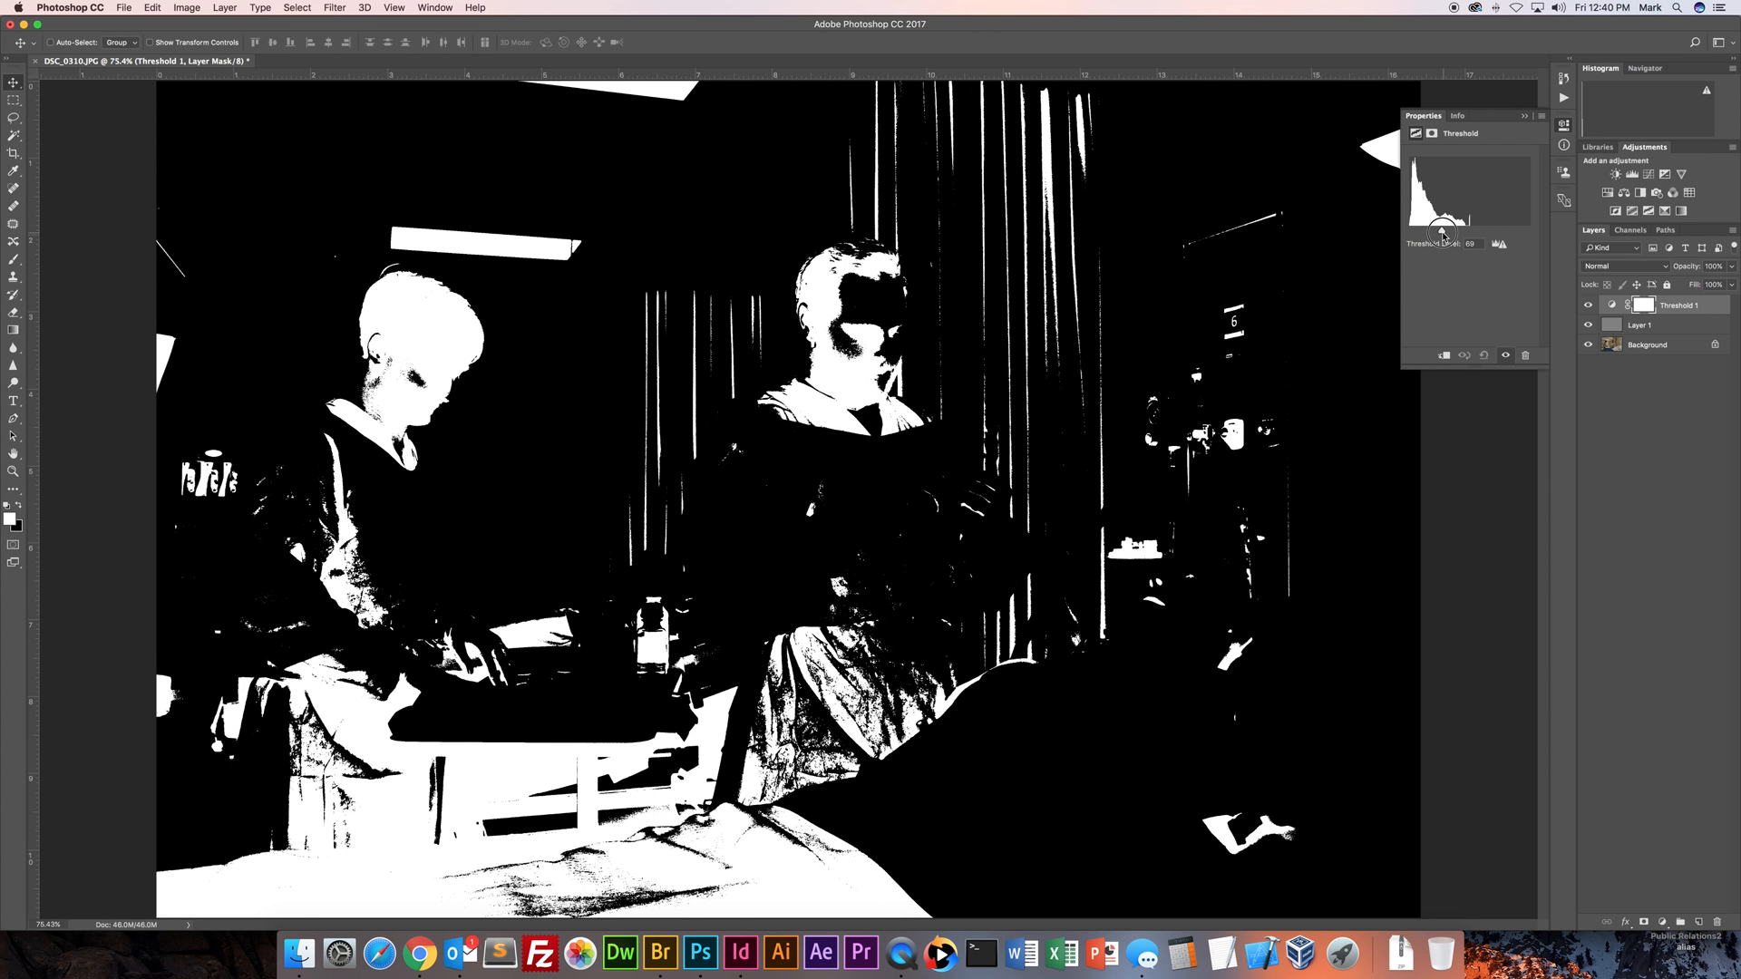
drag(1444, 222, 1426, 221)
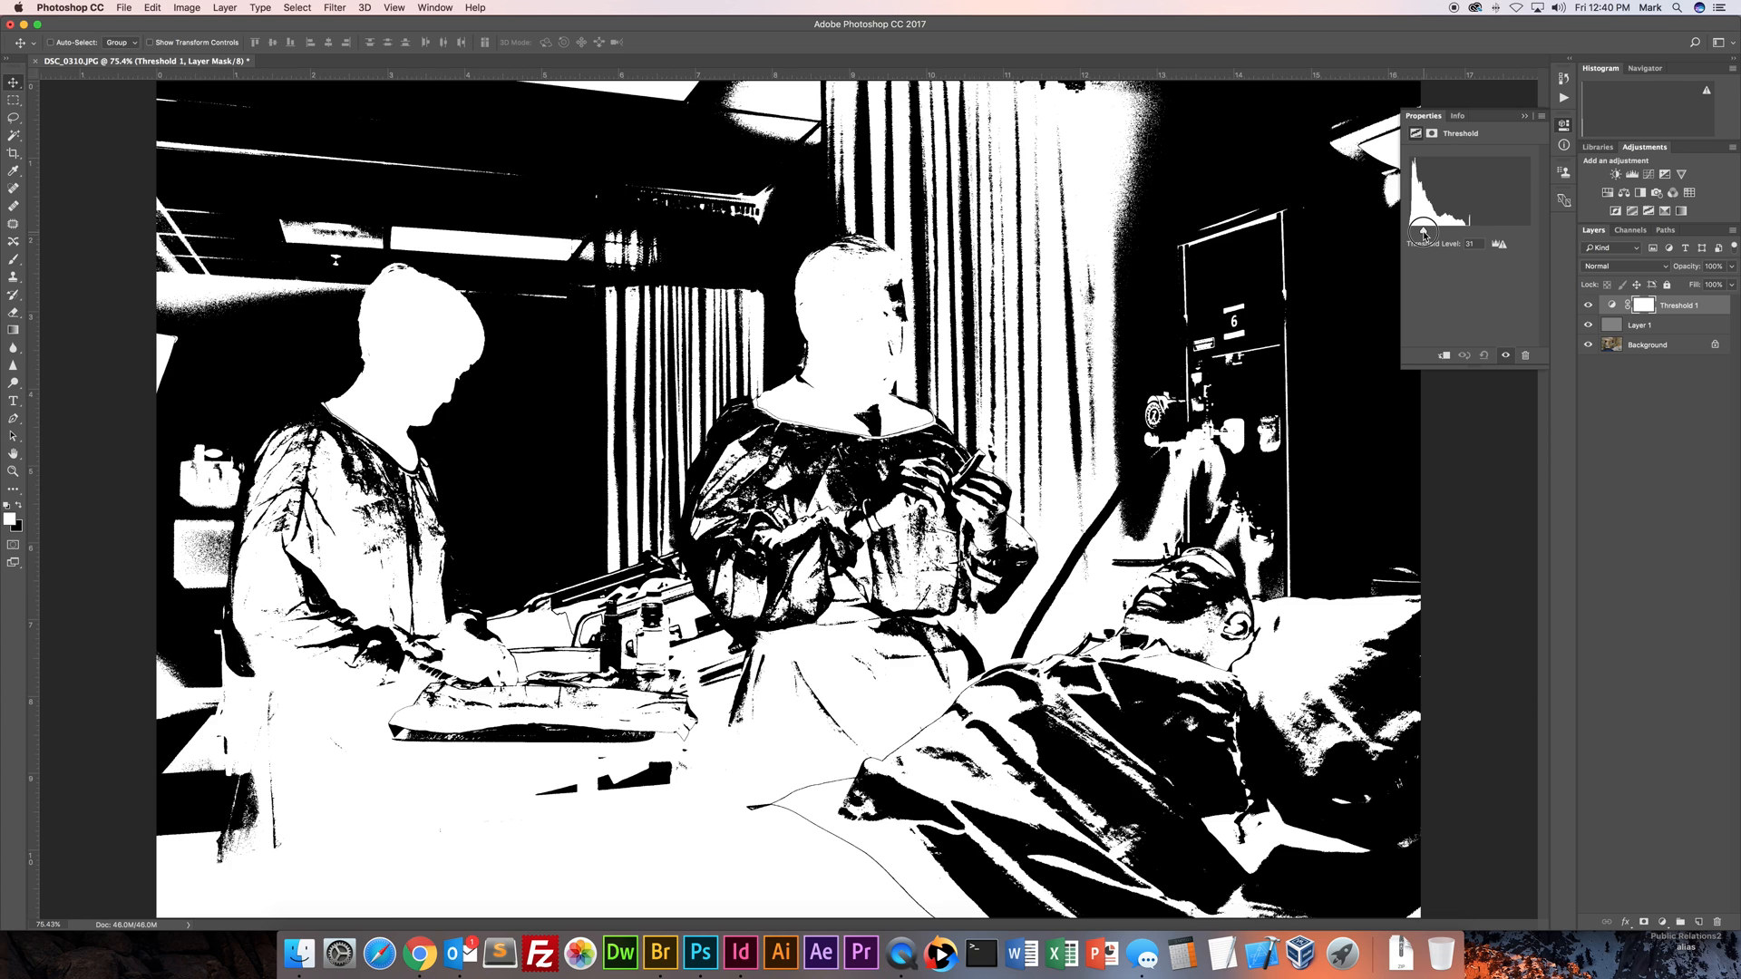
drag(1443, 229, 1418, 228)
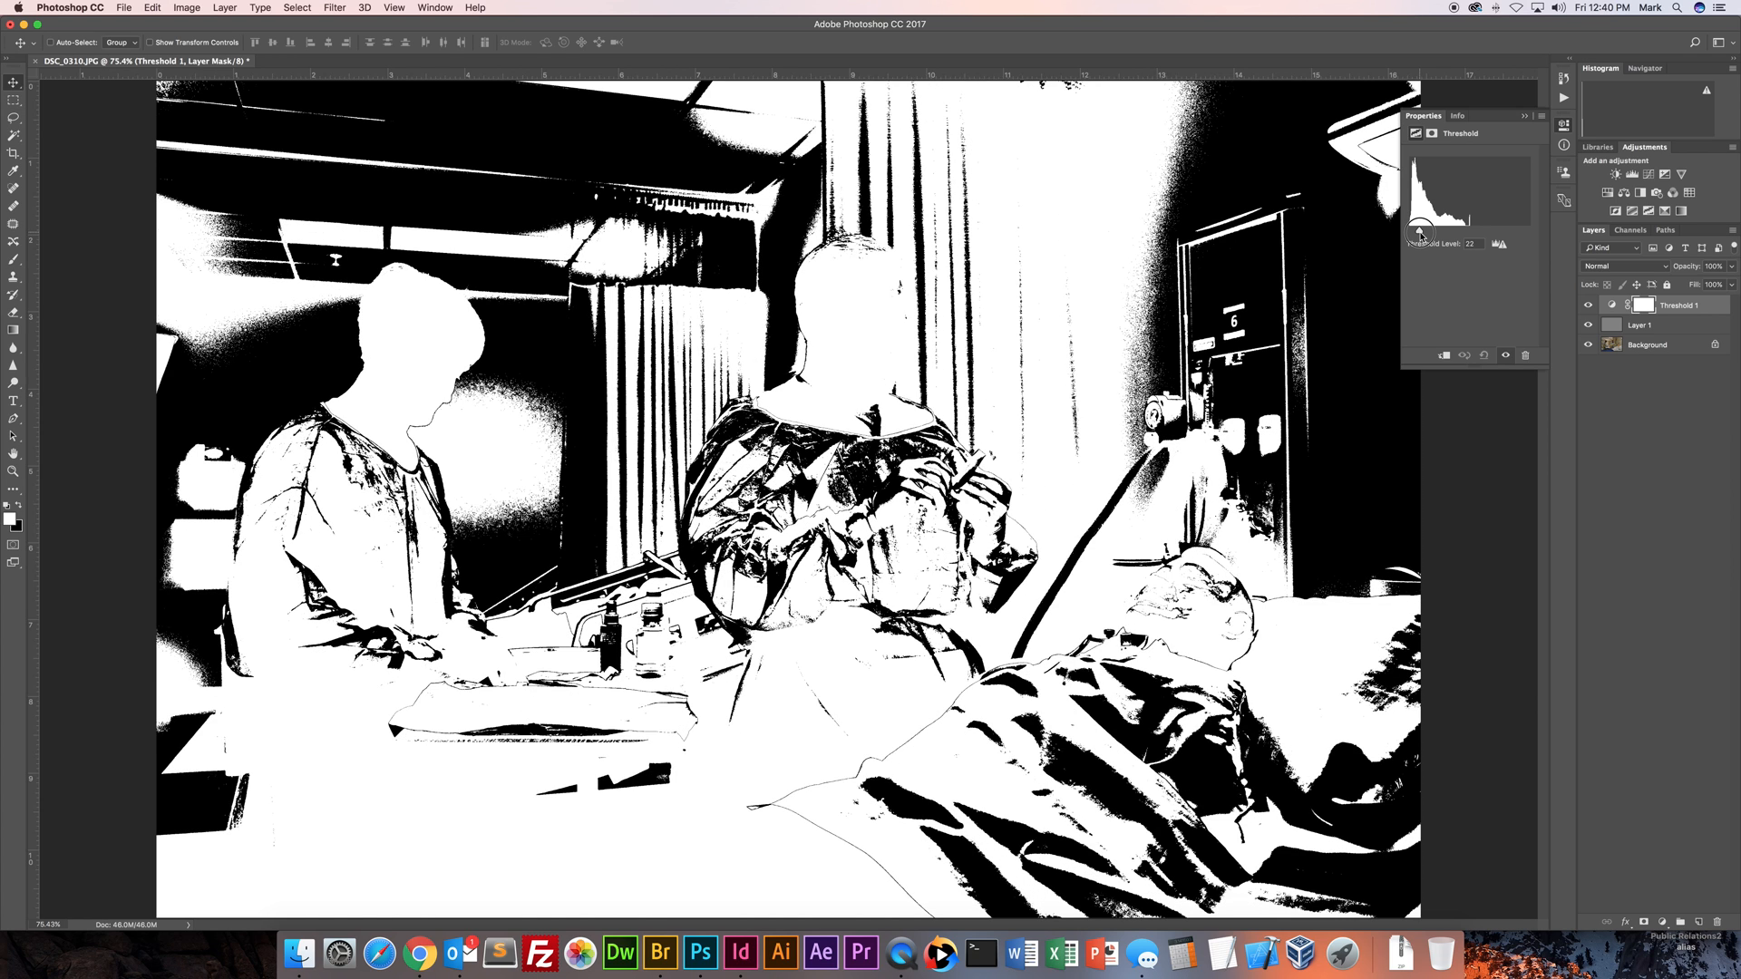
drag(1425, 230, 1418, 230)
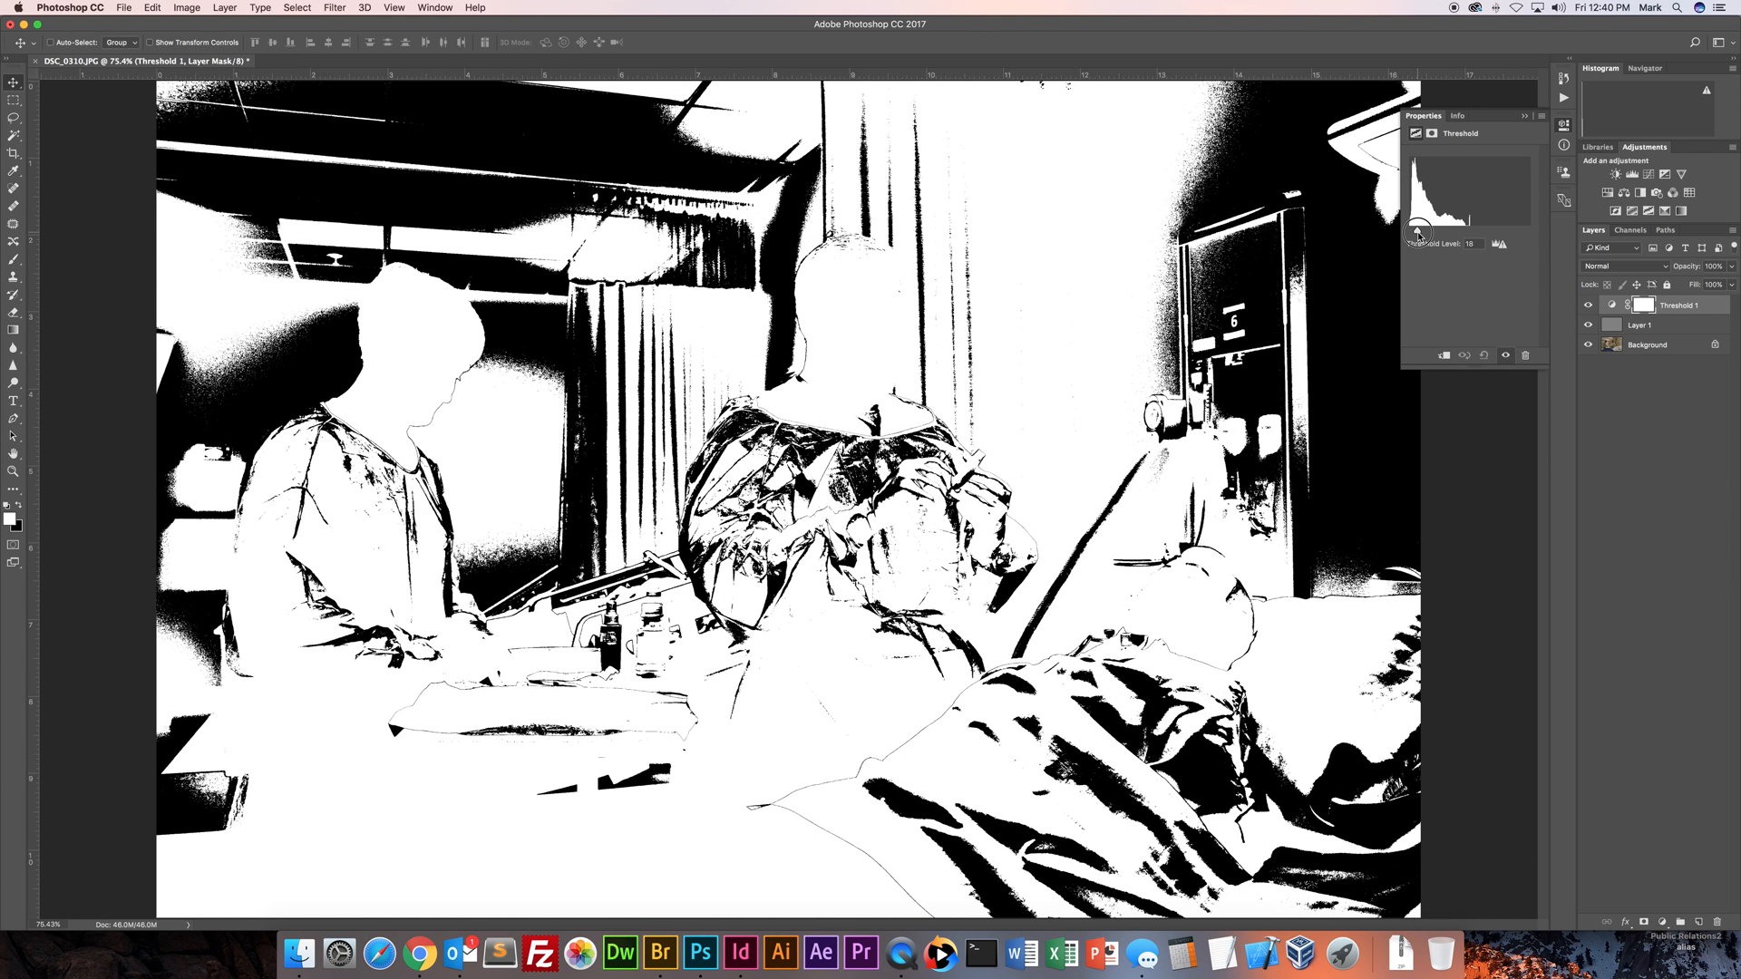
drag(1422, 230, 1412, 230)
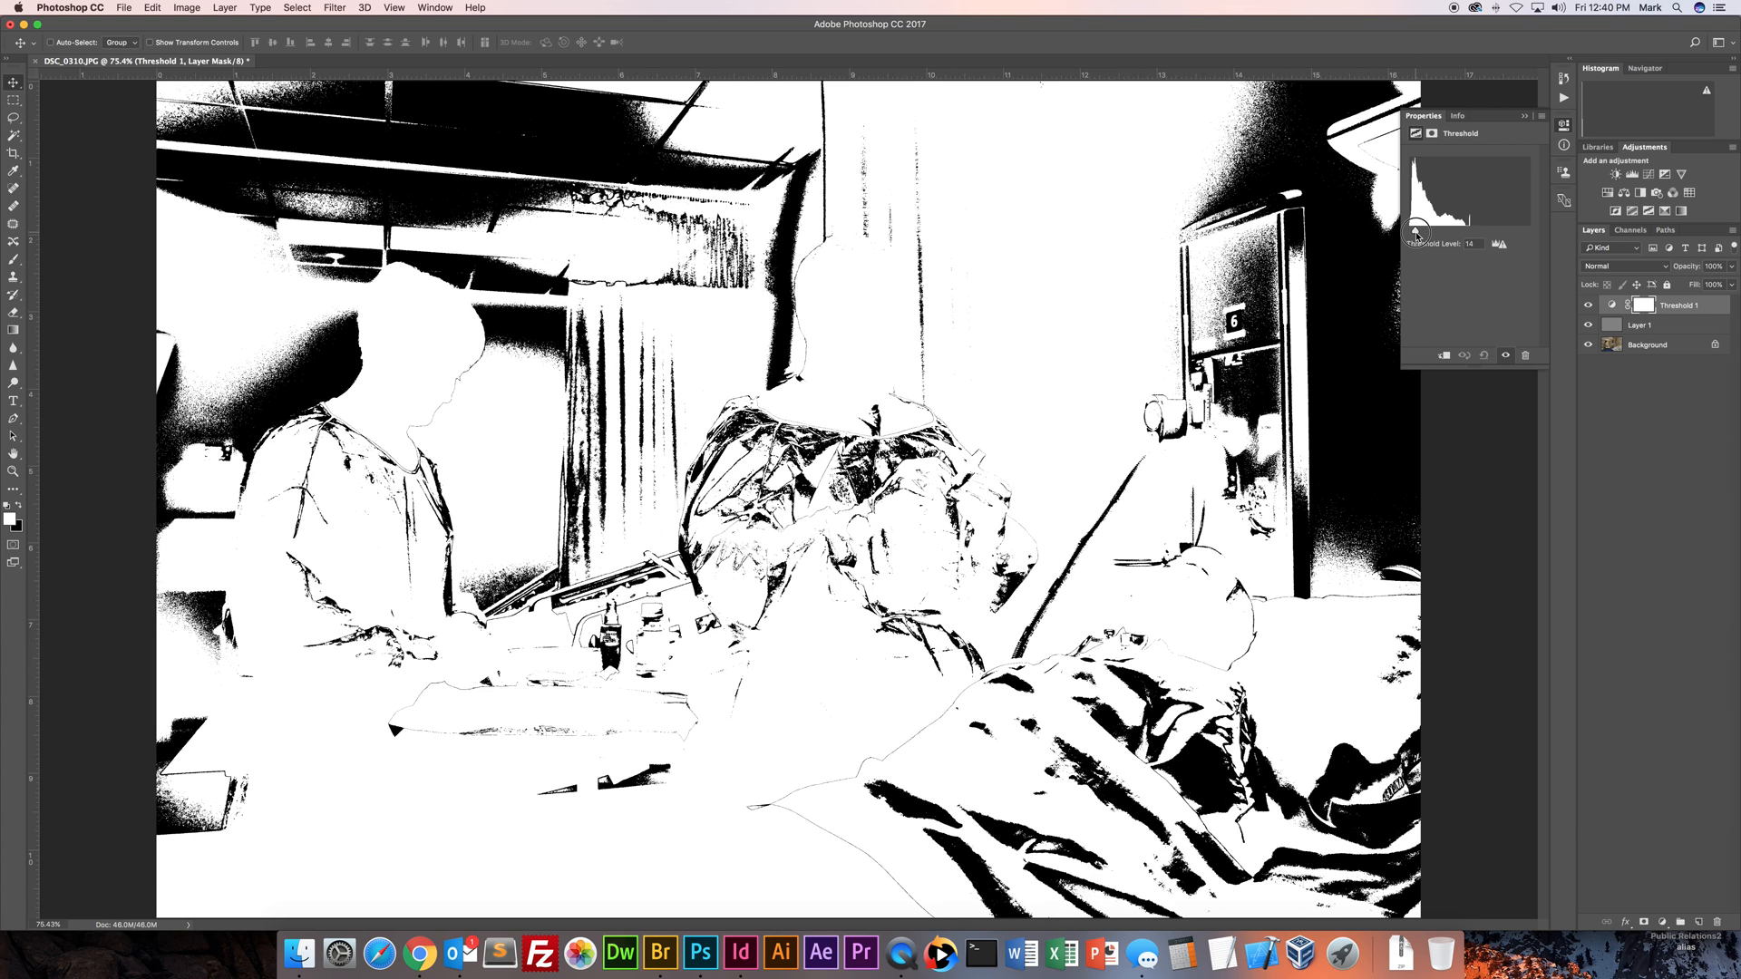
drag(1425, 229, 1413, 229)
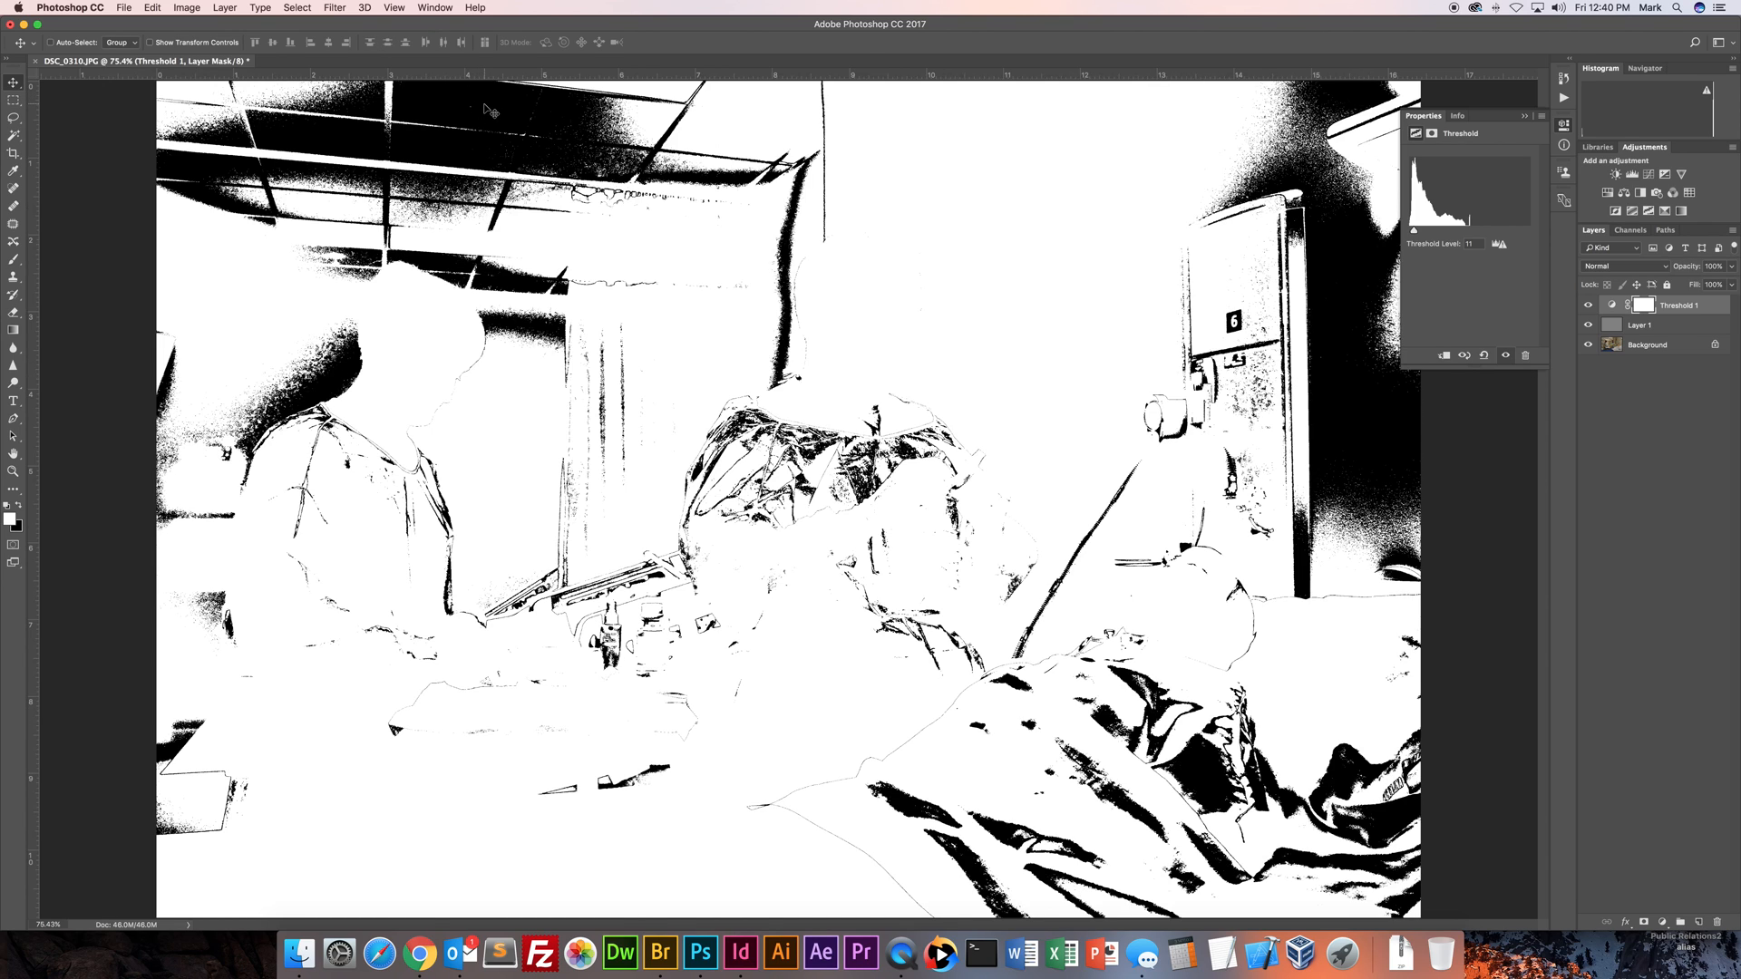
mouse_move(491, 110)
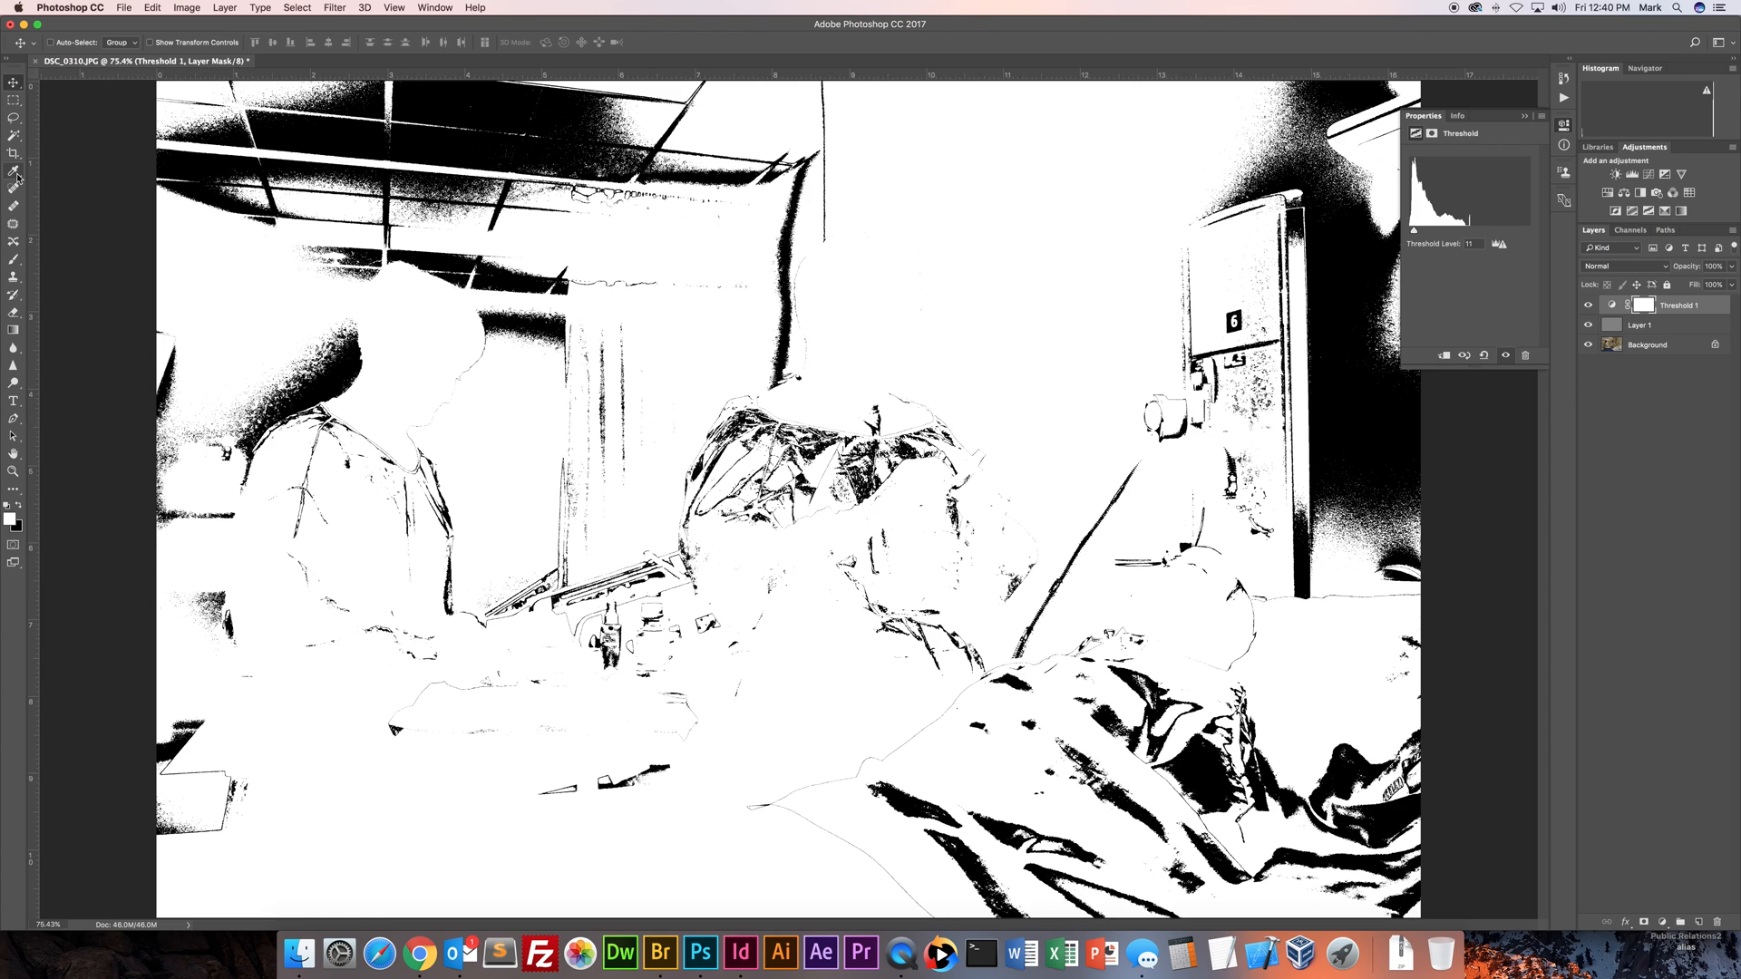
Select the Color Sampler tool to mark one of the remaining dark patches.
click(15, 184)
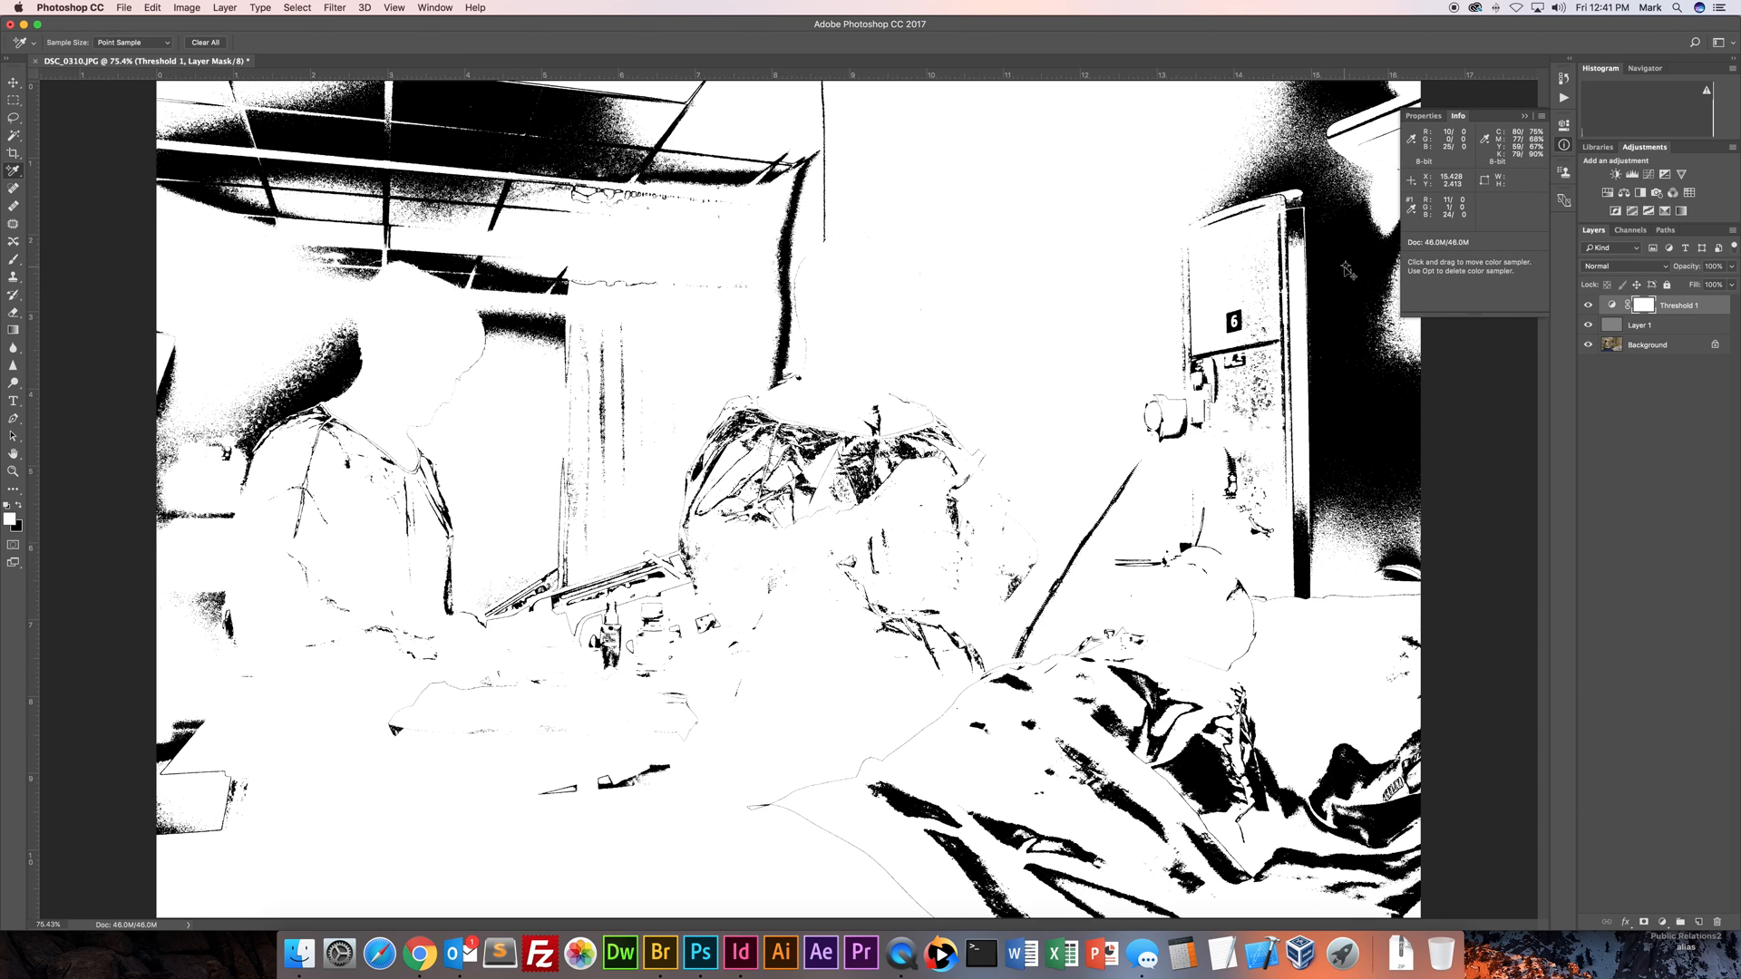
mouse_move(1351, 269)
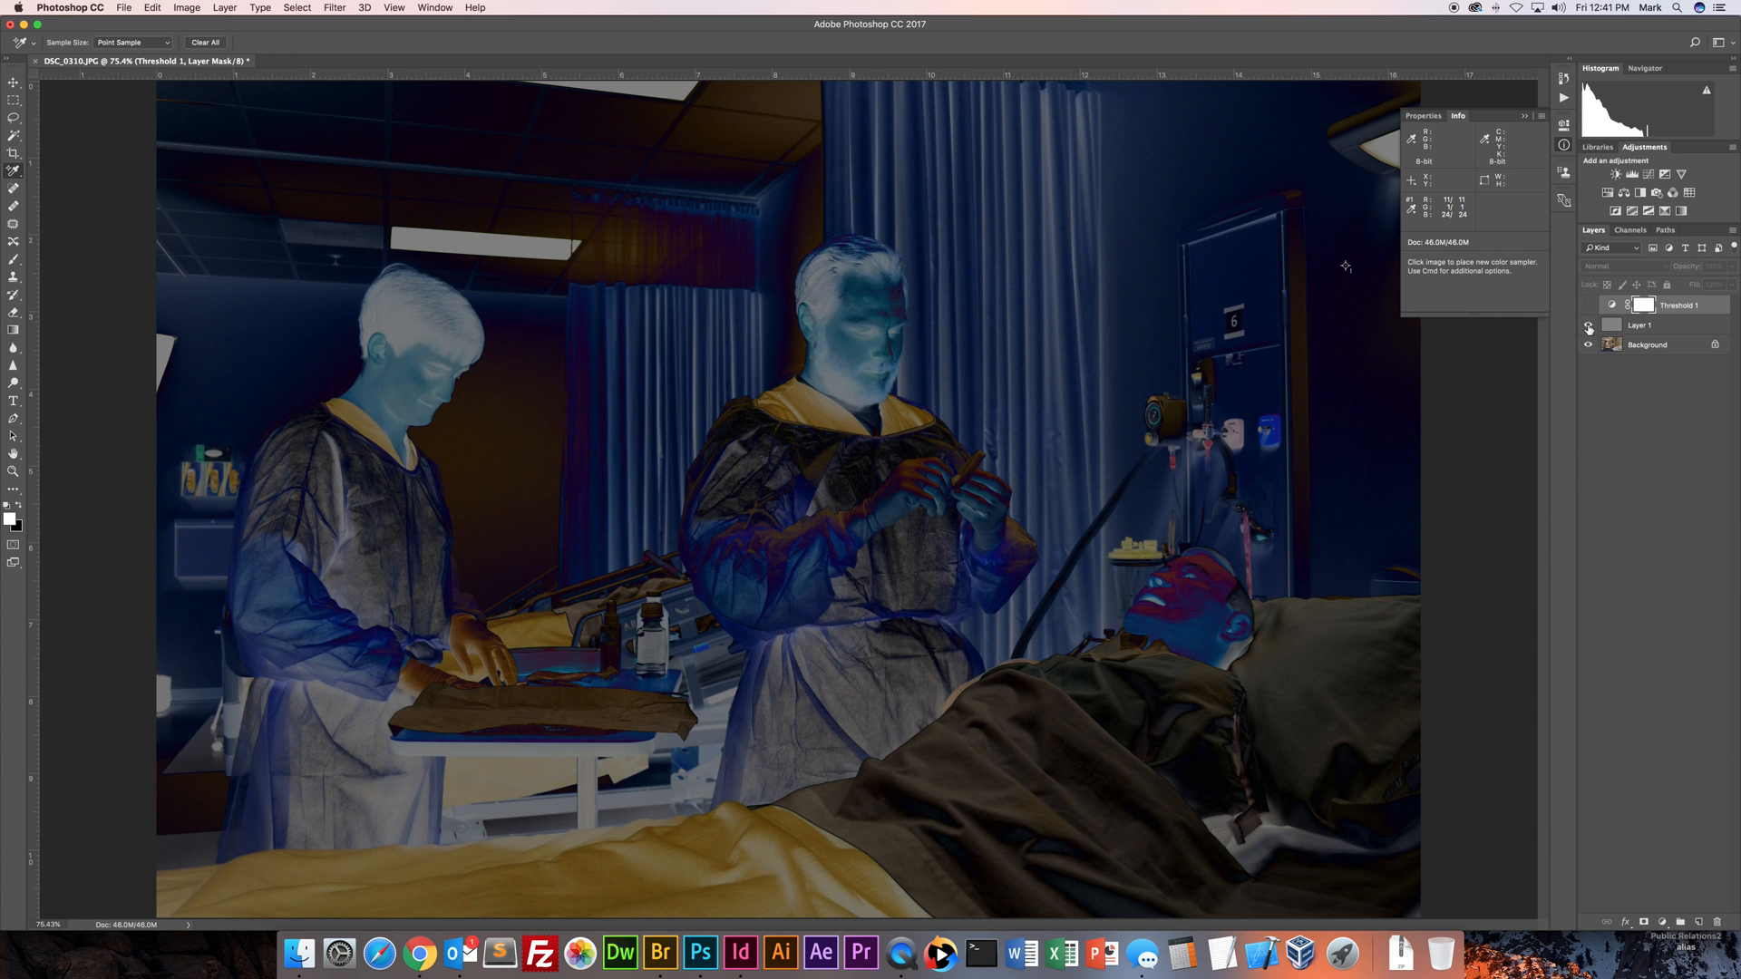
Hide Layer 1, add a Curves adjustment and set its gray point from the sampled spot.
click(1586, 304)
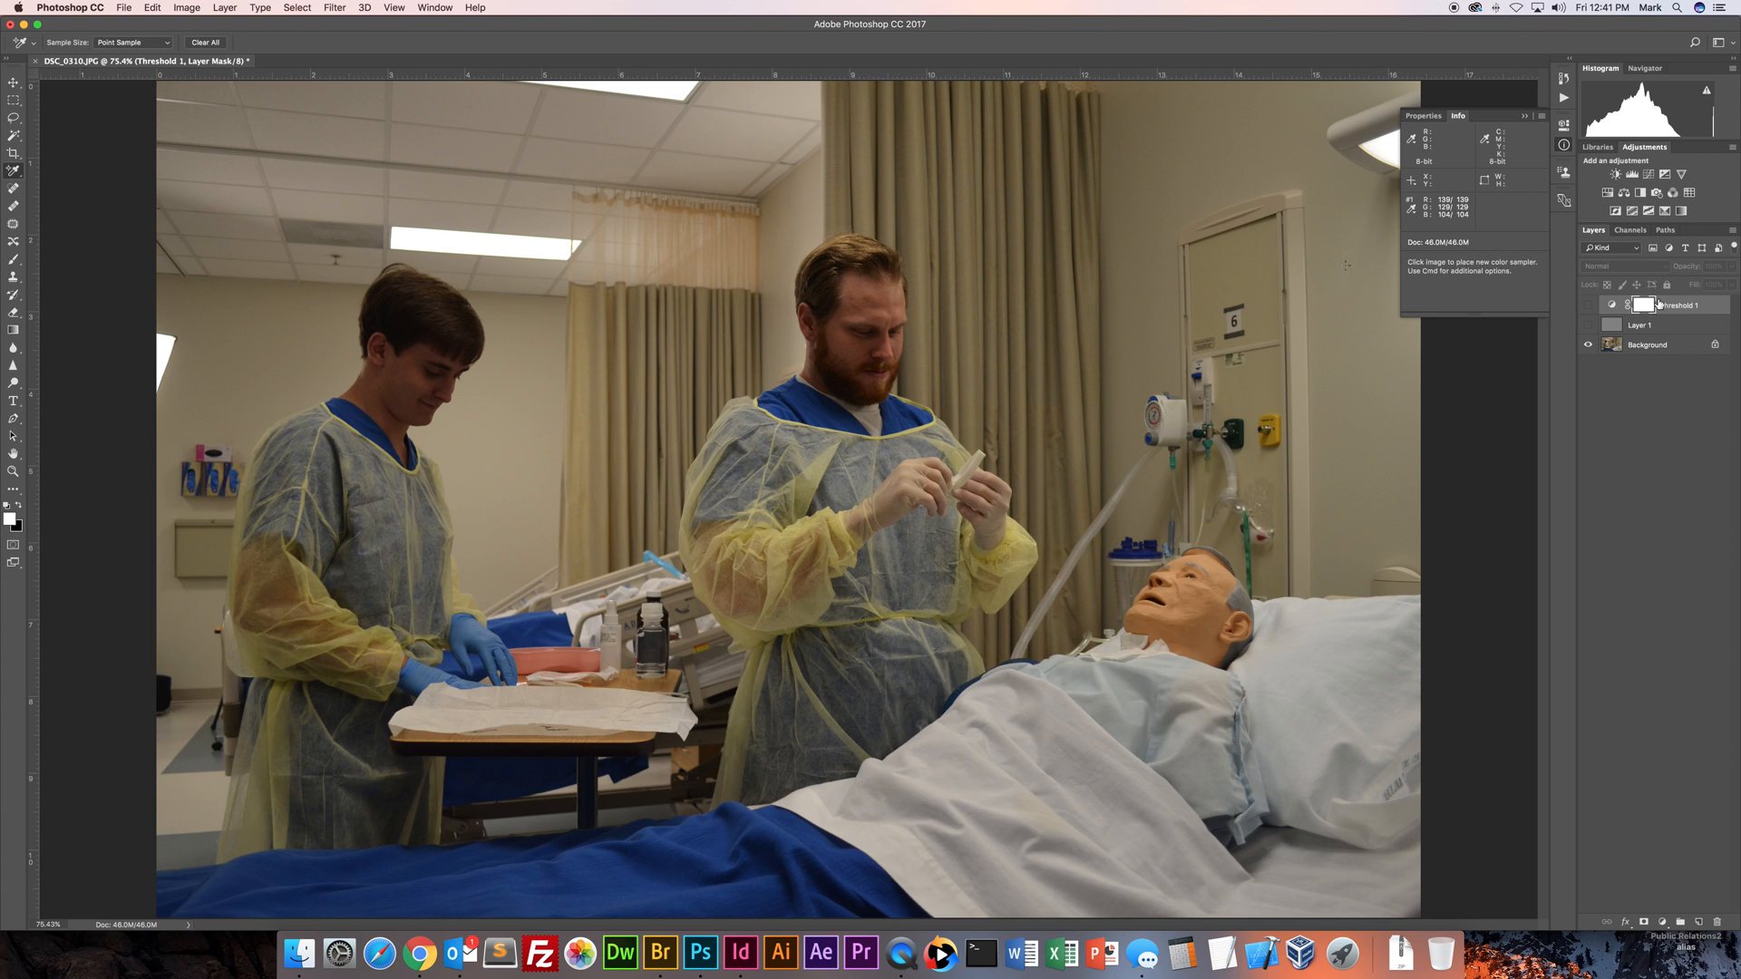
mouse_move(1356, 243)
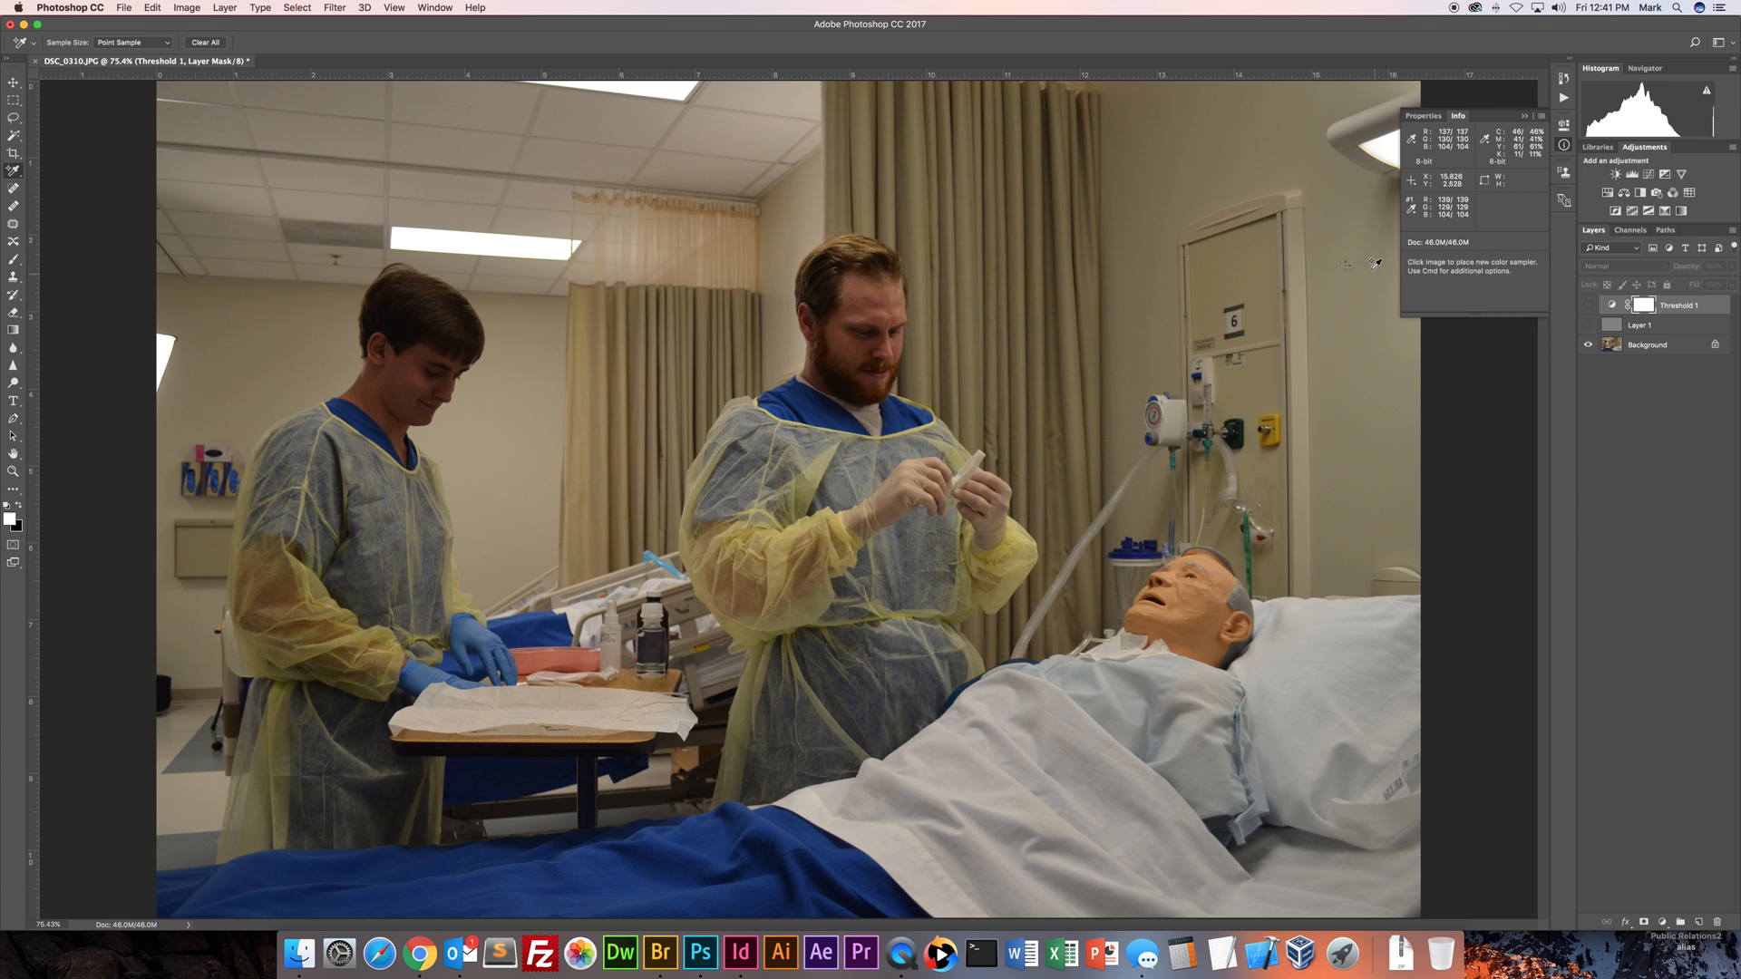
click(1615, 176)
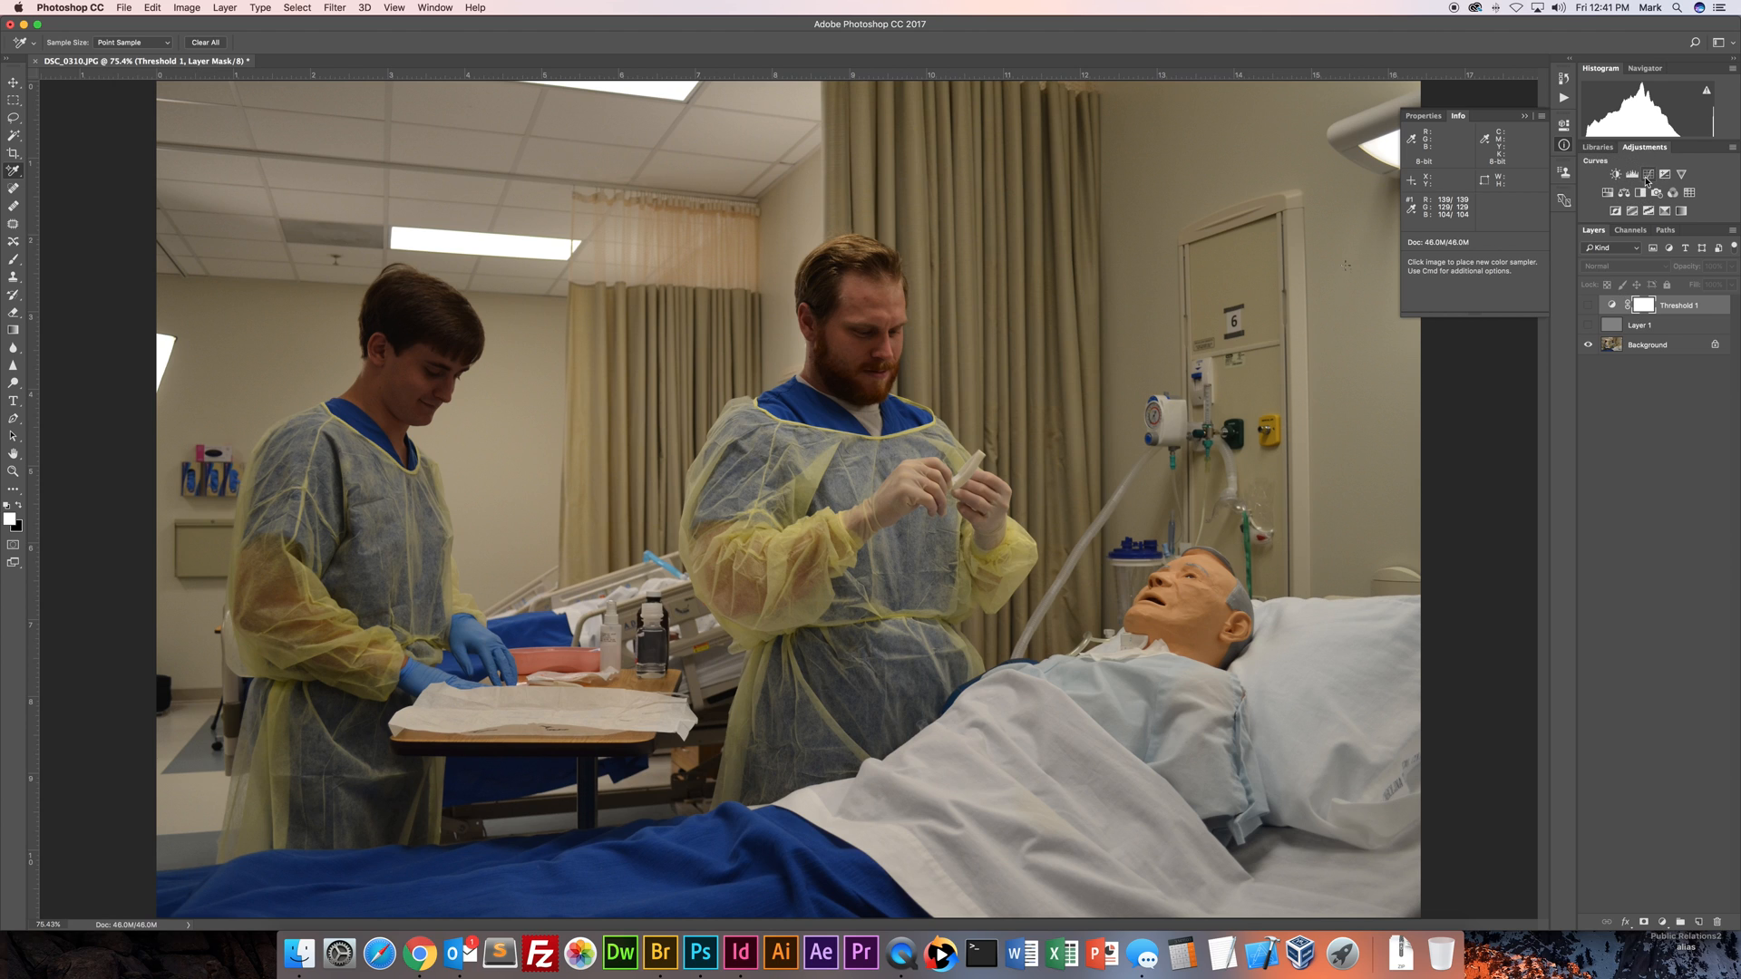
mouse_move(1650, 181)
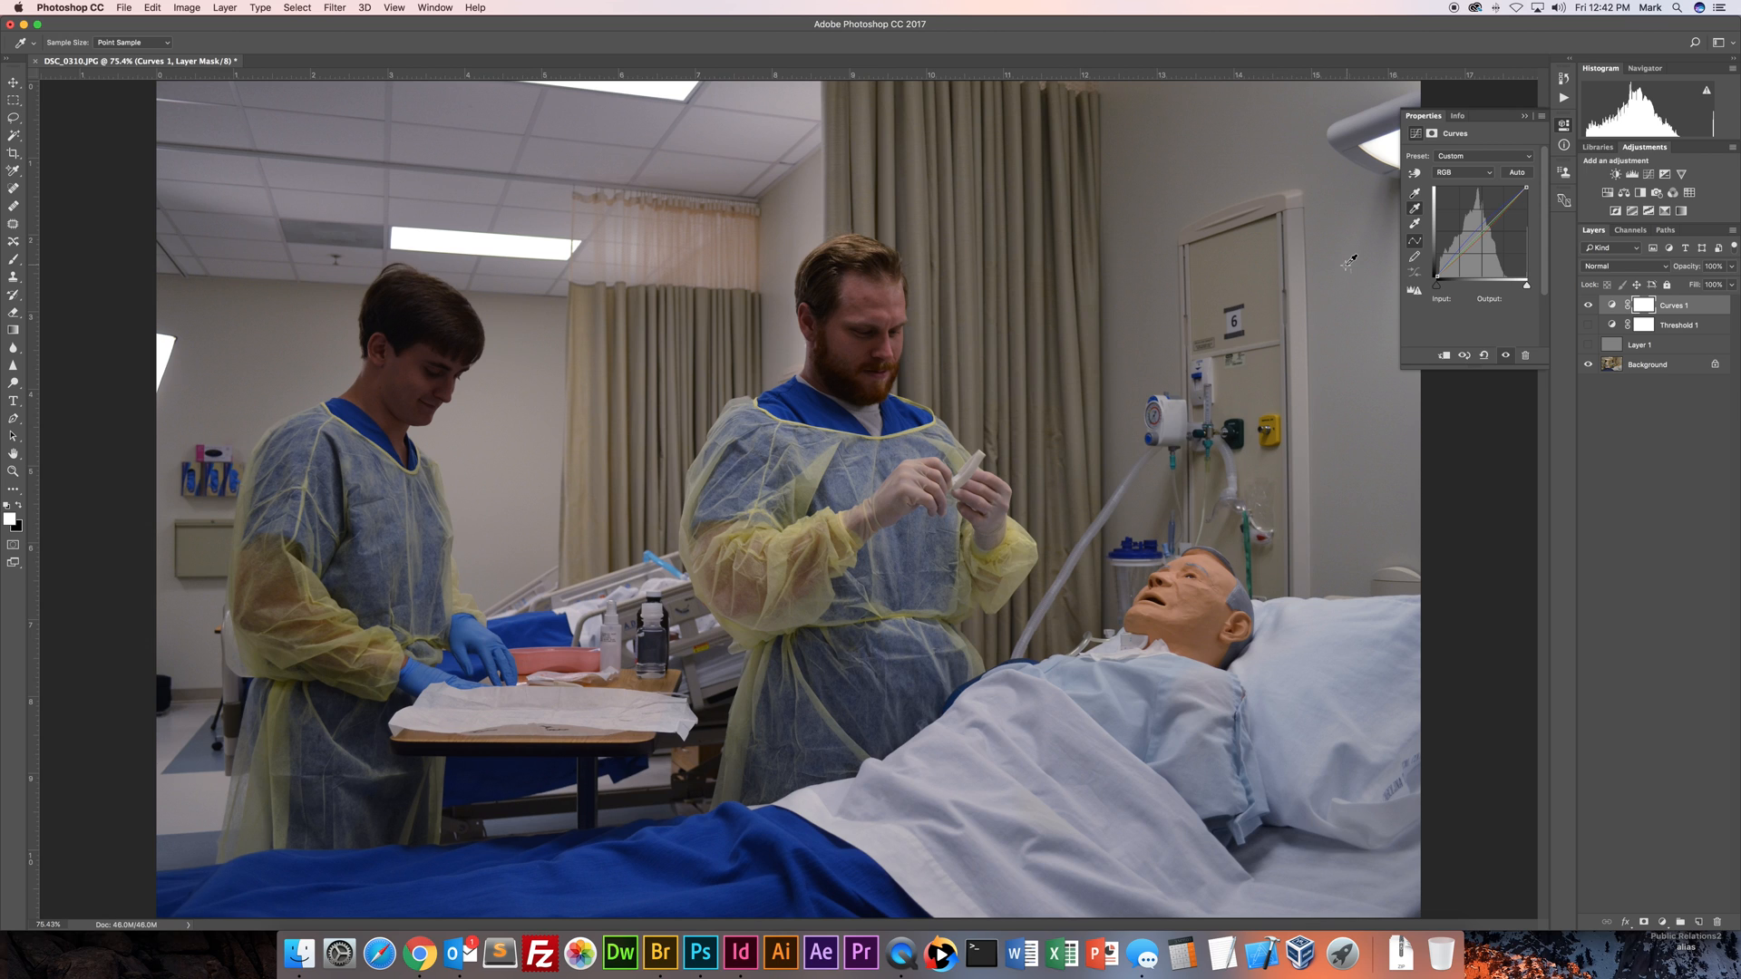
click(1473, 230)
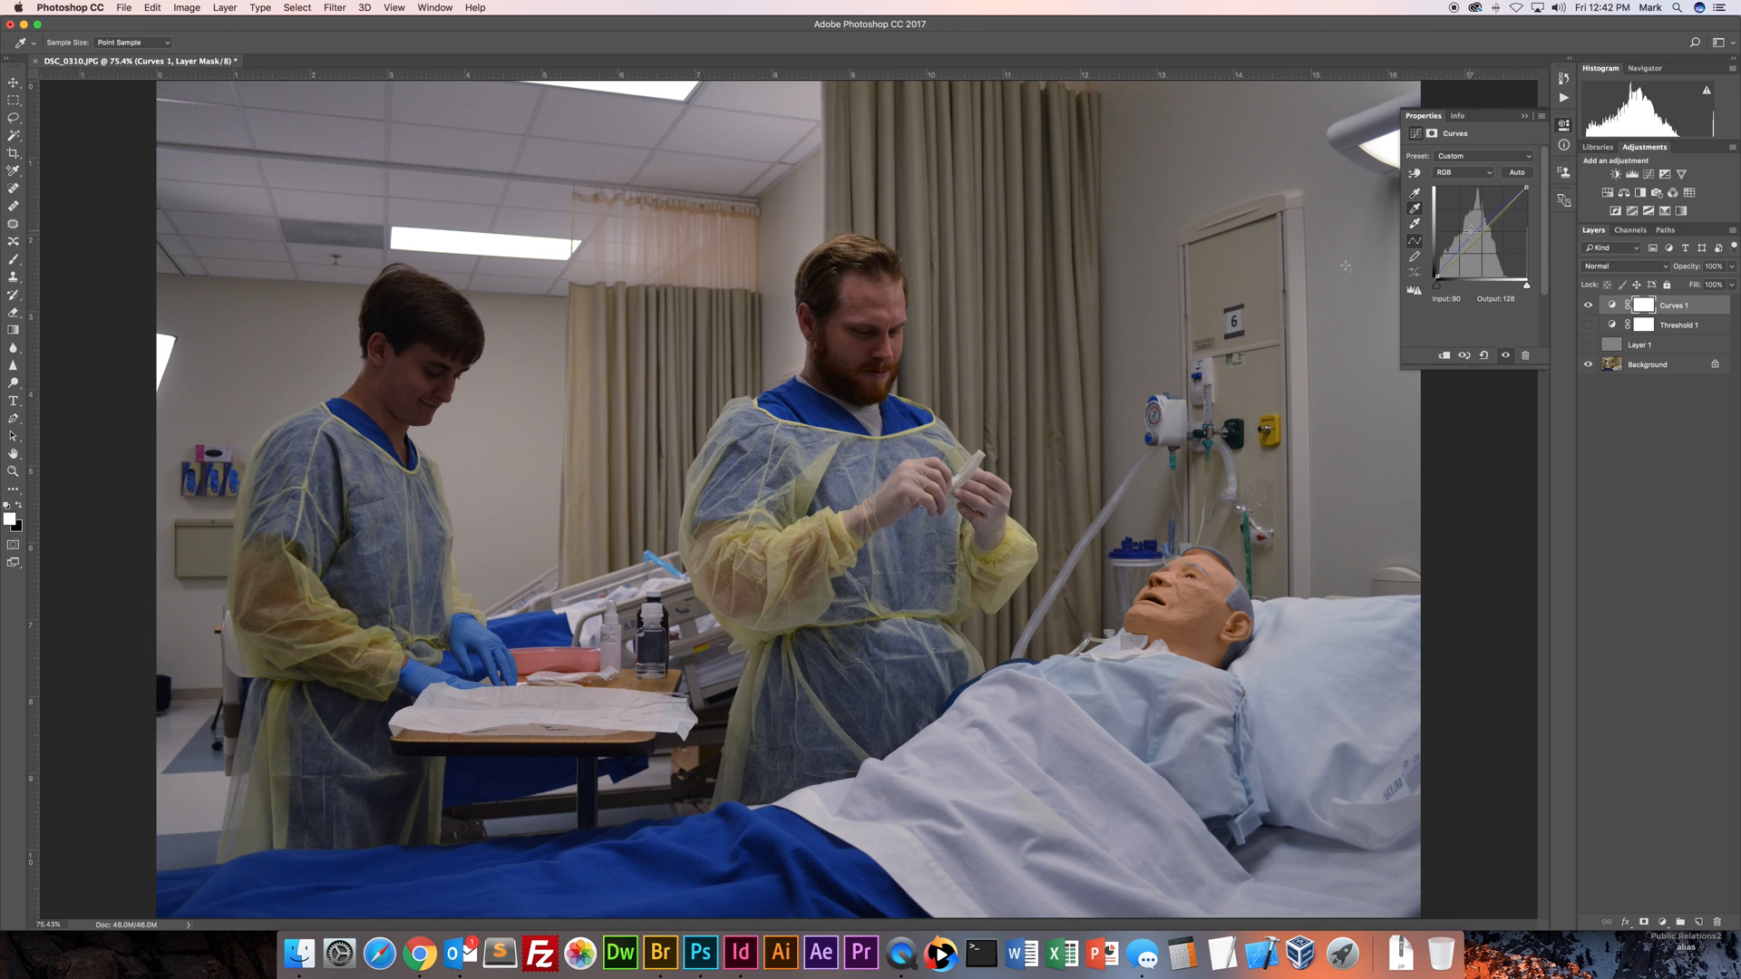